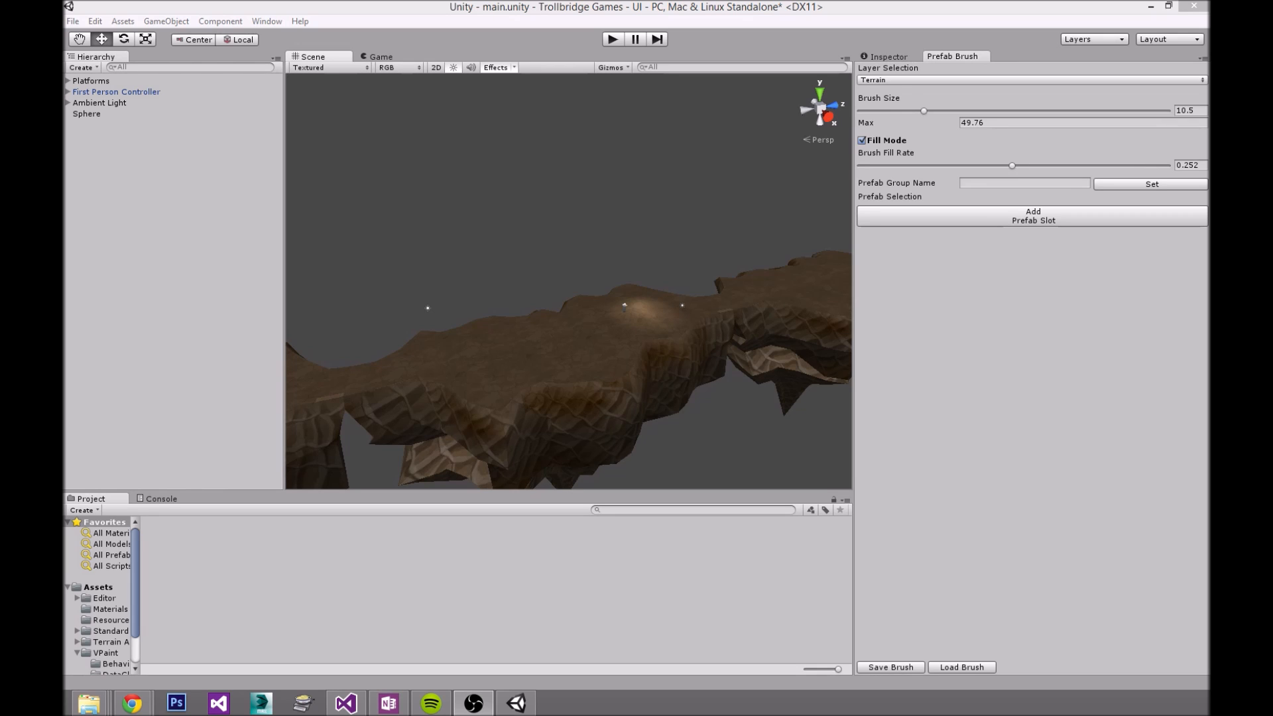
mouse_move(541, 354)
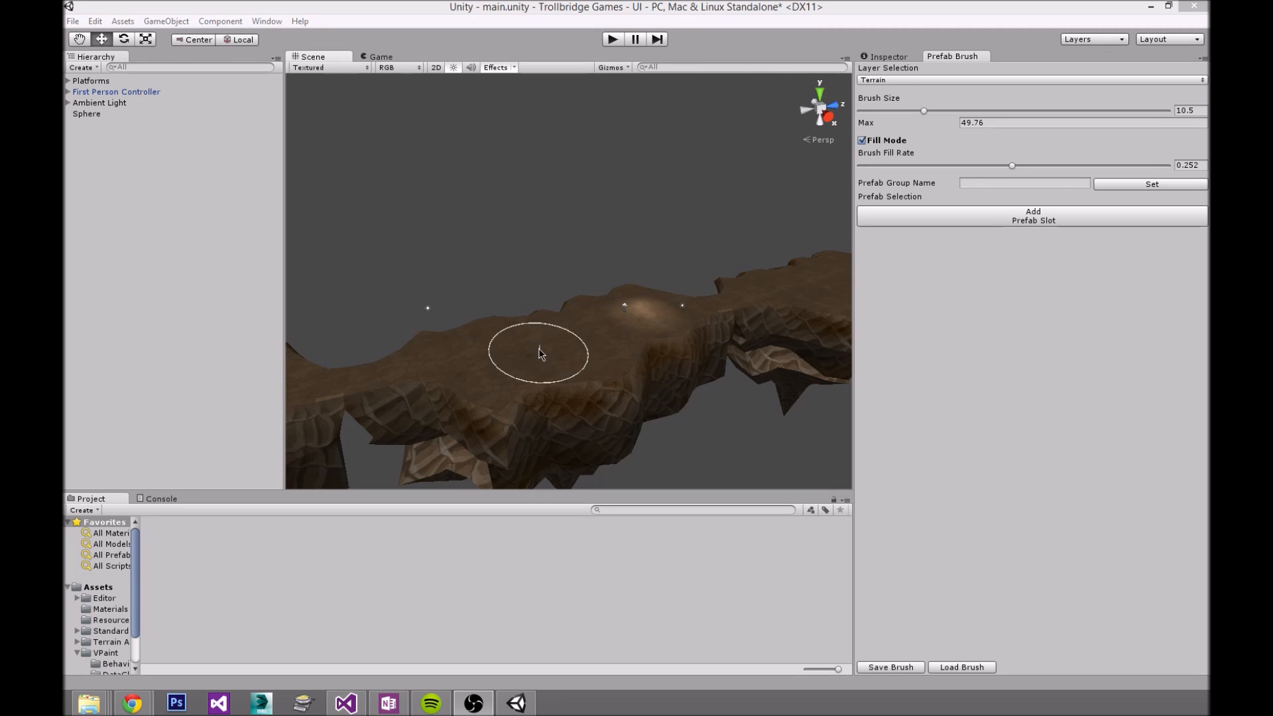
mouse_move(574, 339)
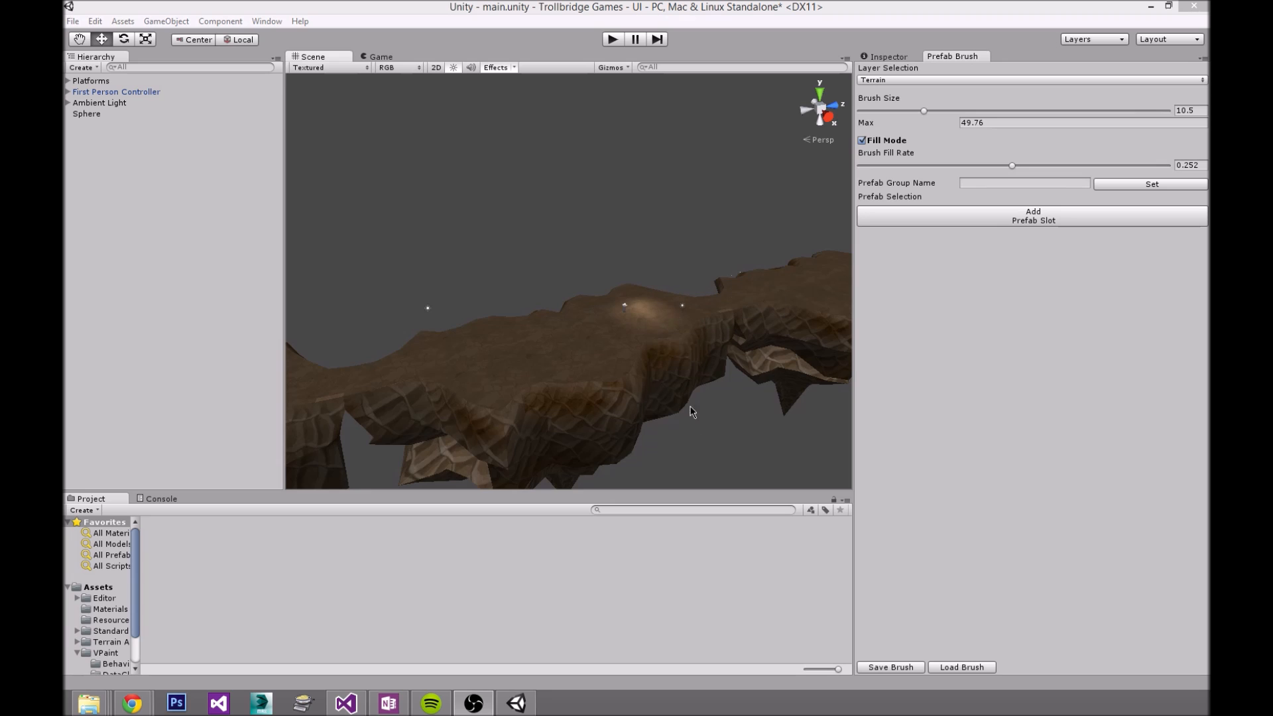
mouse_move(707, 461)
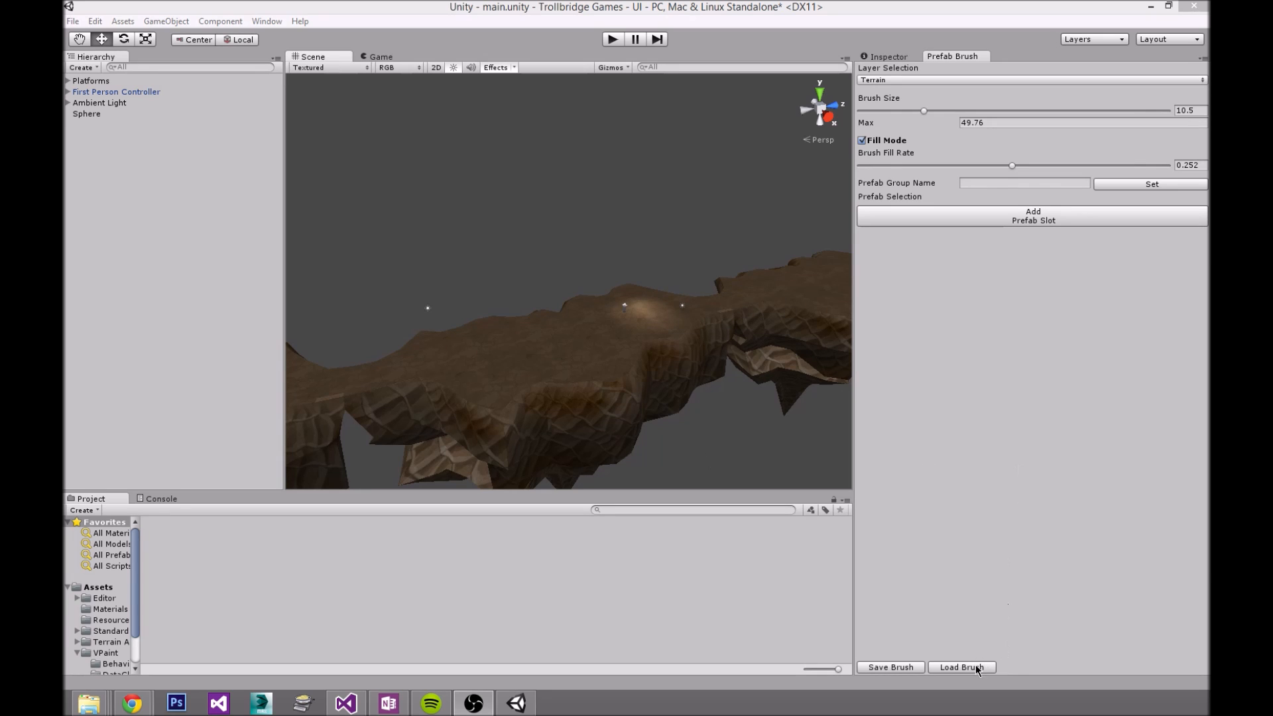
Step: Load Desert_Terrain.brush from the Data folder to fill the rock, bush and palm slots
left_click(962, 667)
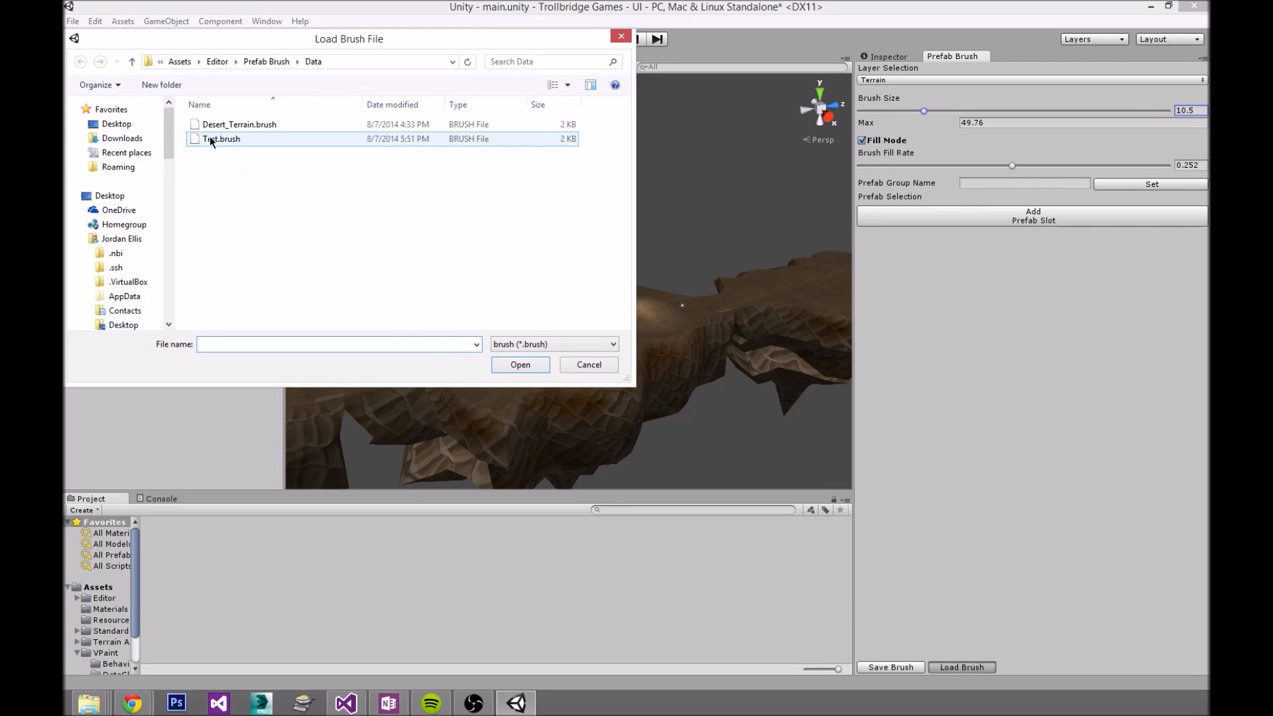
left_click(249, 210)
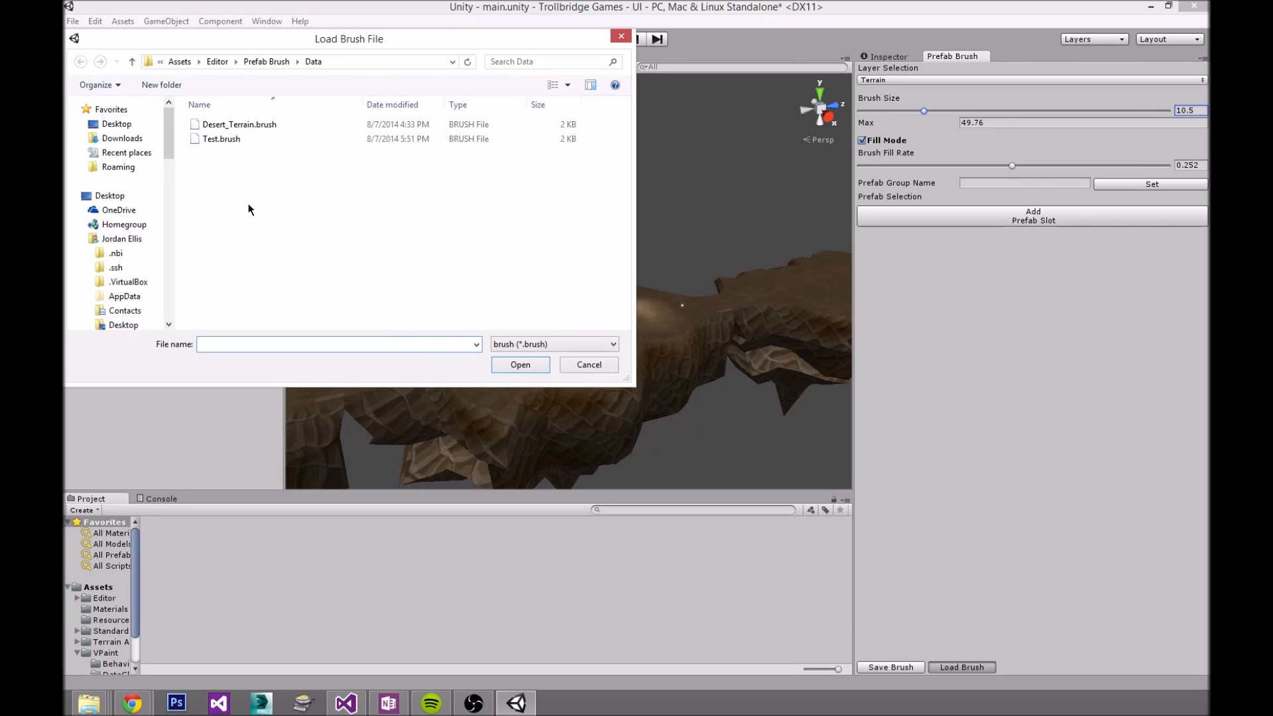
left_click(239, 124)
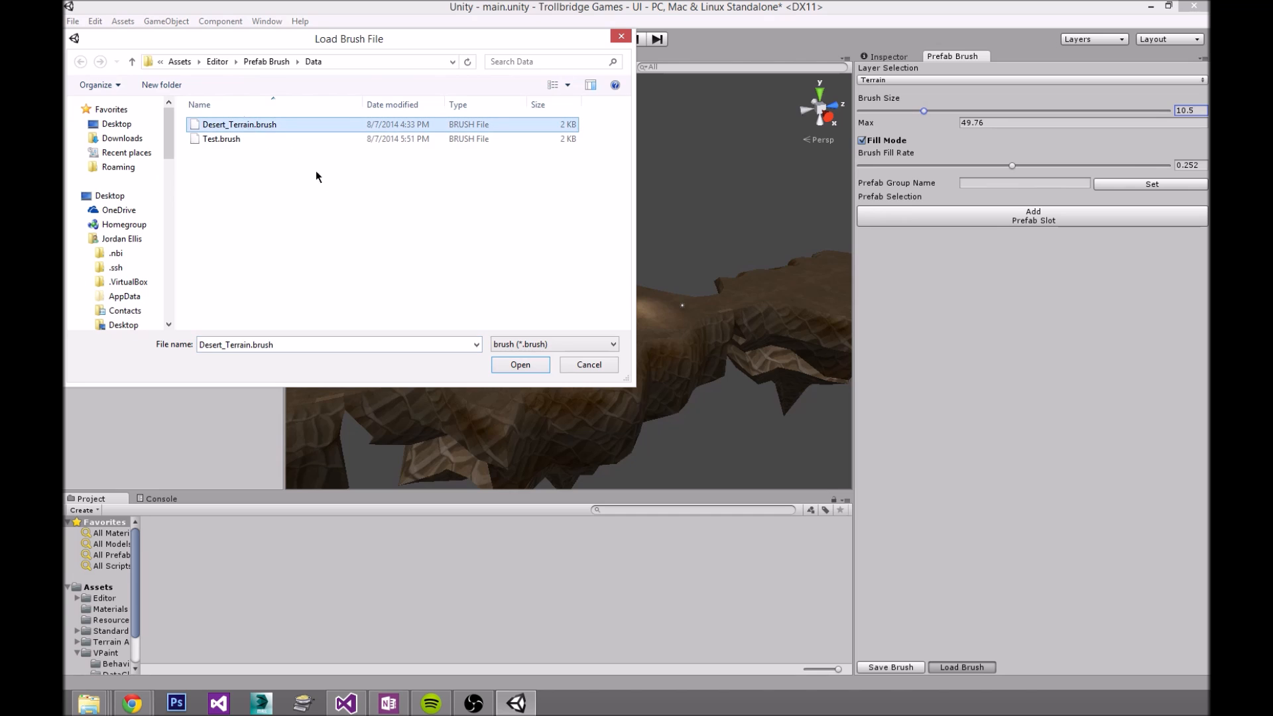
mouse_move(261, 134)
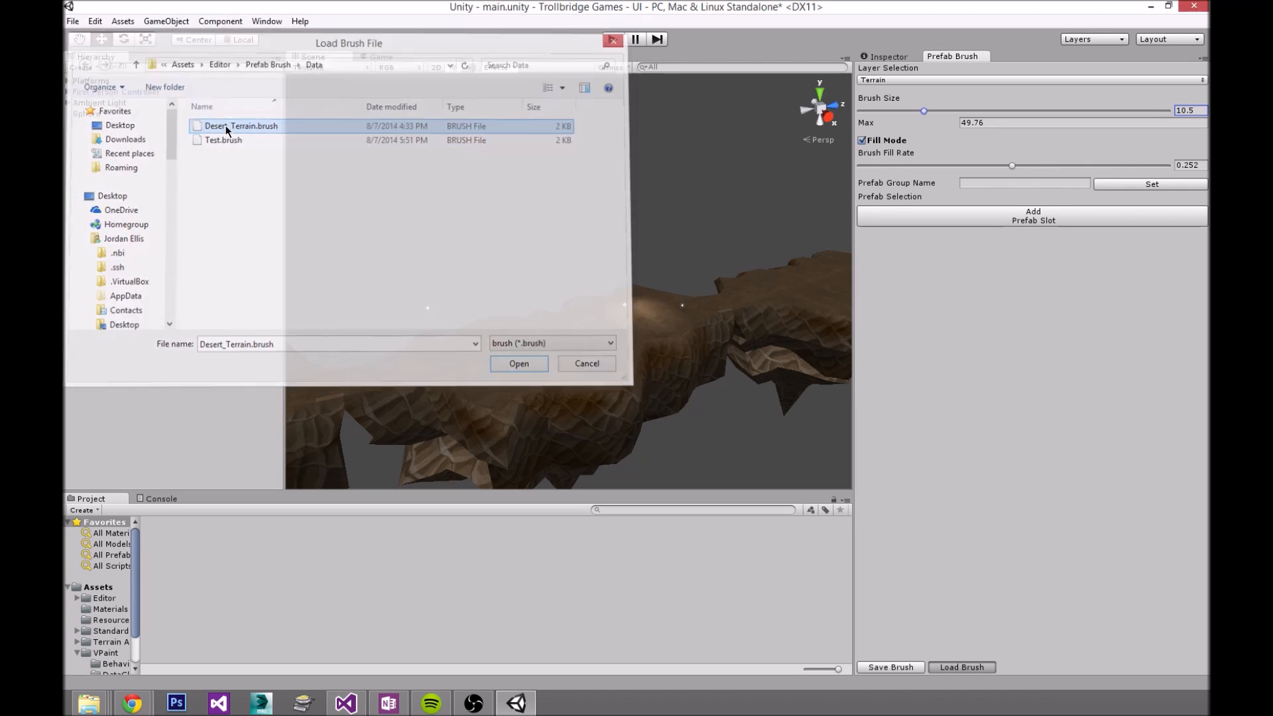
left_click(518, 363)
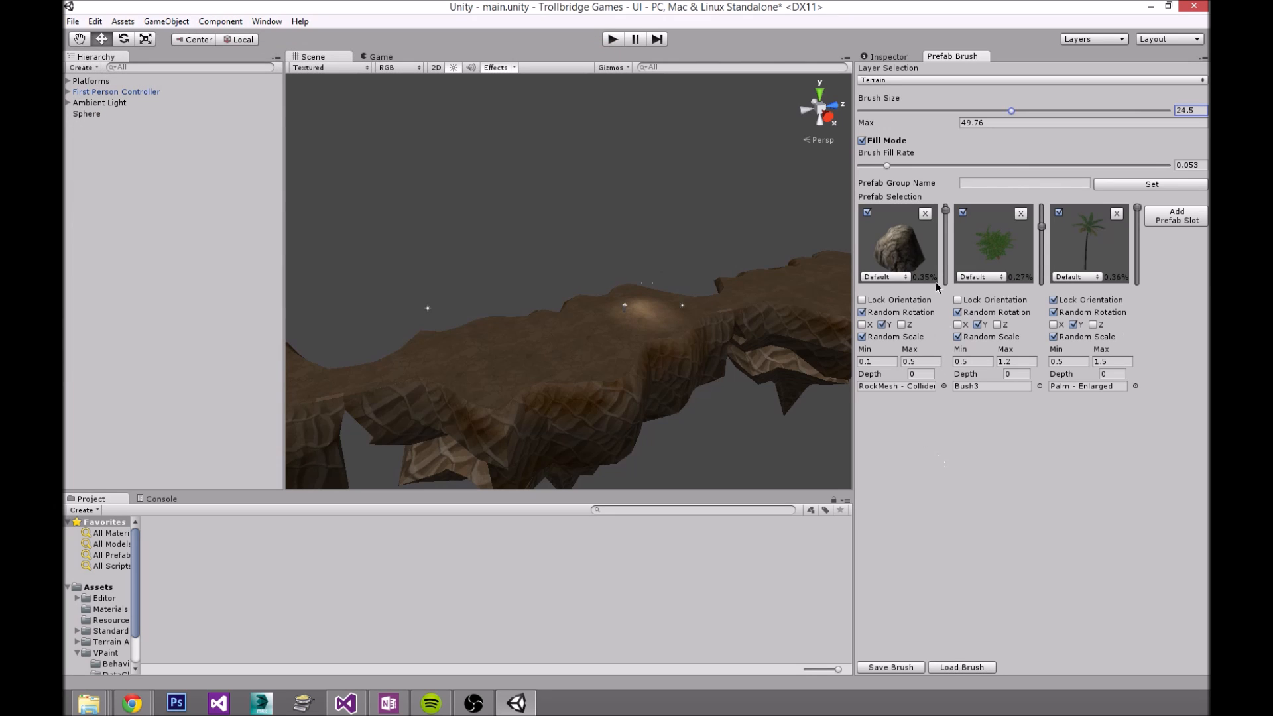
mouse_move(920, 257)
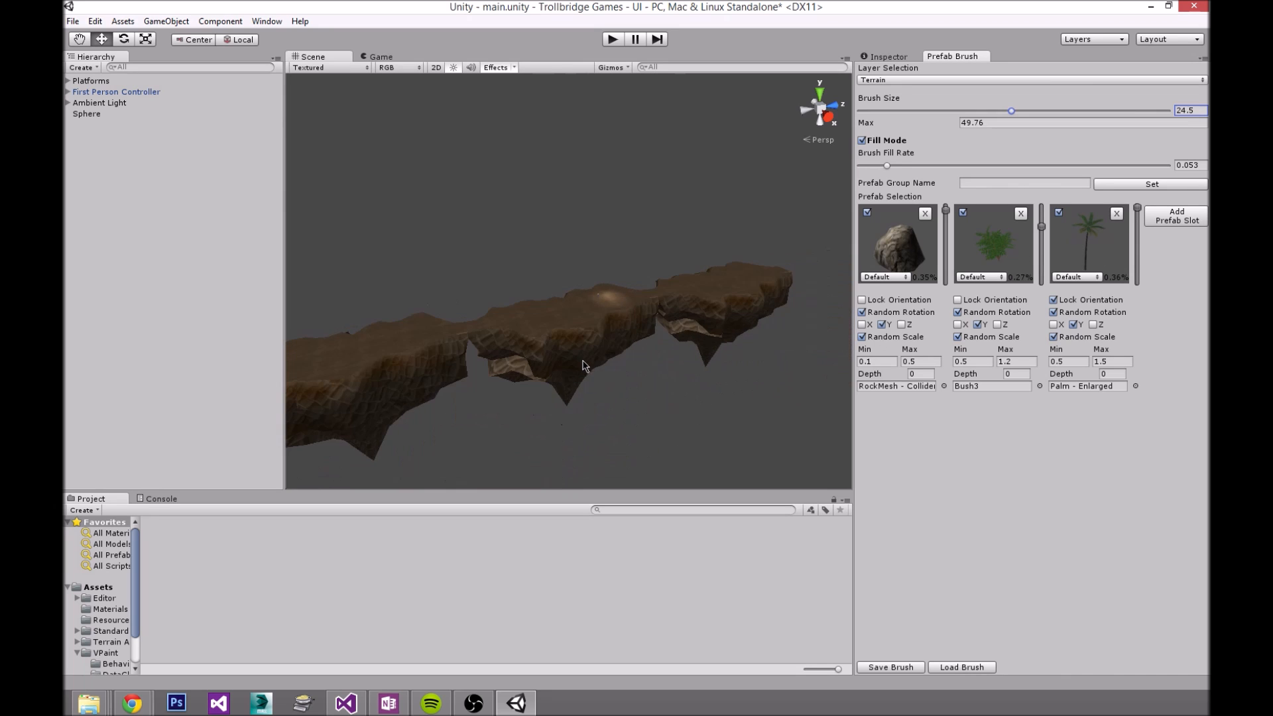
Step: Paint palms, bushes and rocks across two spots on the terrain in the Scene view
left_click(462, 391)
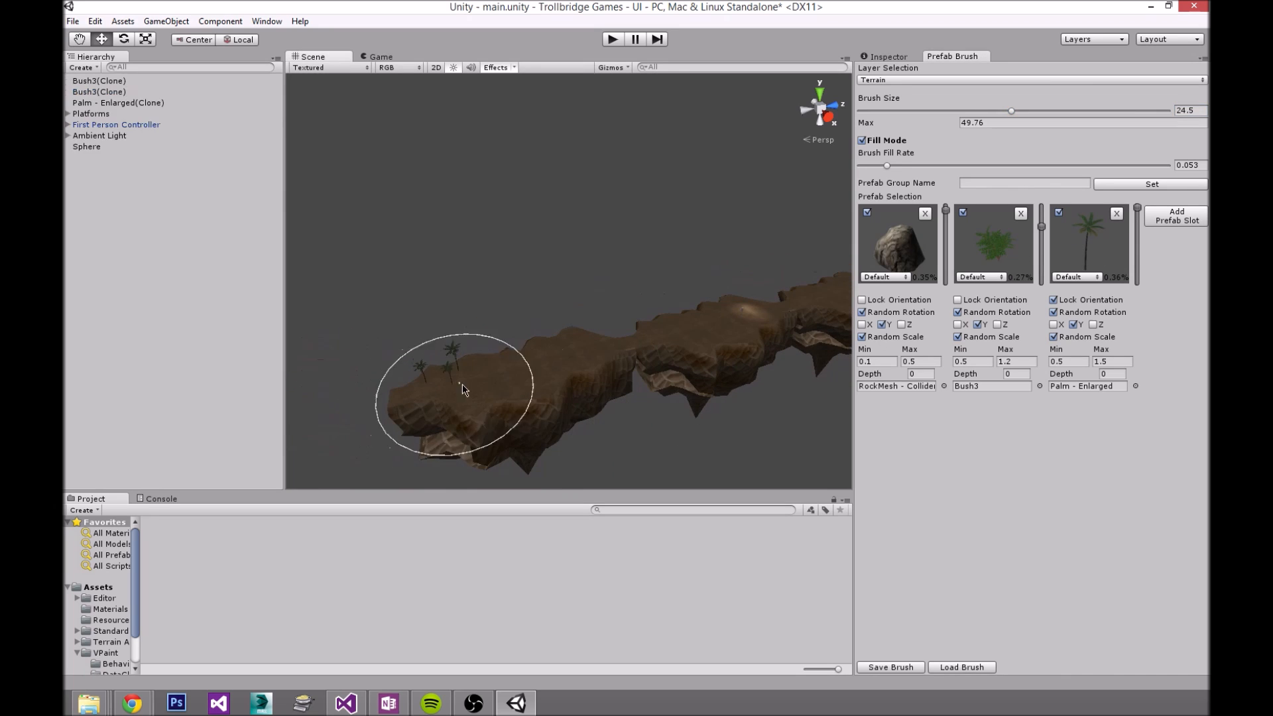
left_click(580, 358)
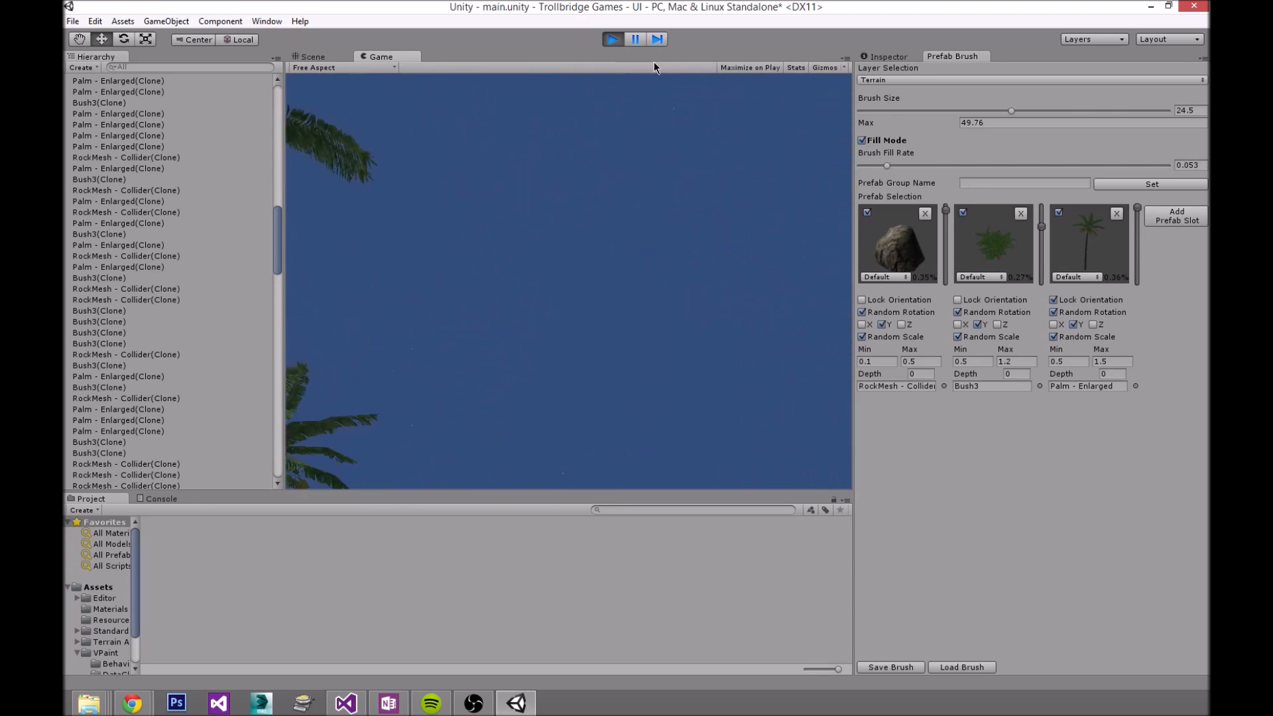
left_click(316, 57)
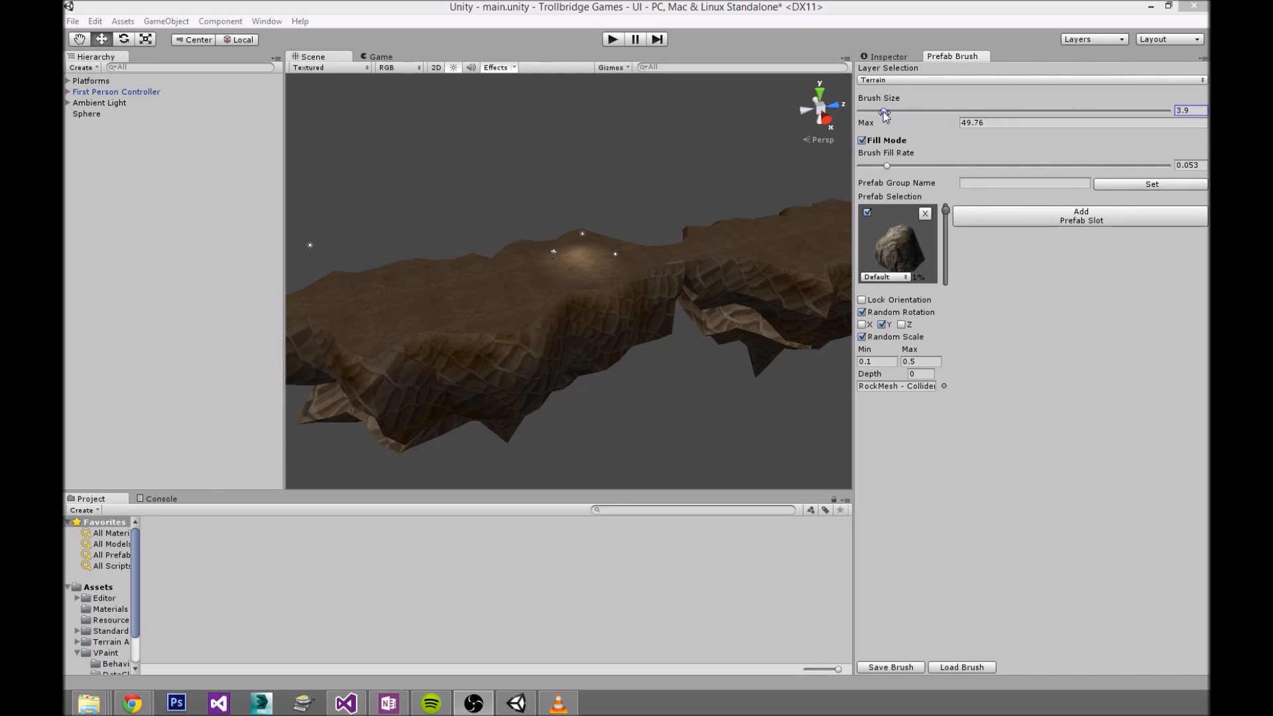
Step: Try several brush sizes, raise the maximum brush size, and settle around 7.4
left_click_drag(884, 110, 1135, 111)
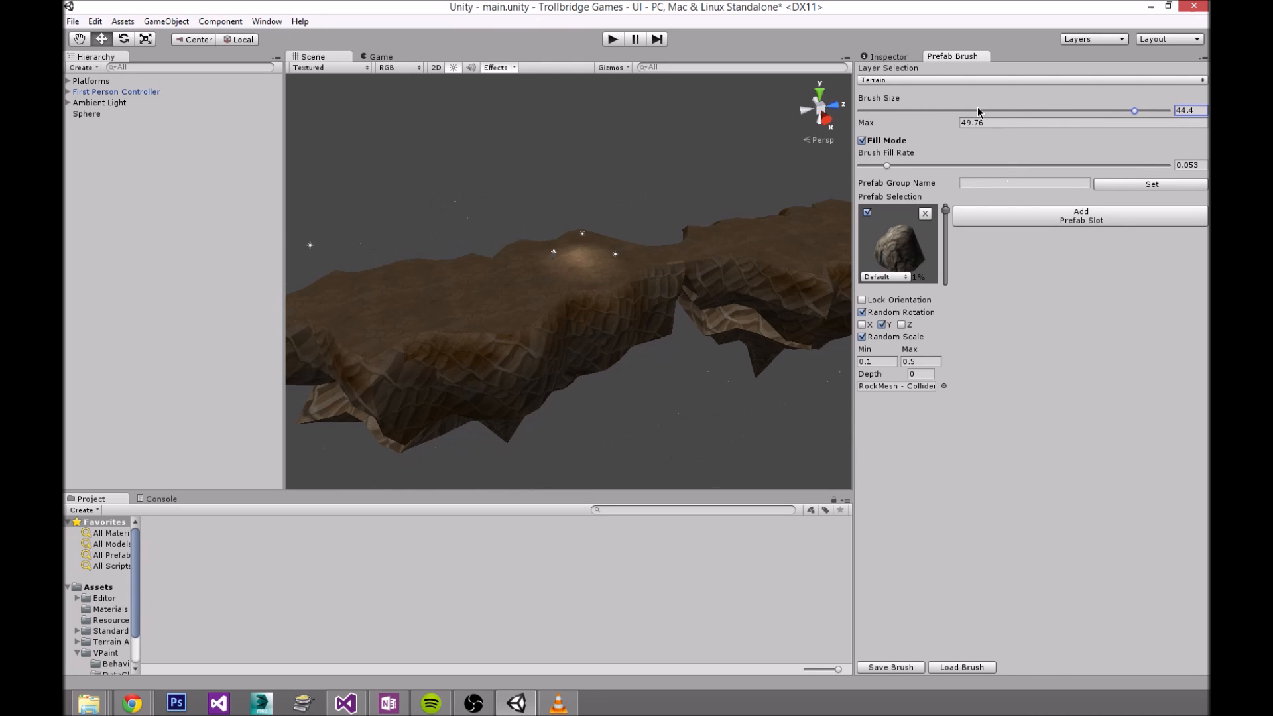
left_click_drag(1133, 111, 893, 110)
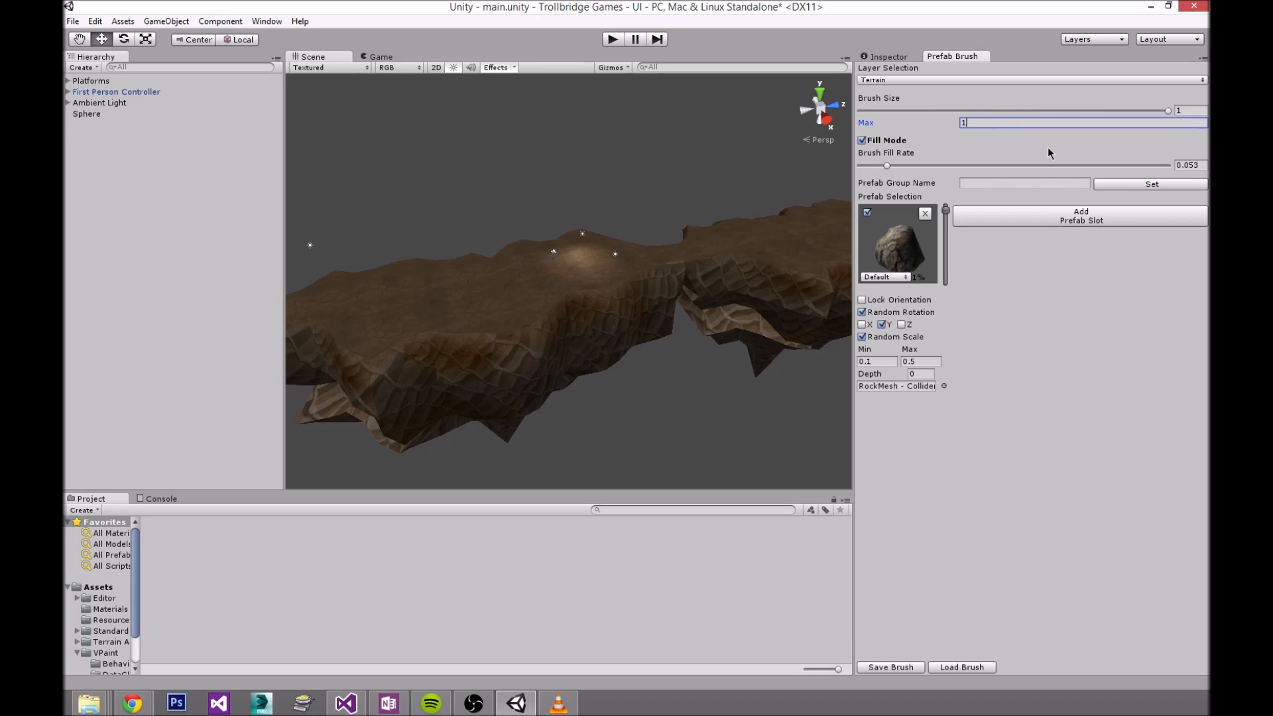
type("100")
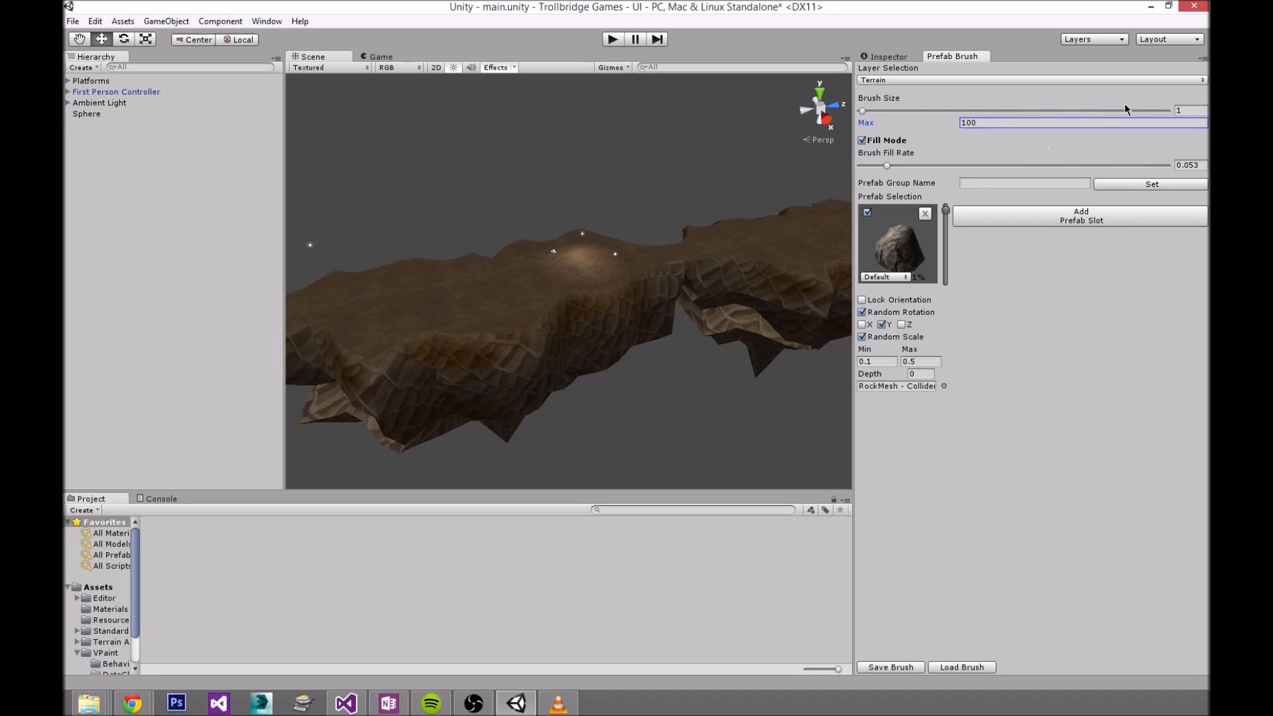
left_click_drag(862, 111, 1150, 110)
type("50")
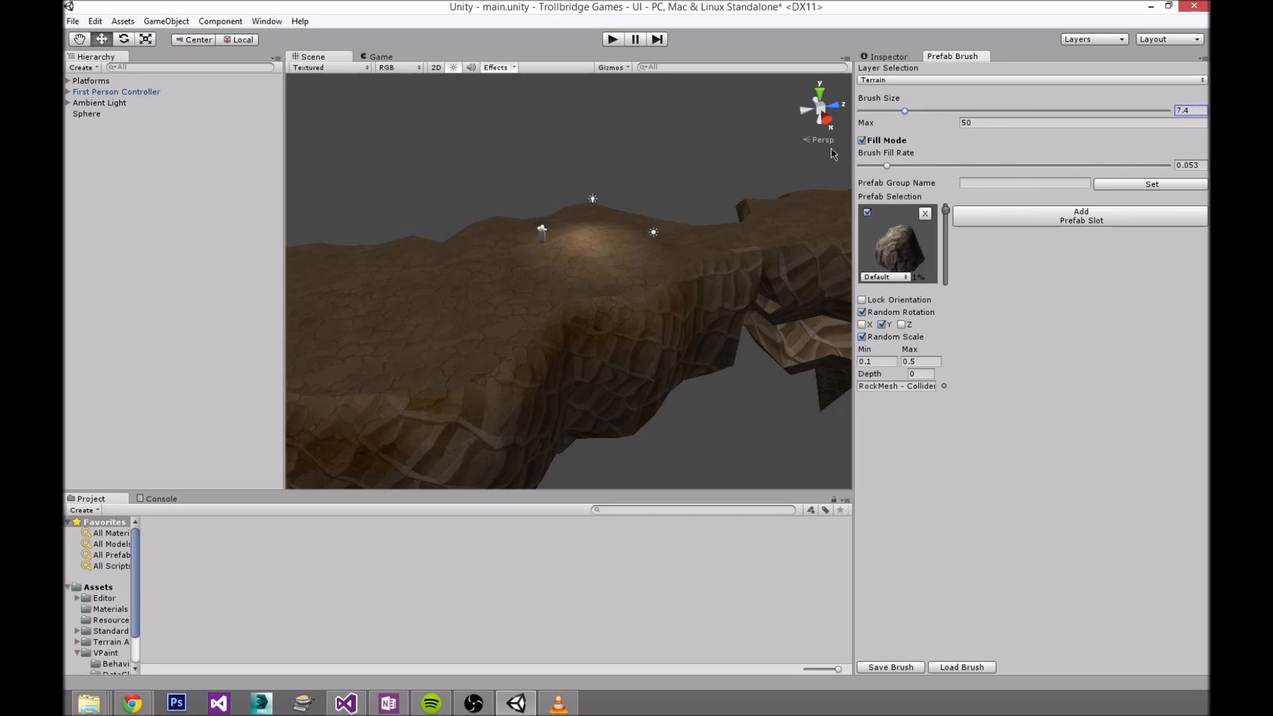
Step: Paint rocks near the middle of the terrain
left_click(538, 268)
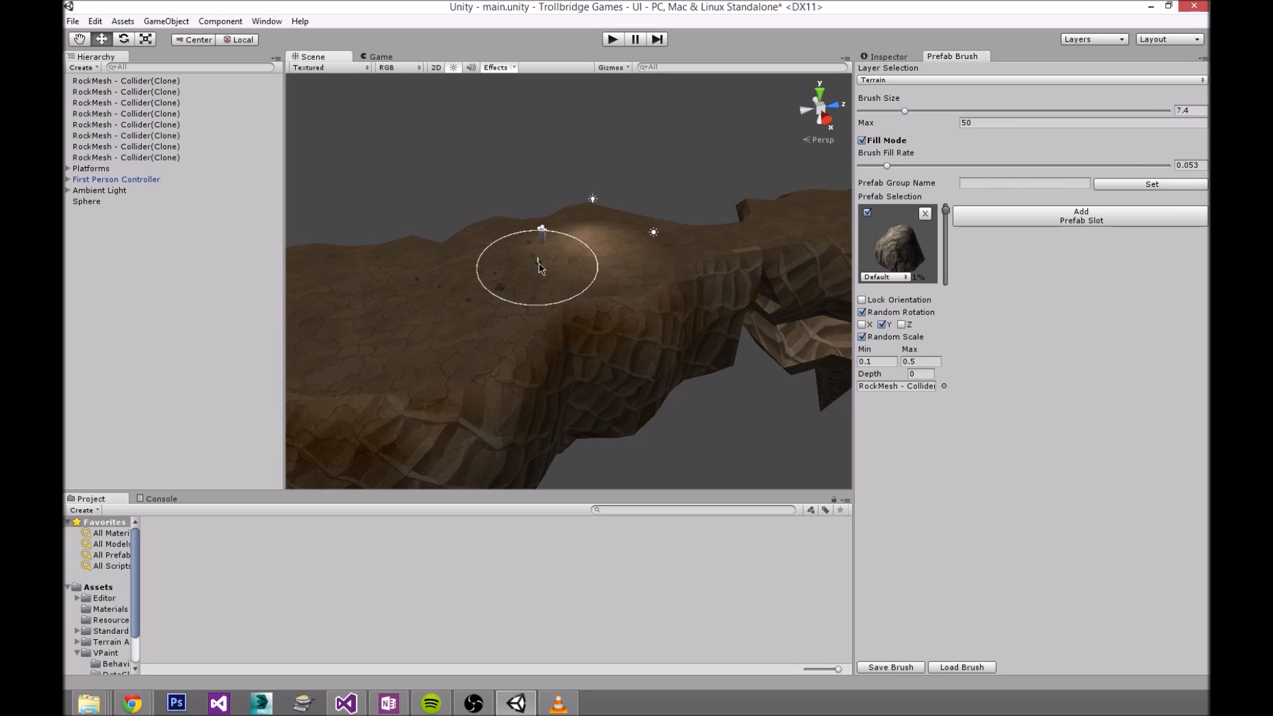
left_click(539, 271)
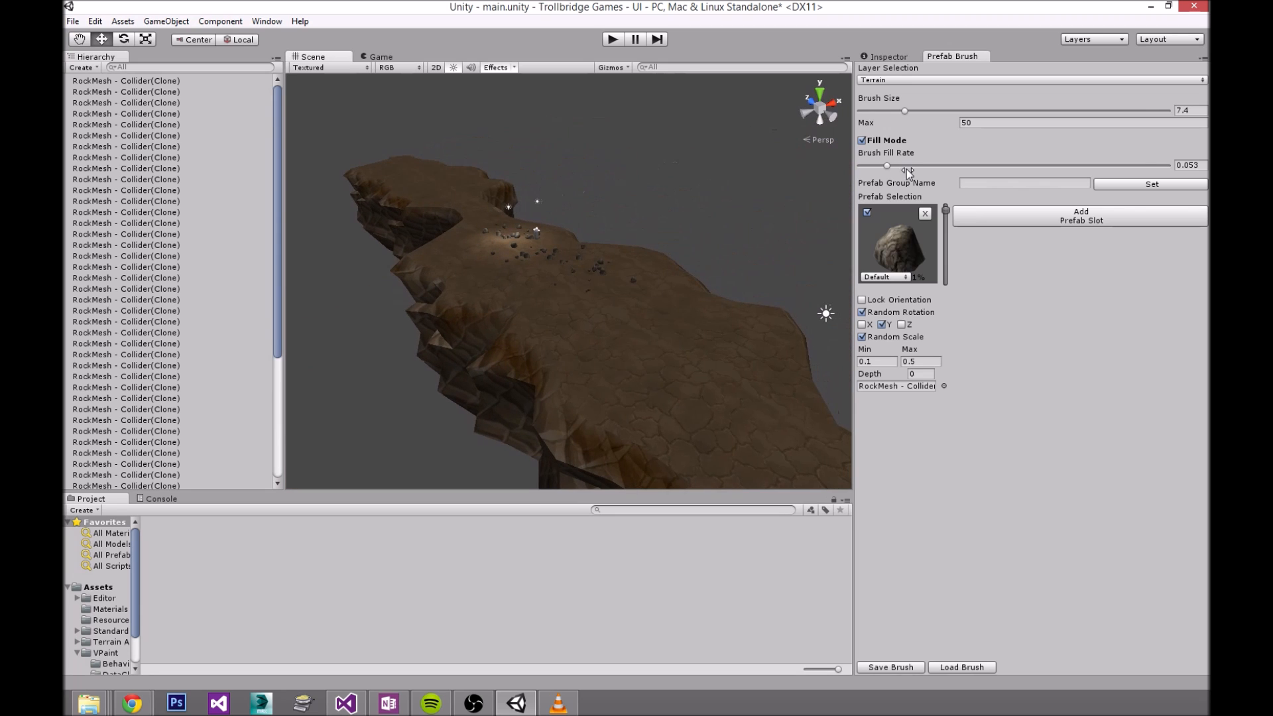
left_click(862, 140)
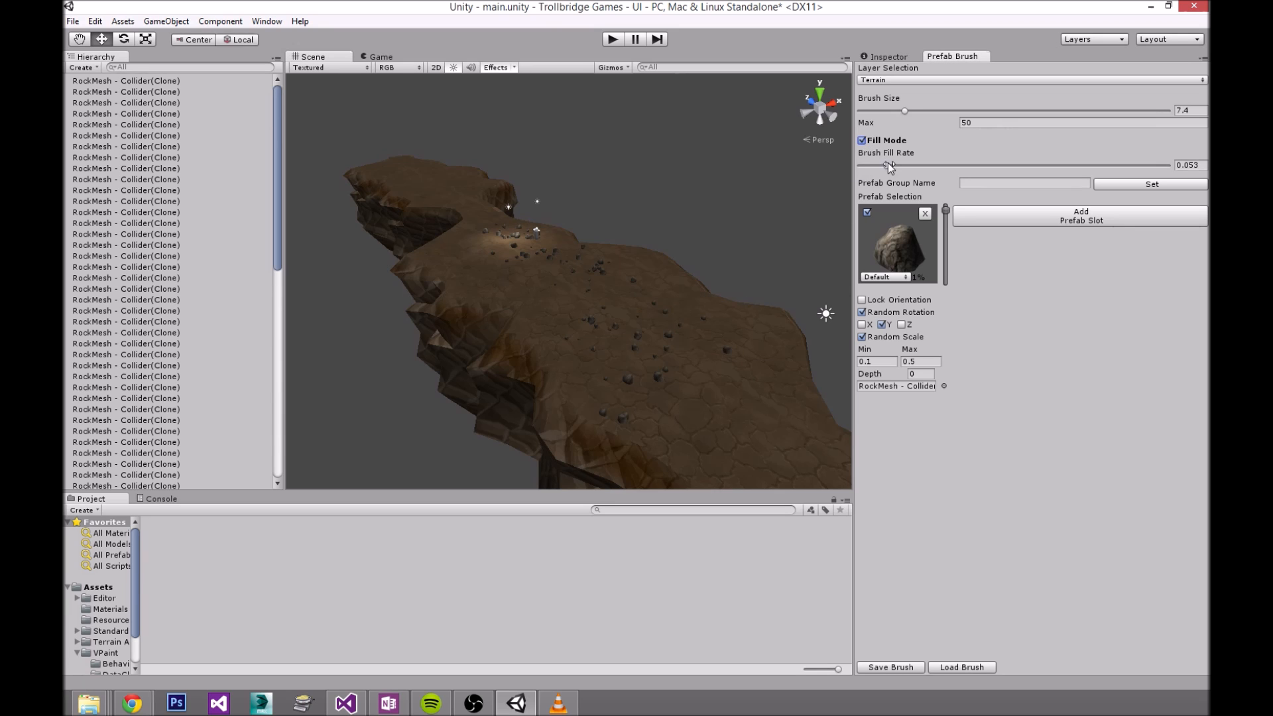
Step: Paint a sparse rock patch, then raise the fill rate to 0.41 for denser coverage
left_click_drag(890, 166, 1000, 166)
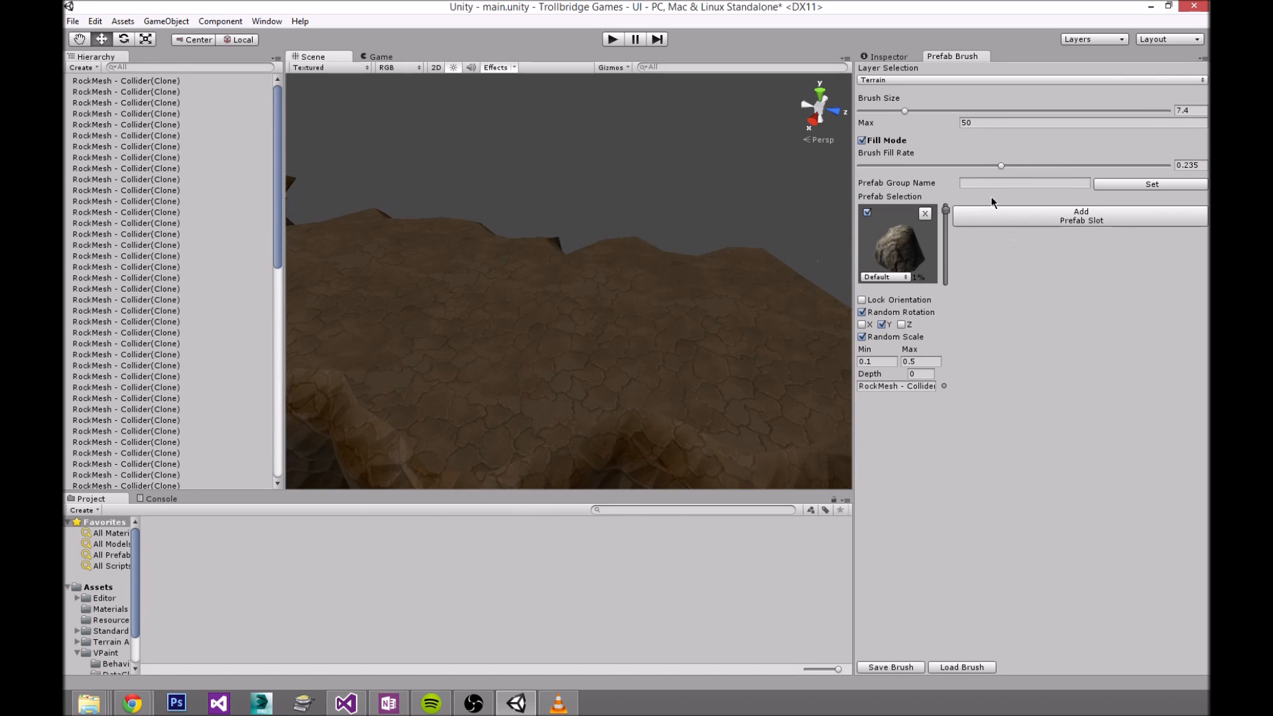
left_click_drag(1001, 165, 990, 166)
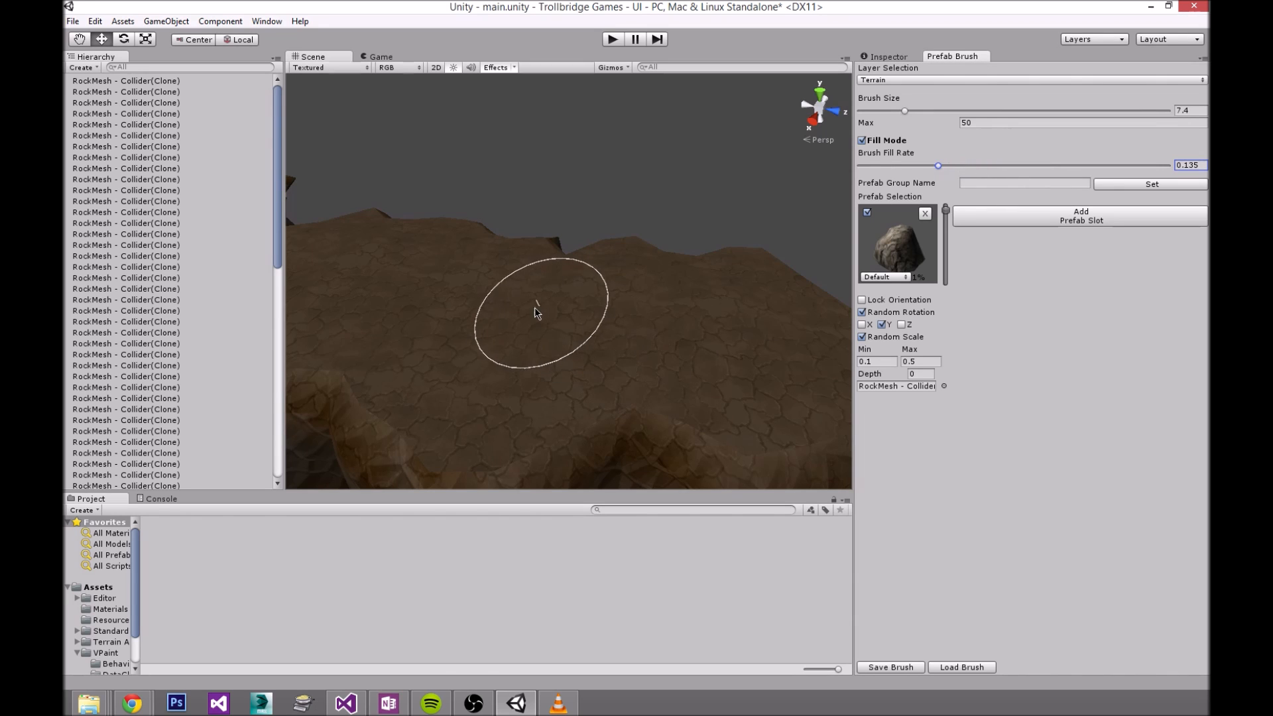
left_click(507, 301)
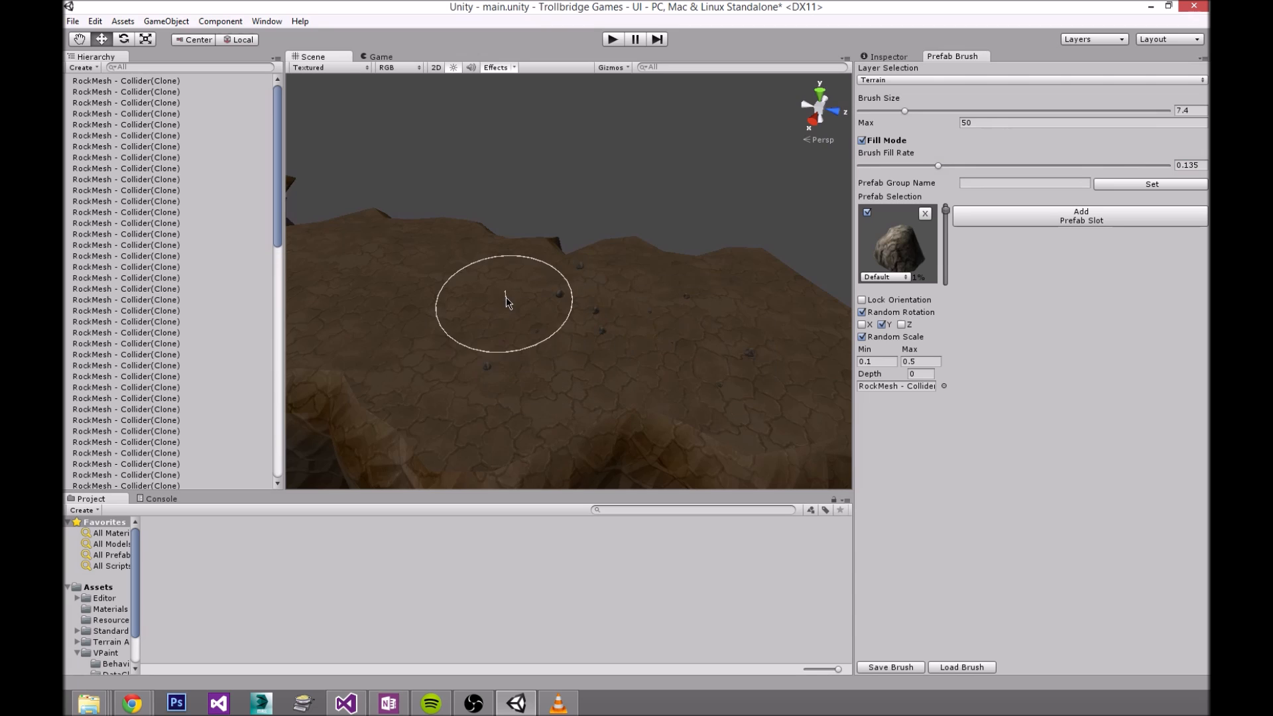
left_click_drag(938, 165, 1110, 165)
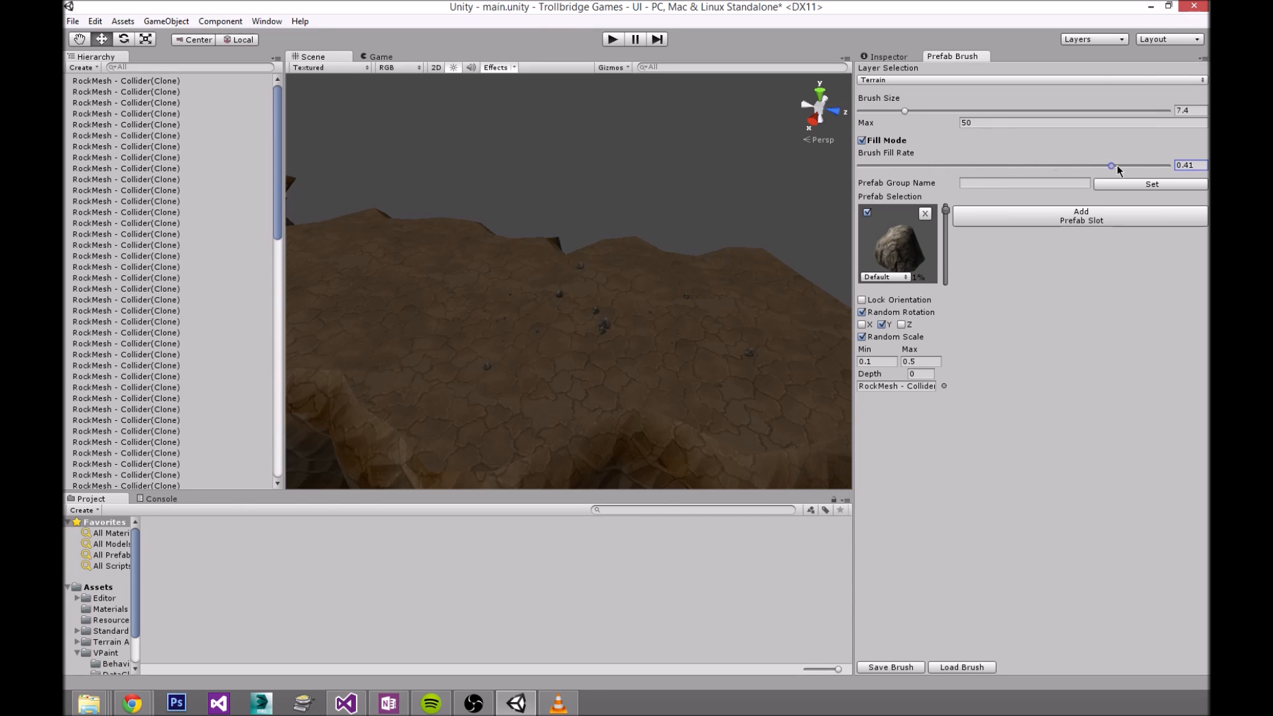
left_click_drag(1111, 165, 1167, 165)
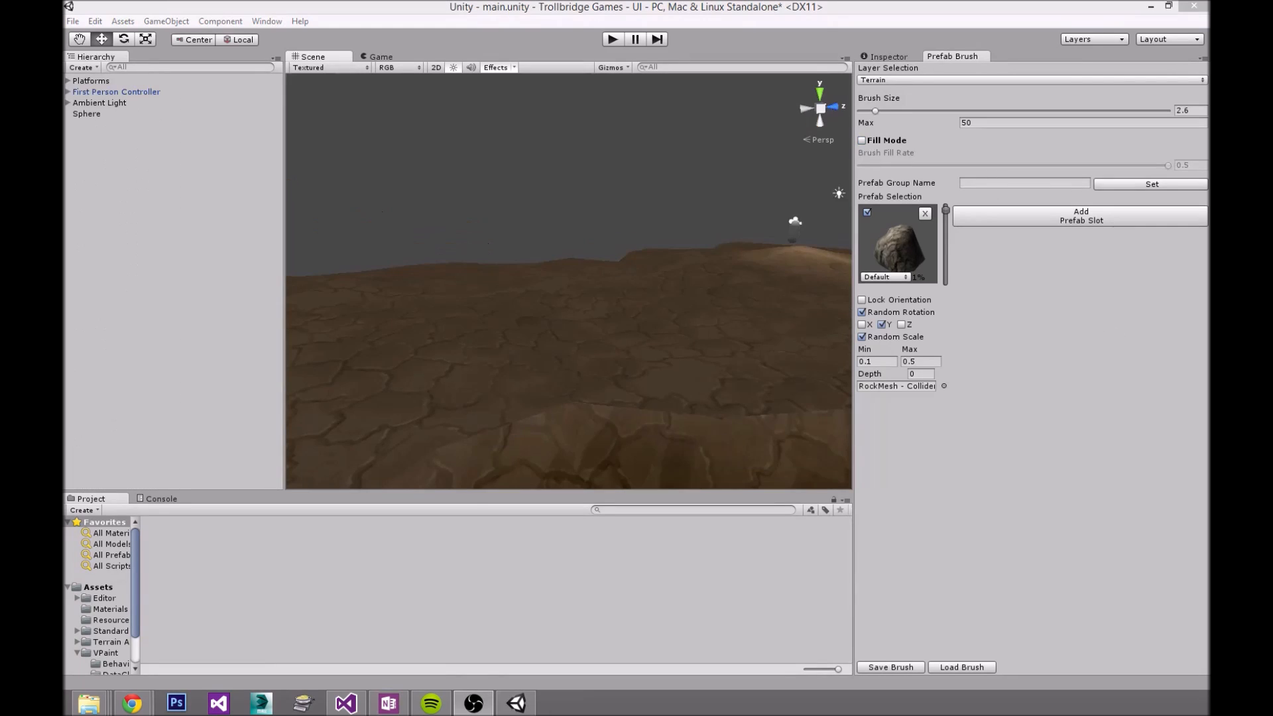
mouse_move(591, 382)
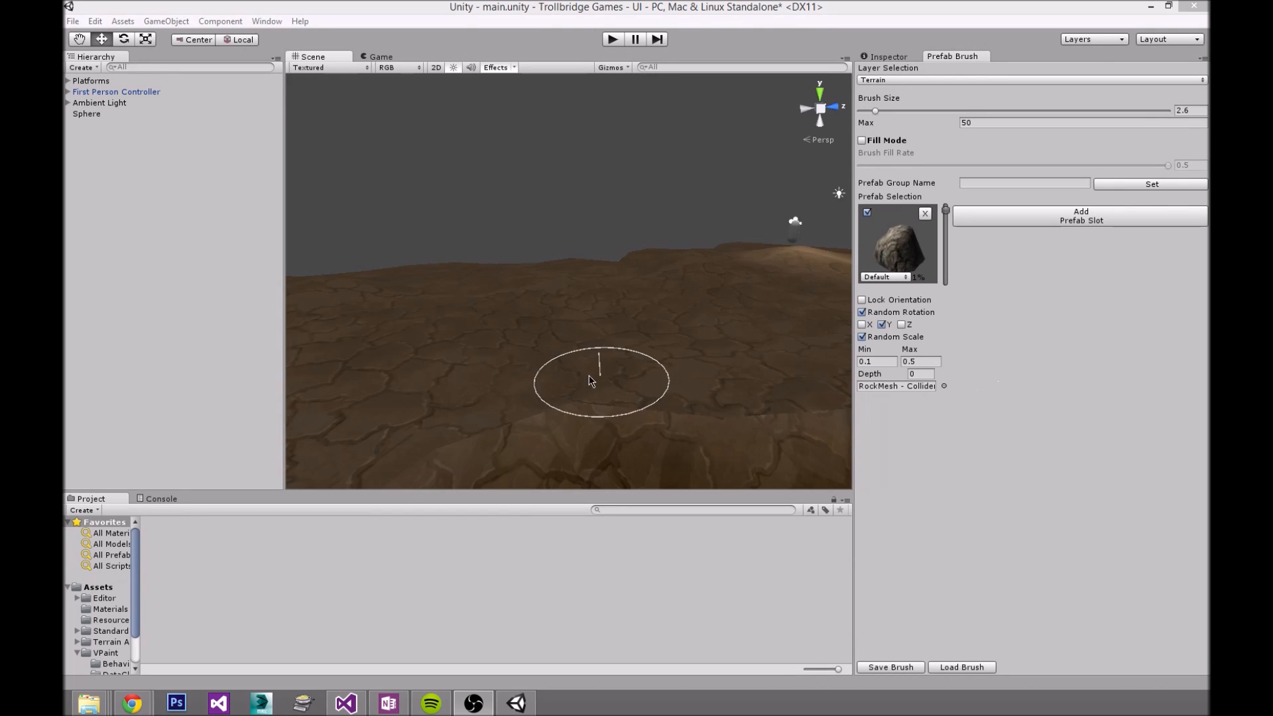
mouse_move(568, 373)
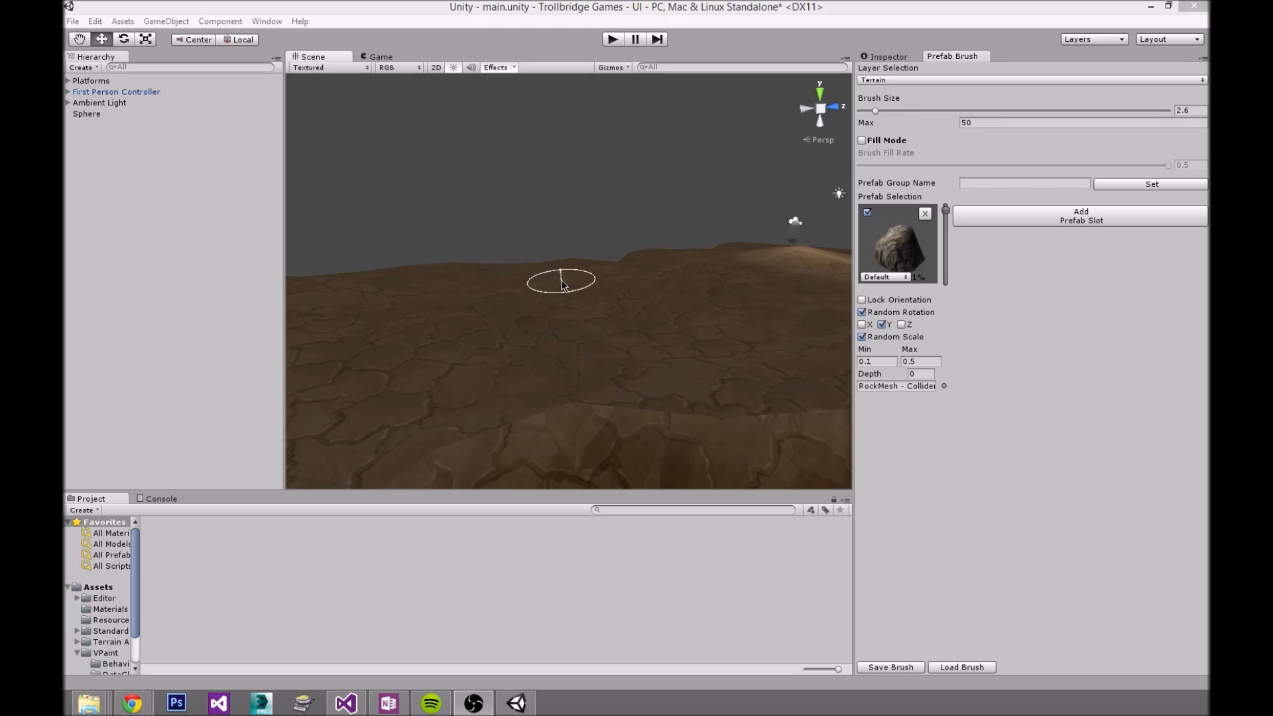
mouse_move(518, 328)
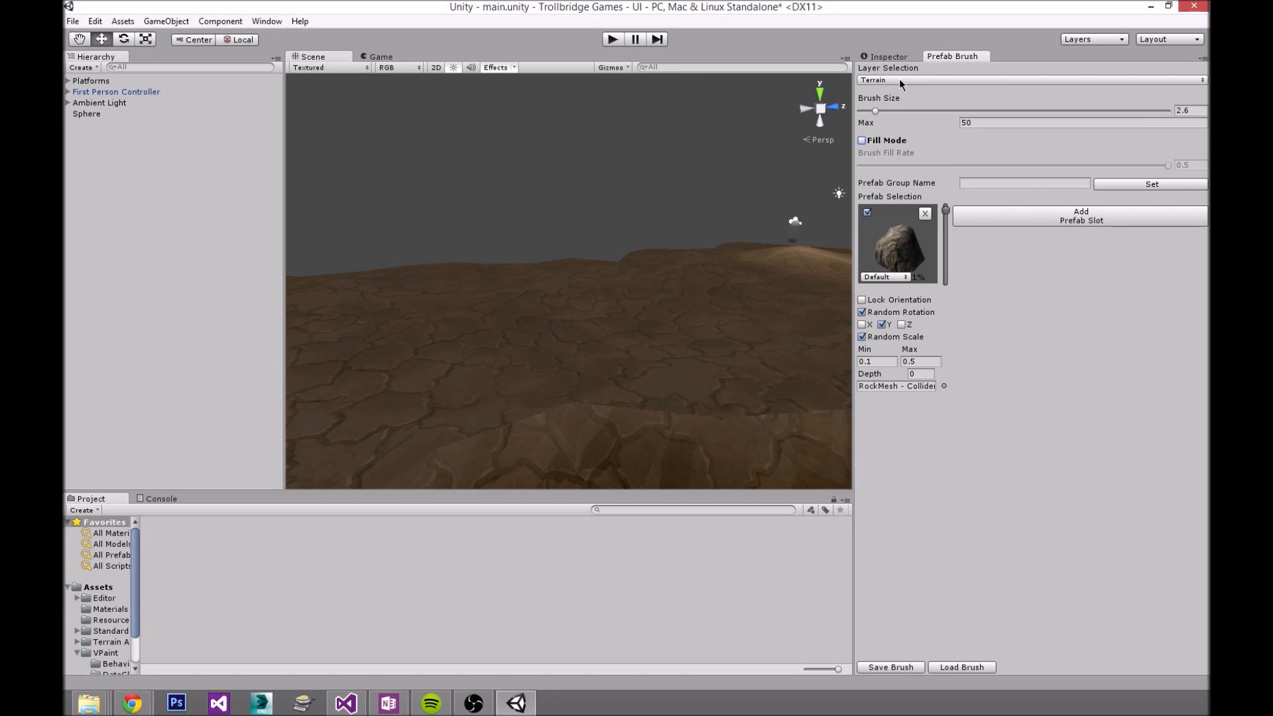
left_click(1031, 80)
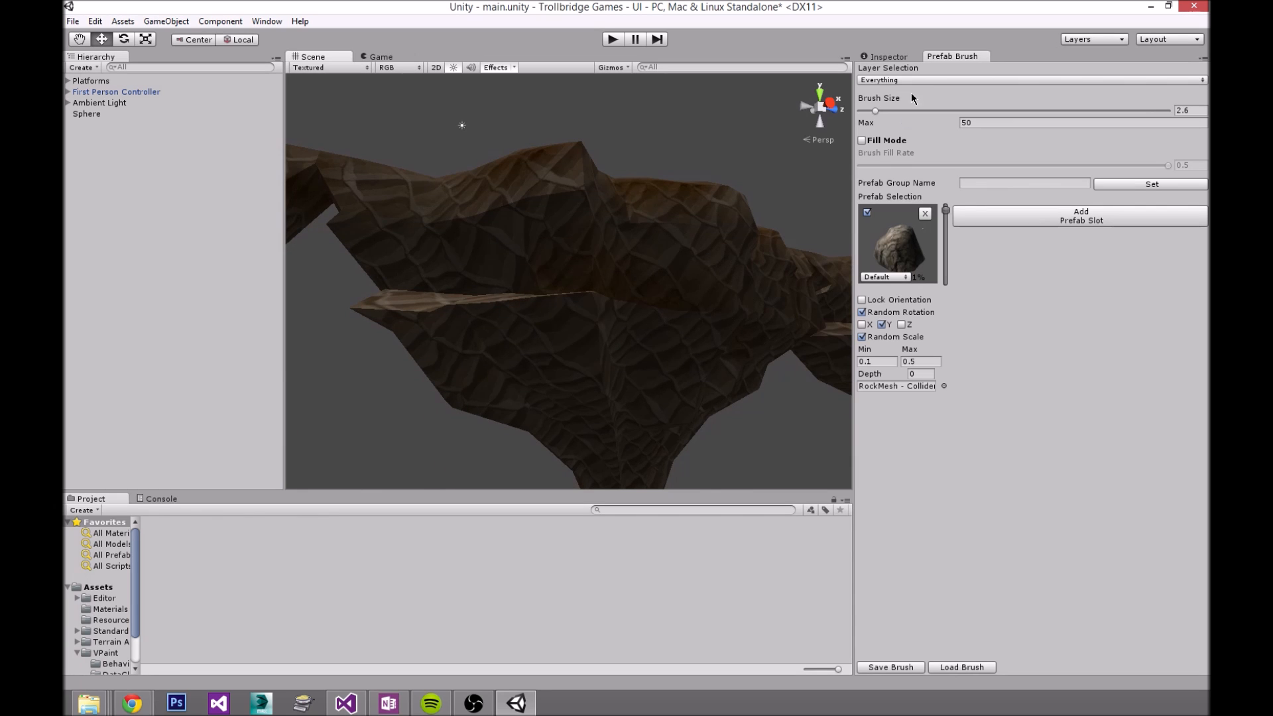
left_click(1030, 79)
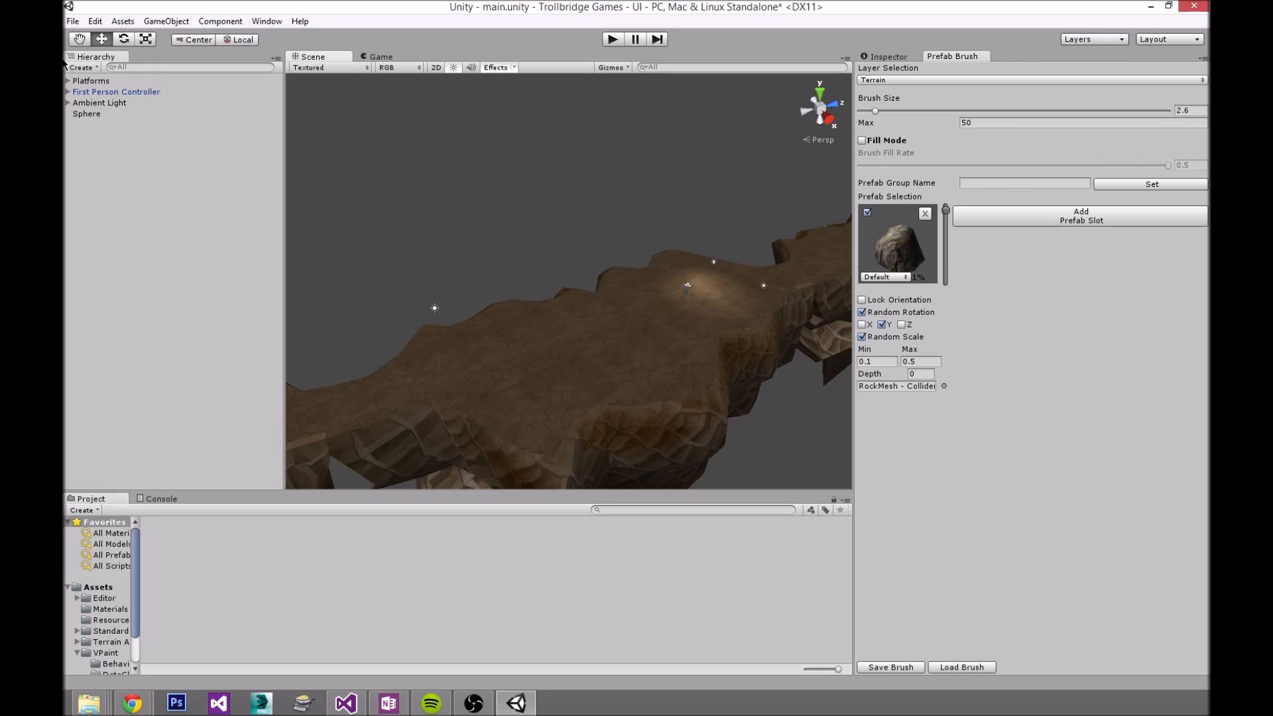
Step: Expand Platforms > platform1, select a Cube, and confirm its layer is Default
left_click(66, 81)
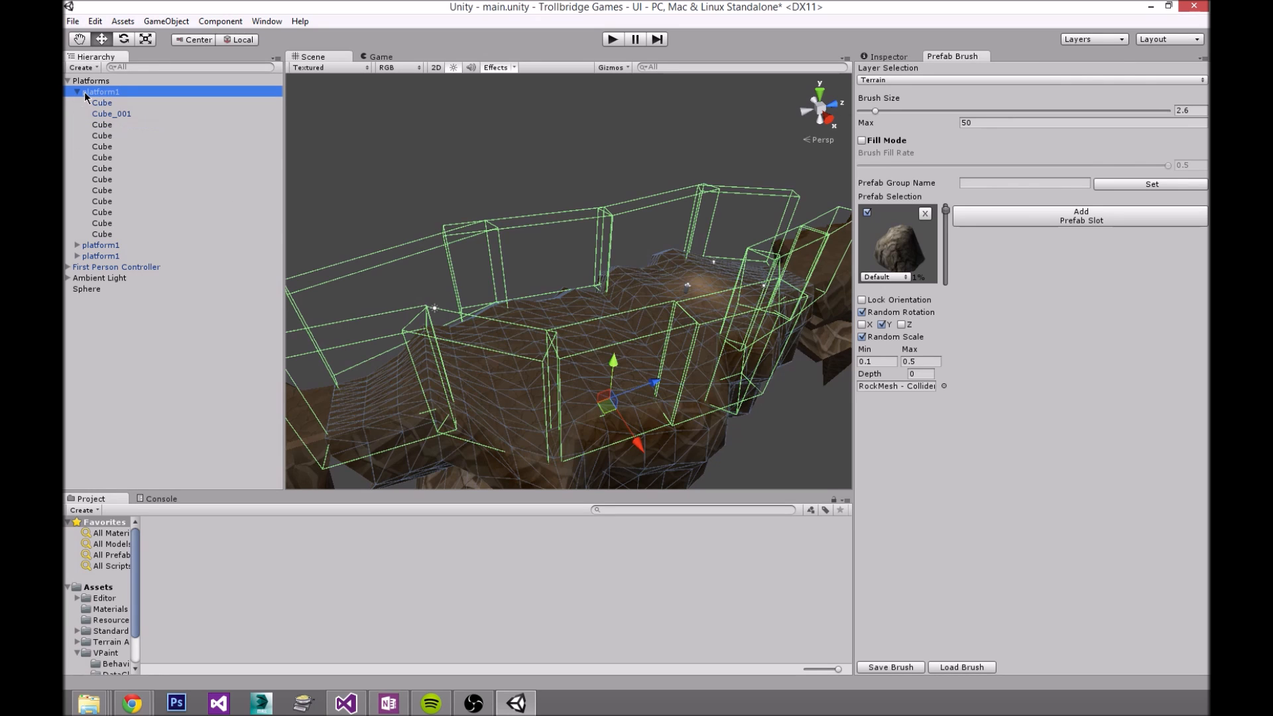
left_click(101, 102)
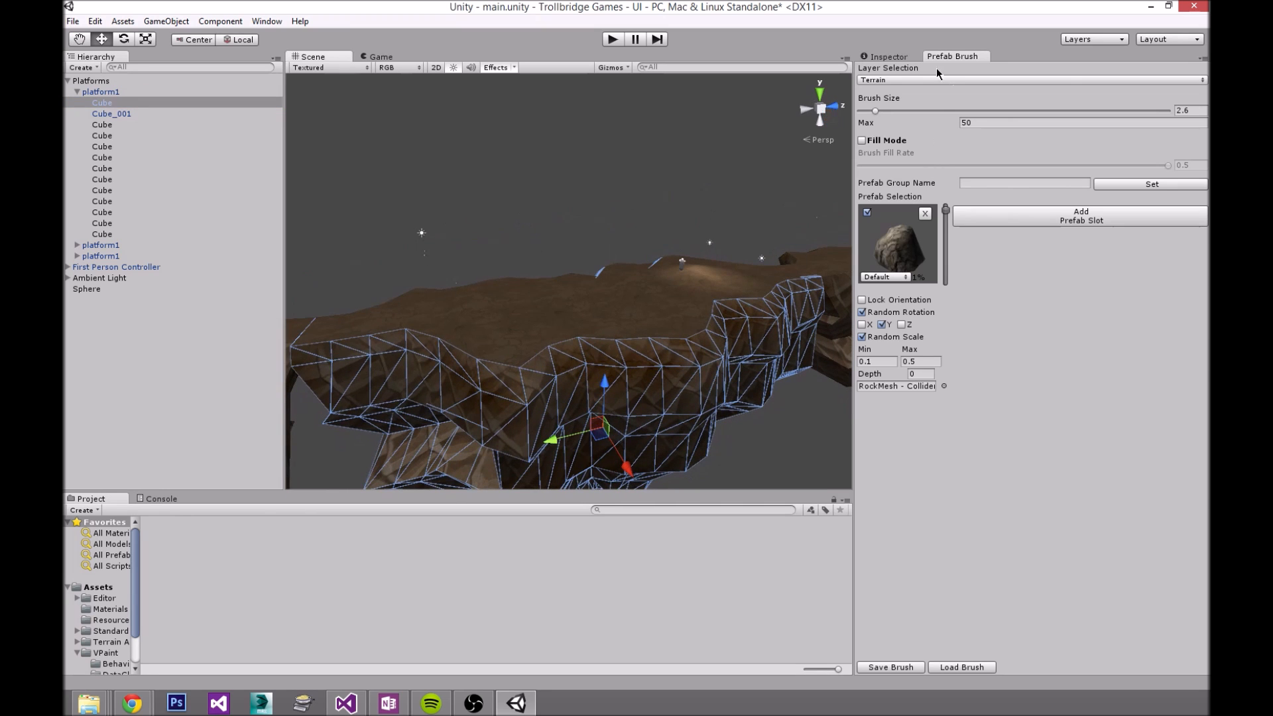
left_click(886, 57)
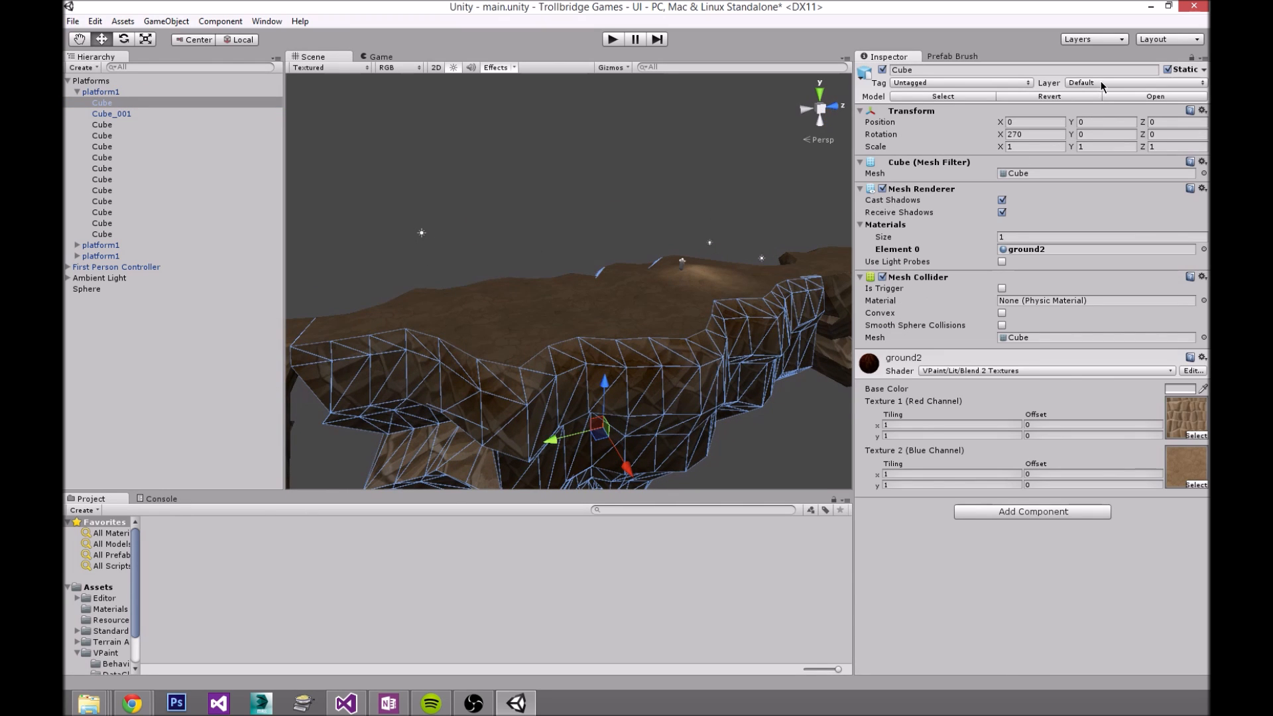
left_click(111, 113)
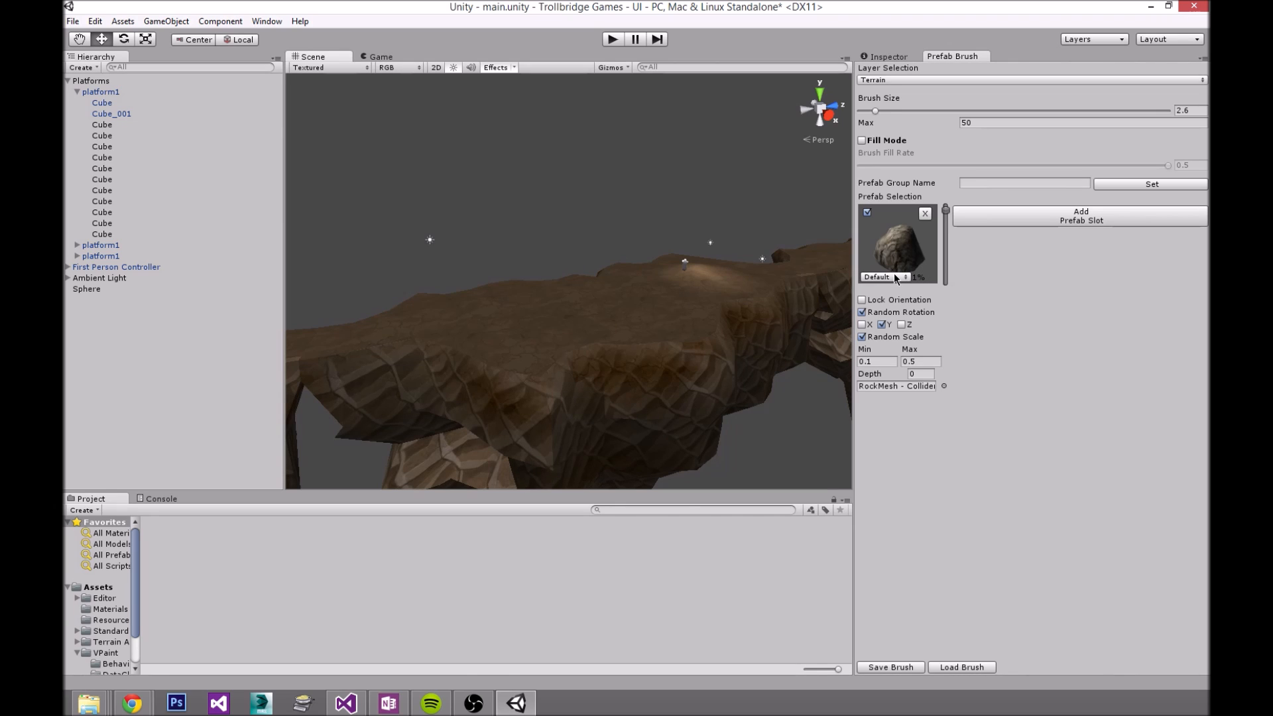
Step: Set the rock prefab slot's layer dropdown to Terrain
left_click(888, 276)
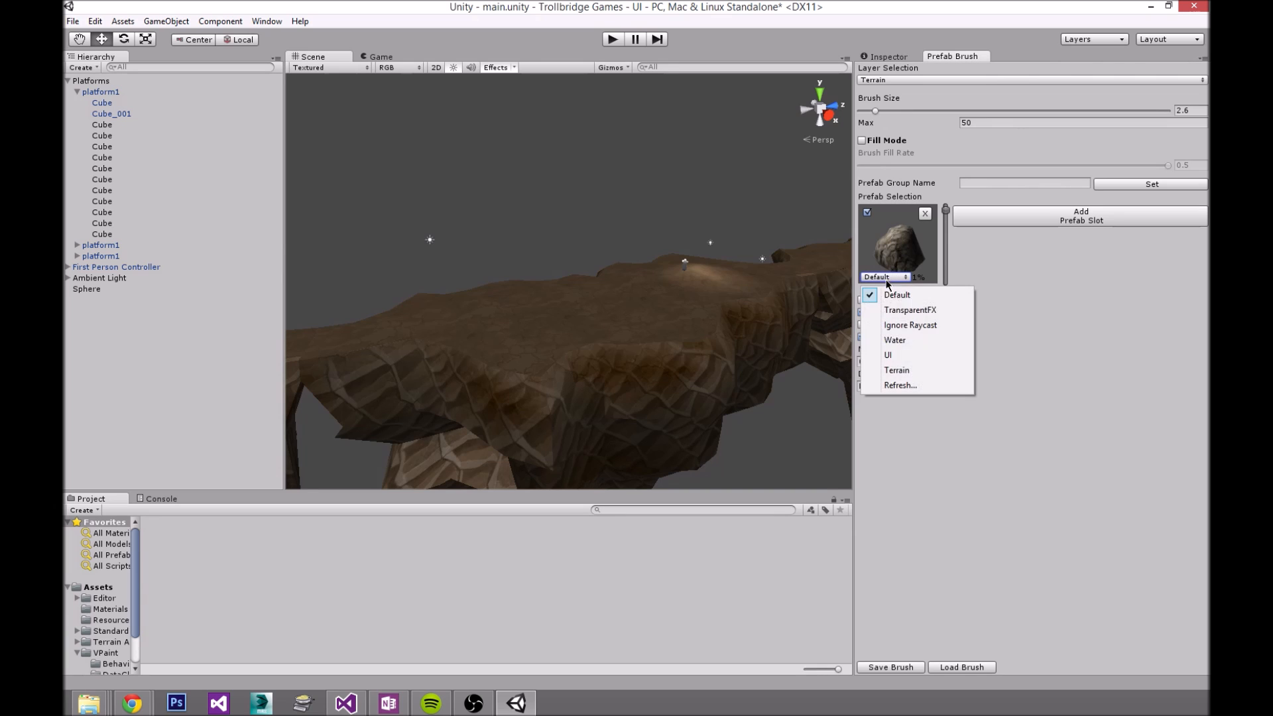
left_click(897, 370)
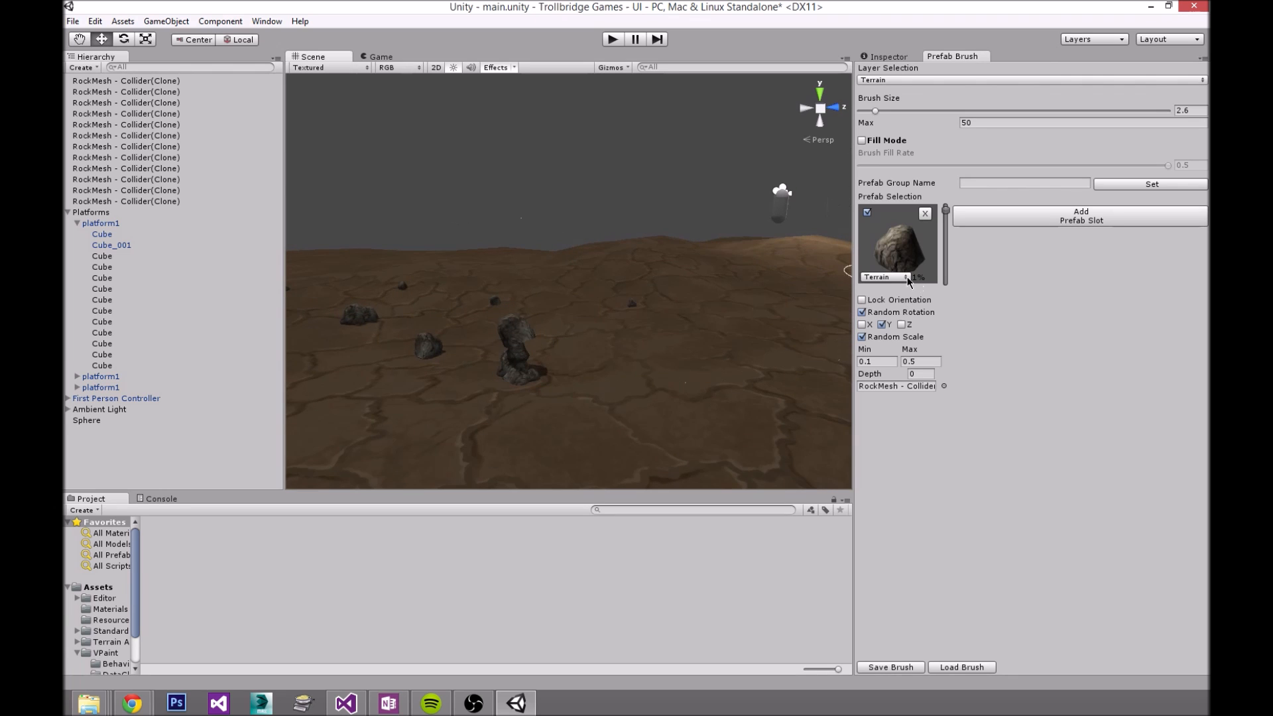
mouse_move(528, 374)
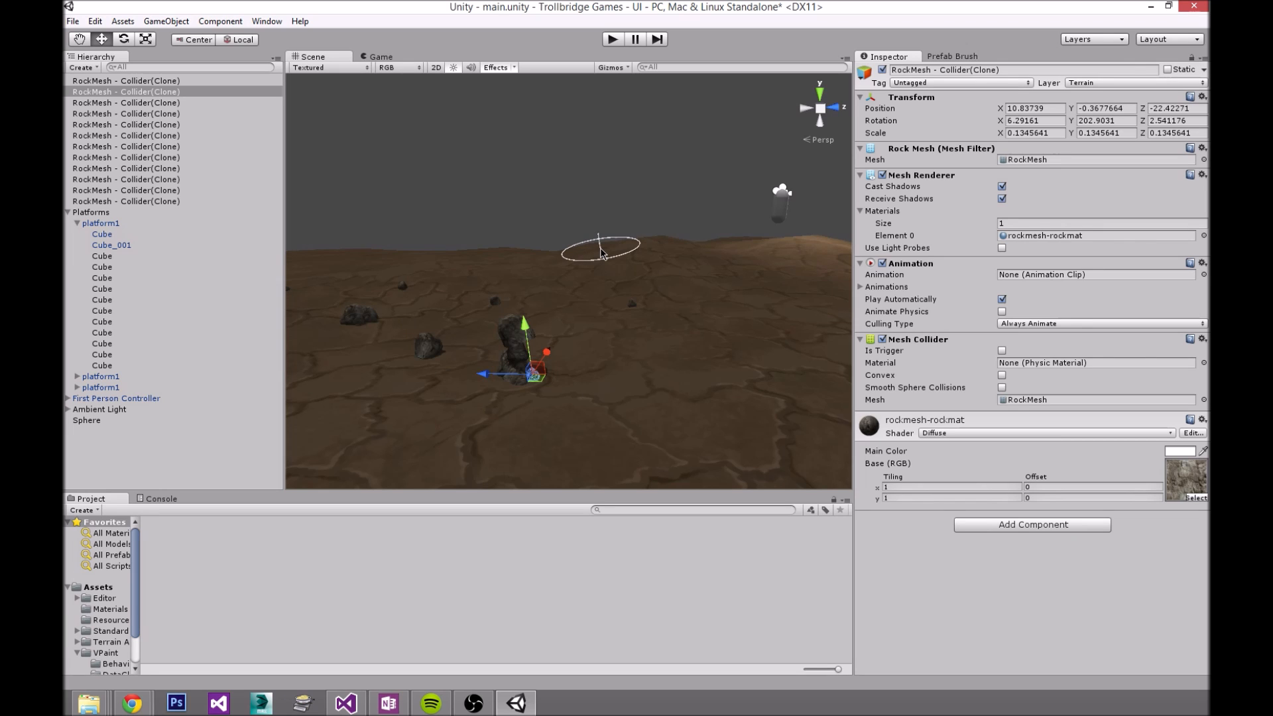
Step: Return to the Prefab Brush settings once the rock clones are undone
left_click(954, 55)
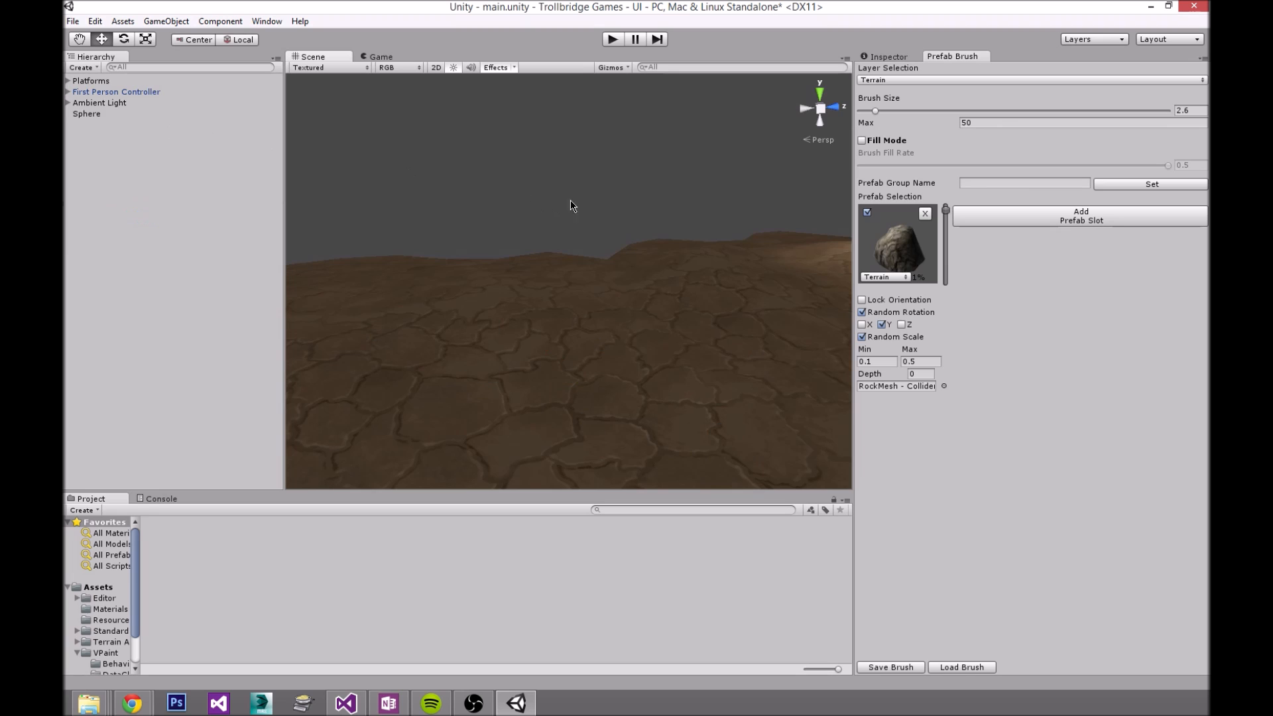
Step: Set the Prefab Group Name to 'Rocks'
left_click(1025, 184)
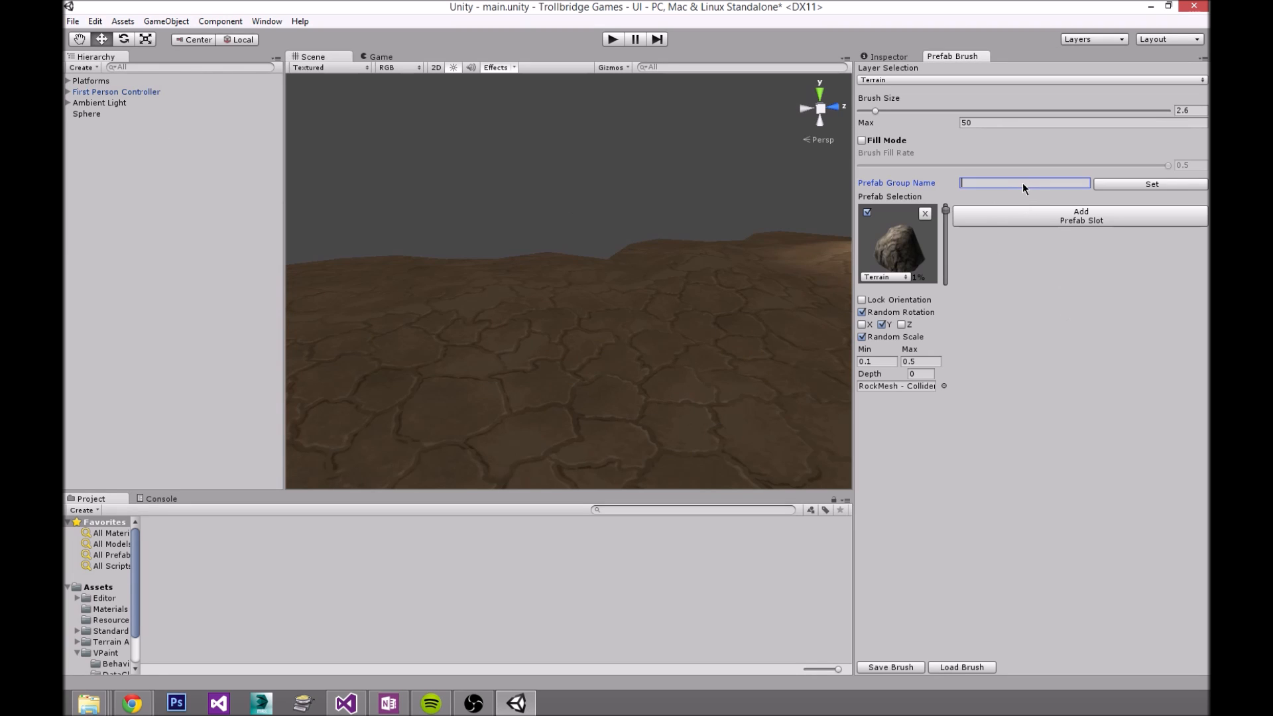
mouse_move(1019, 181)
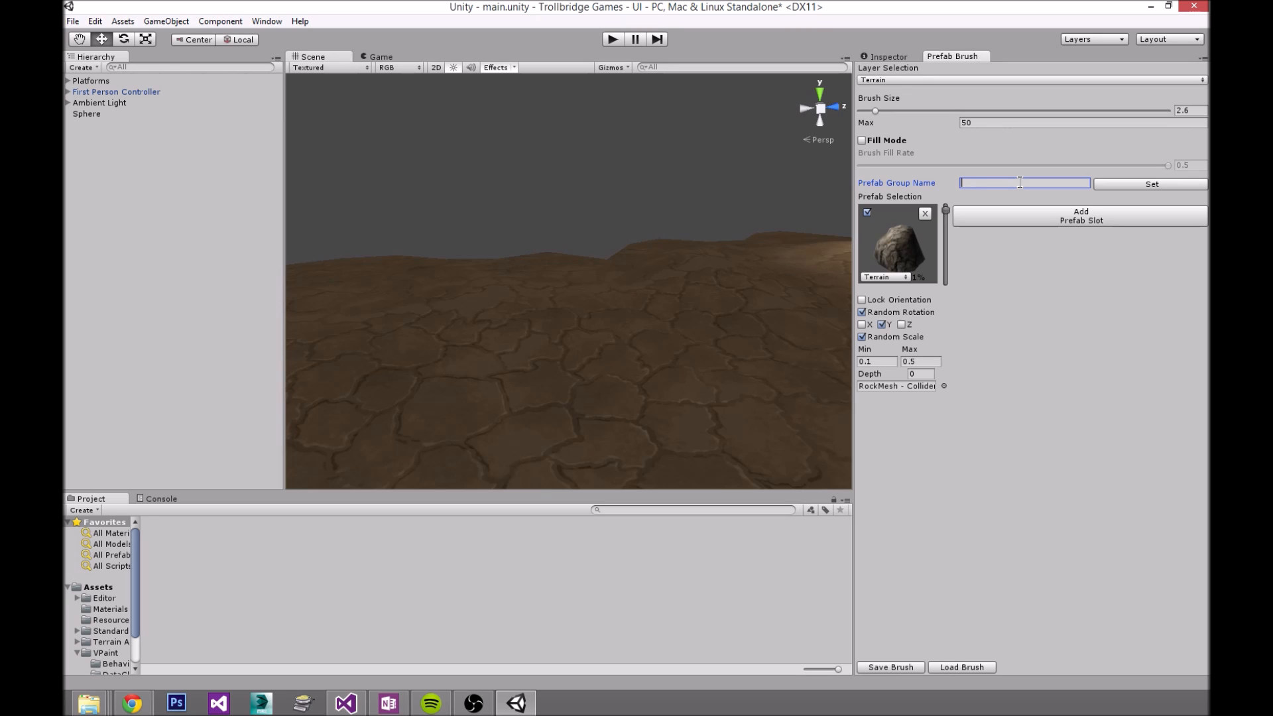
type("Rocks")
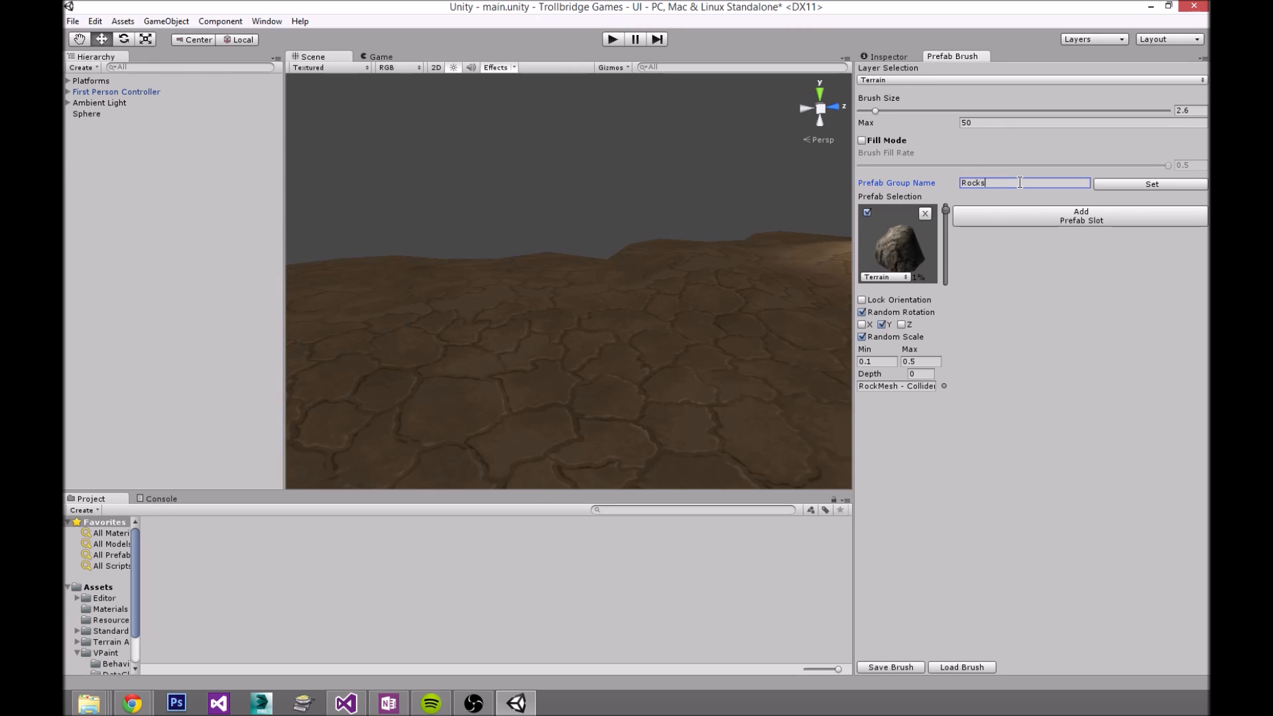
left_click(1151, 184)
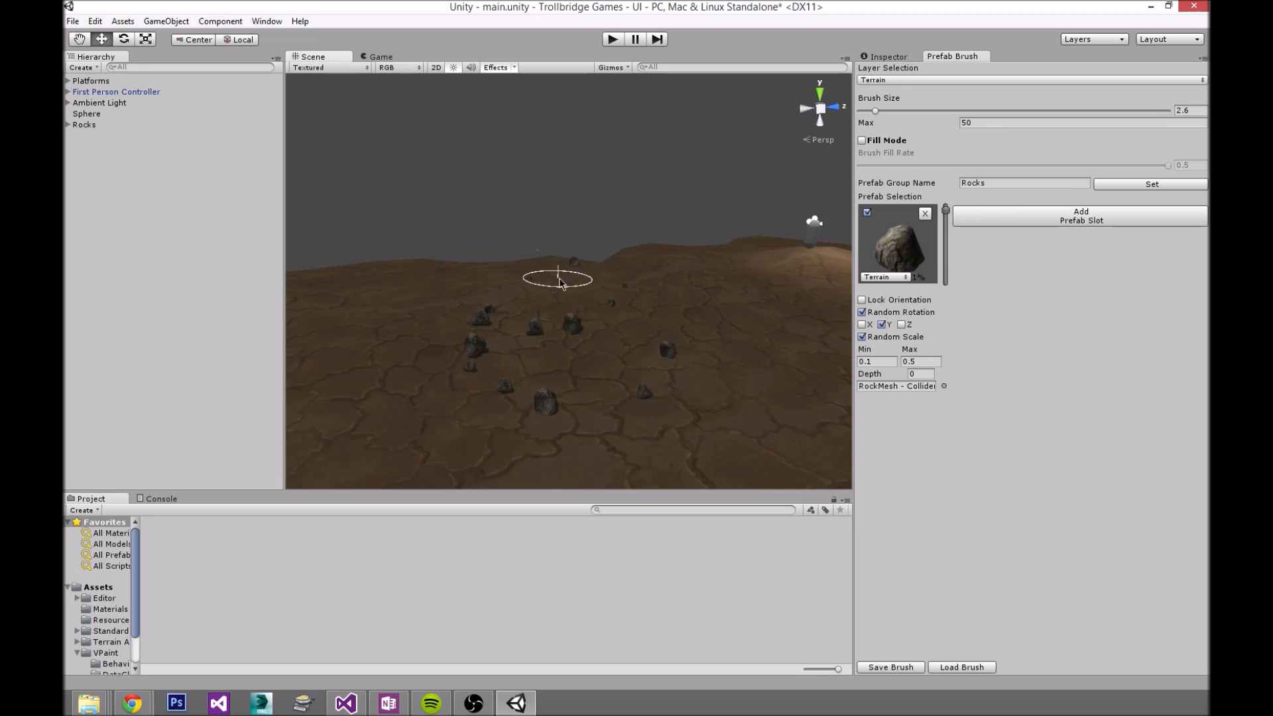
Step: Select the Rocks group in the Hierarchy and expand it to view the painted rocks
left_click(83, 125)
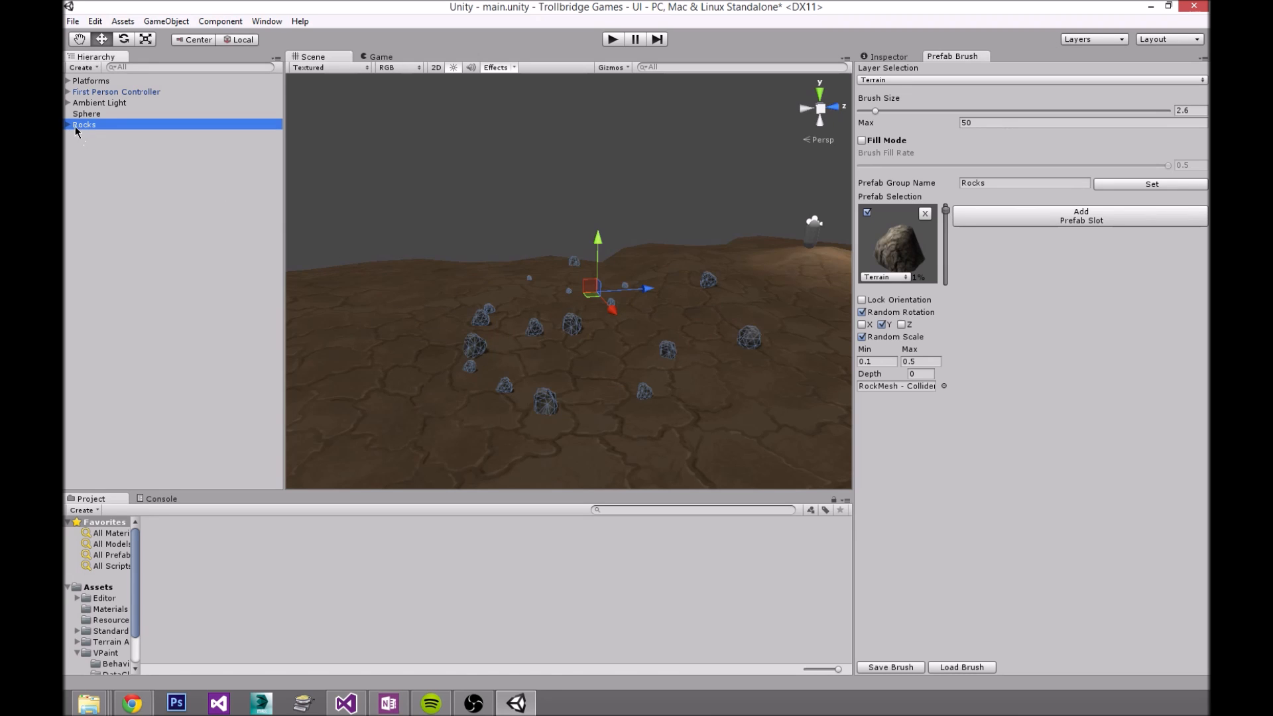
left_click(69, 125)
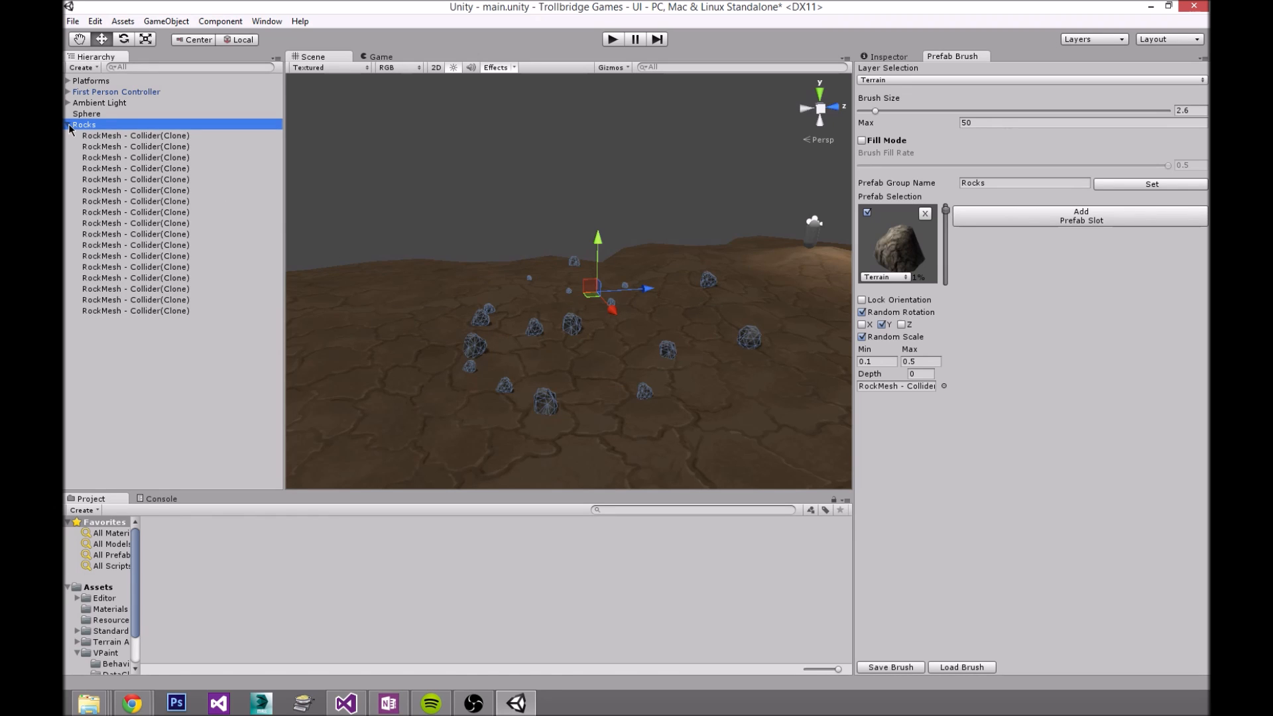
left_click(68, 124)
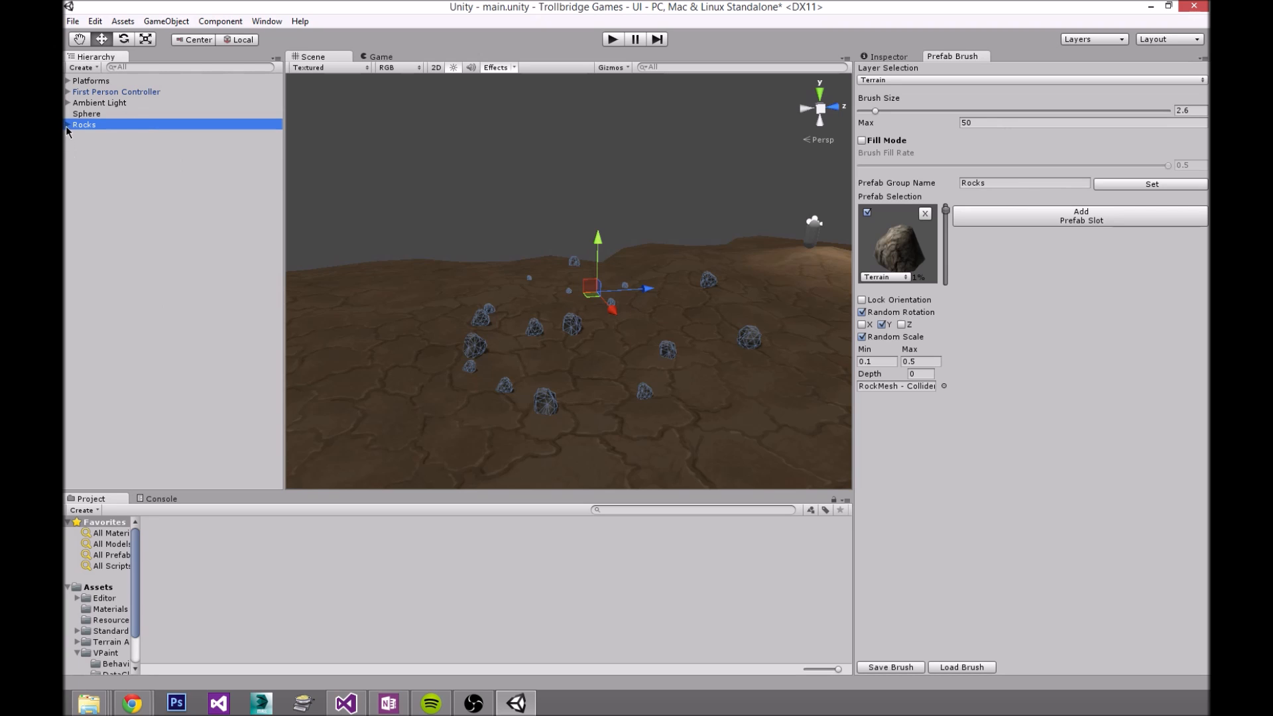
left_click(68, 124)
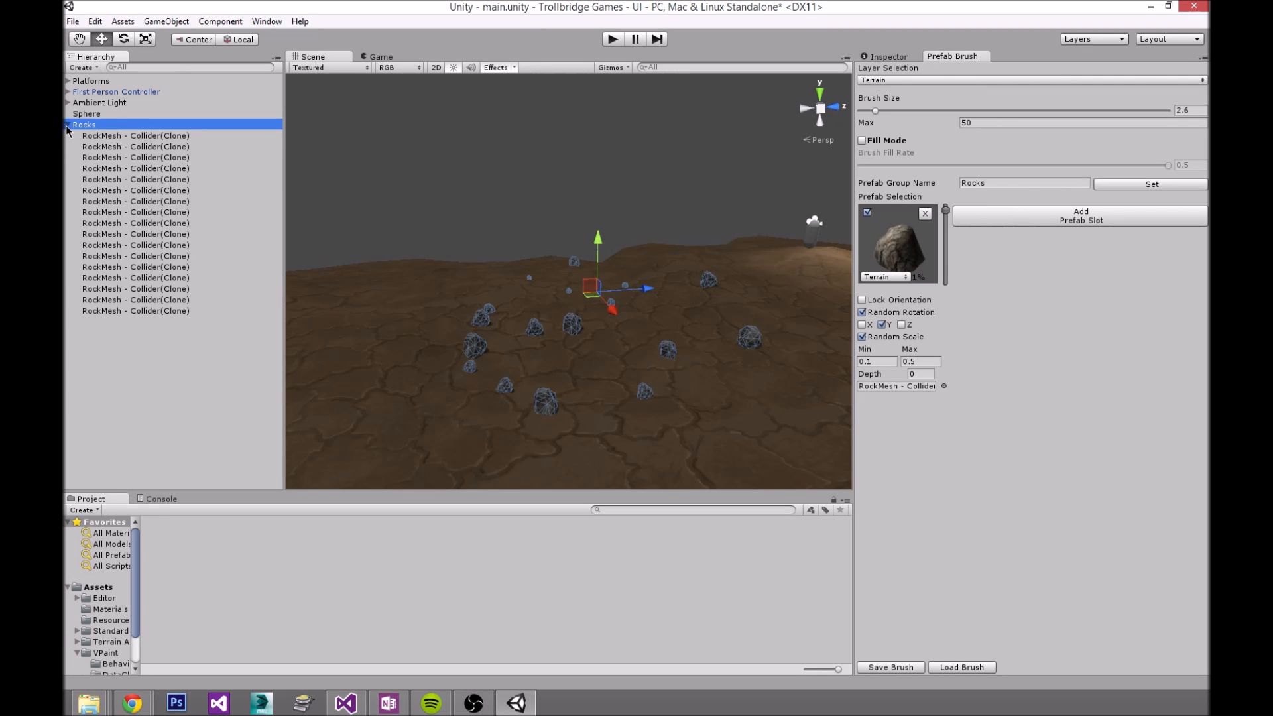
left_click(69, 125)
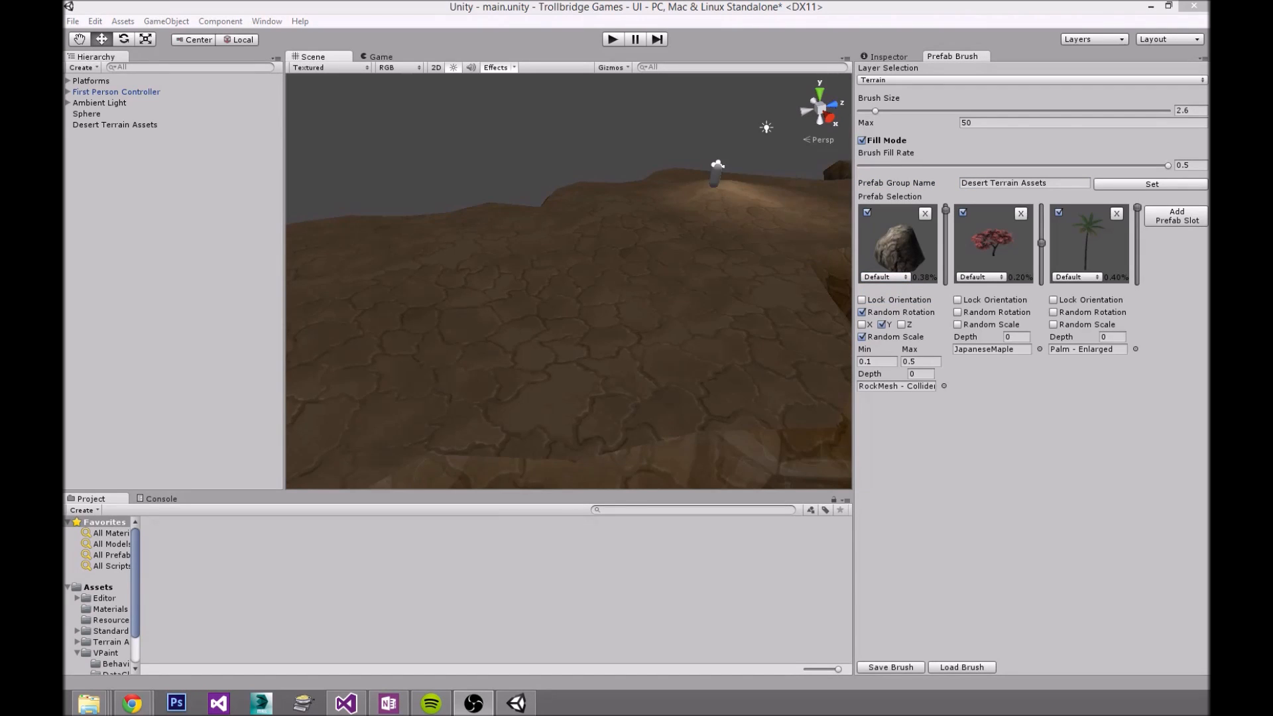
mouse_move(603, 382)
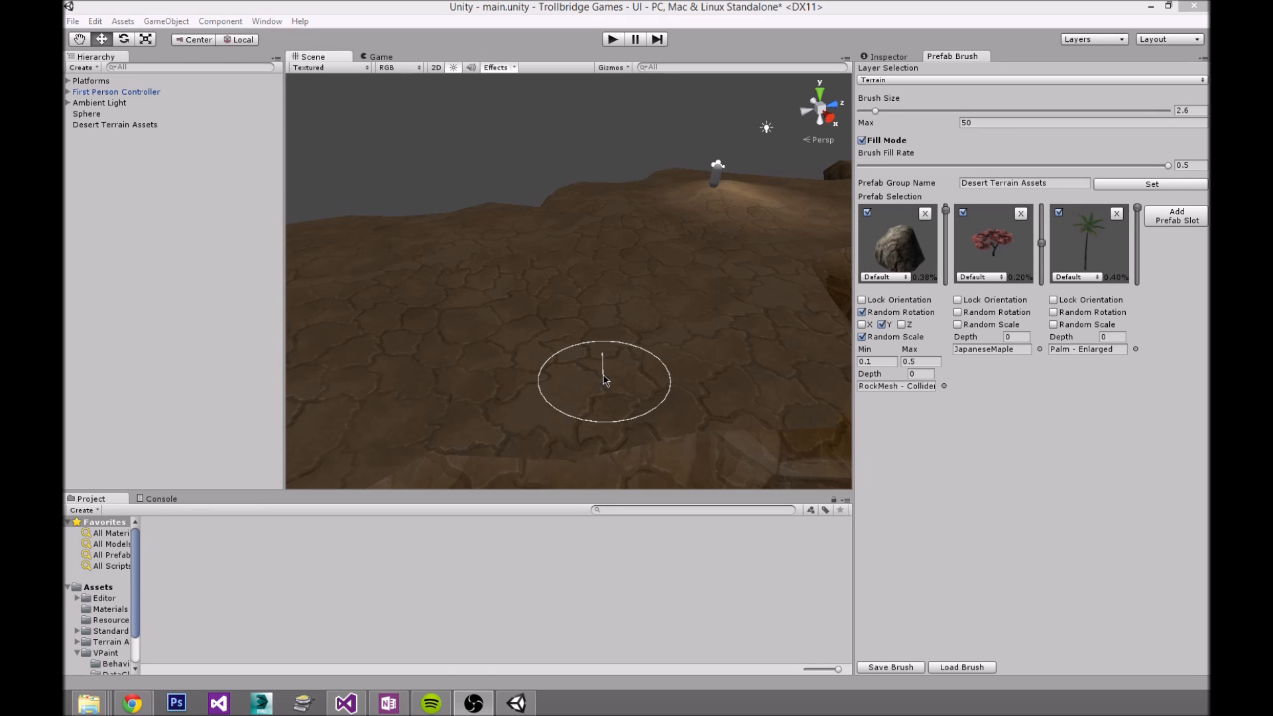
mouse_move(626, 347)
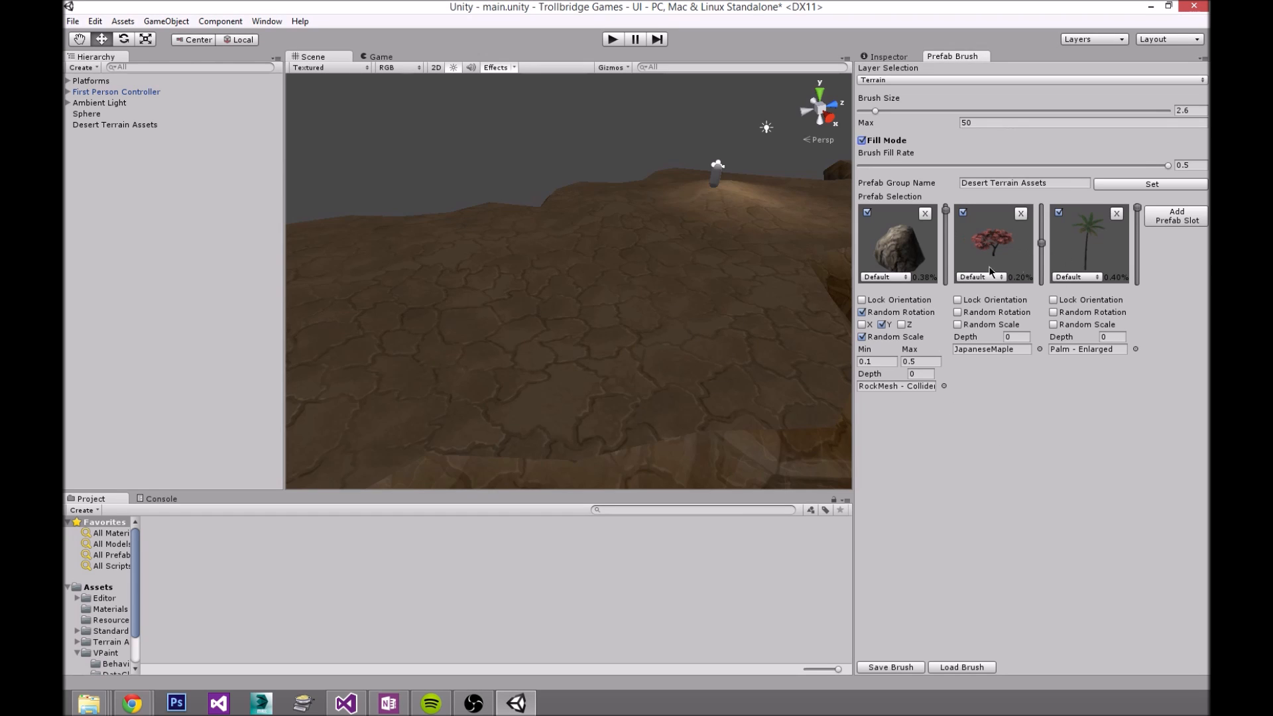
mouse_move(973, 256)
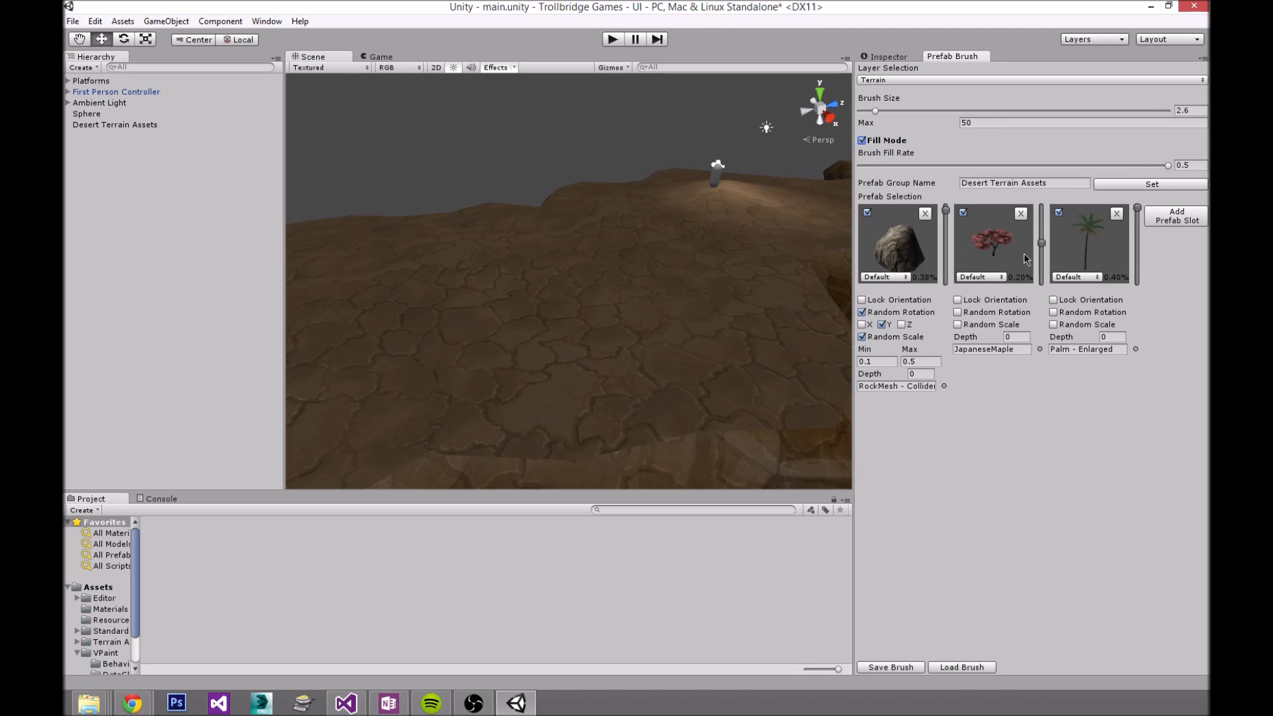
Step: Place a palm on the cliff top, then three rocks in a row
left_click(617, 256)
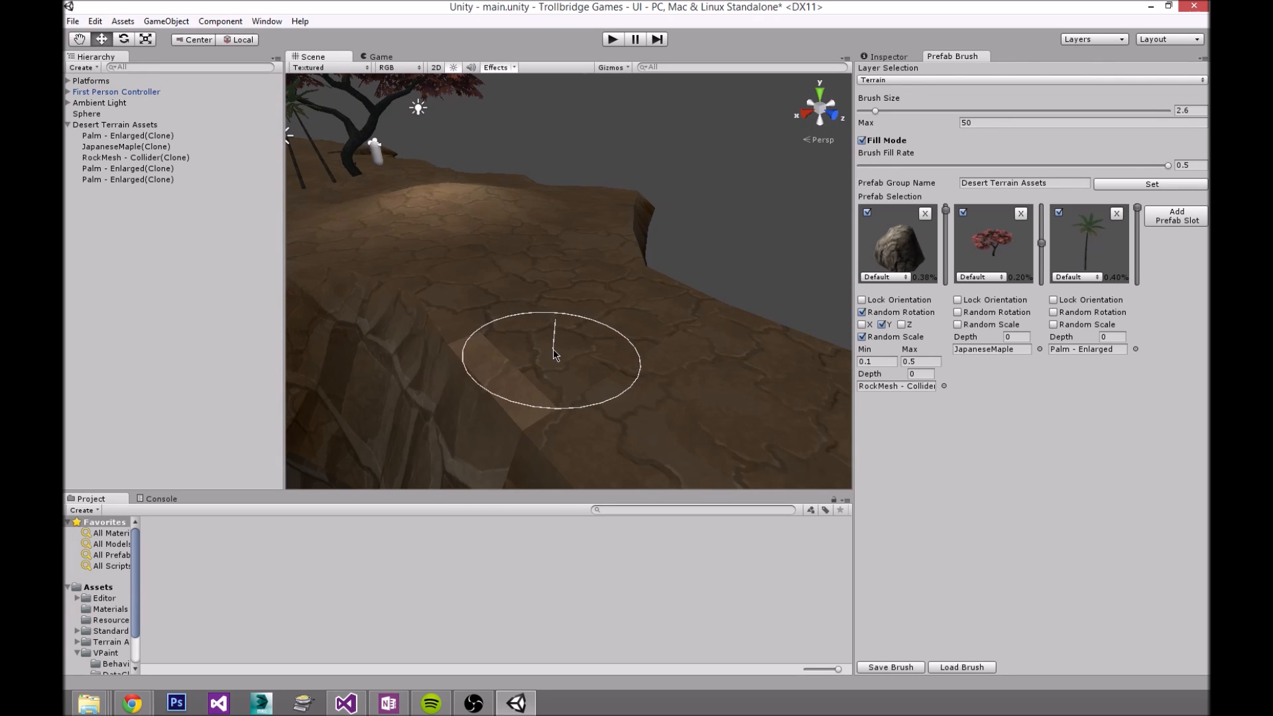
left_click(553, 353)
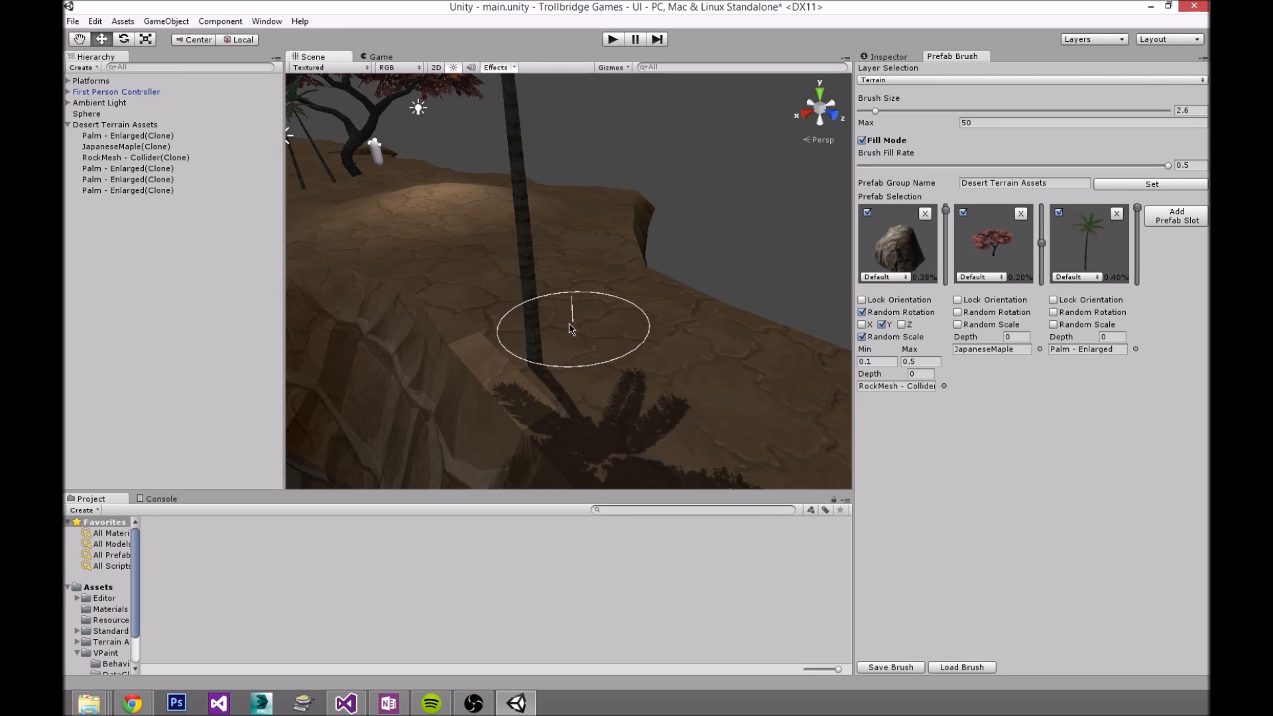
mouse_move(529, 334)
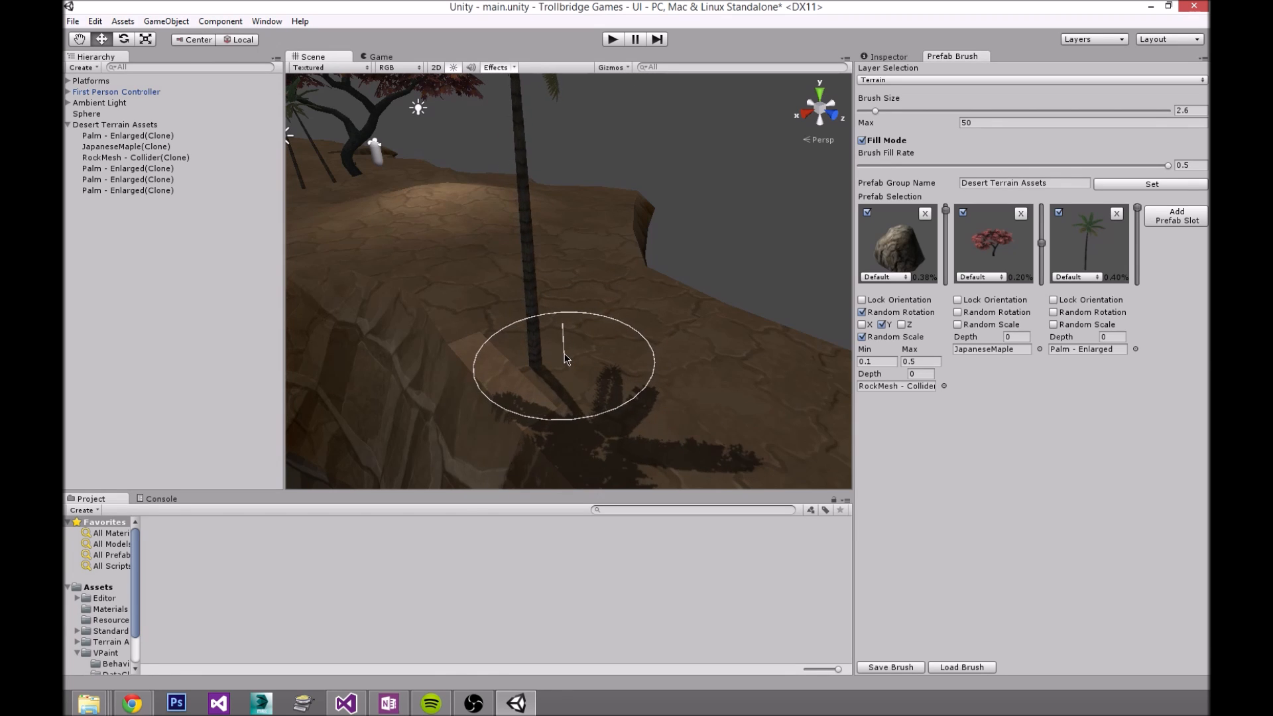
left_click(566, 360)
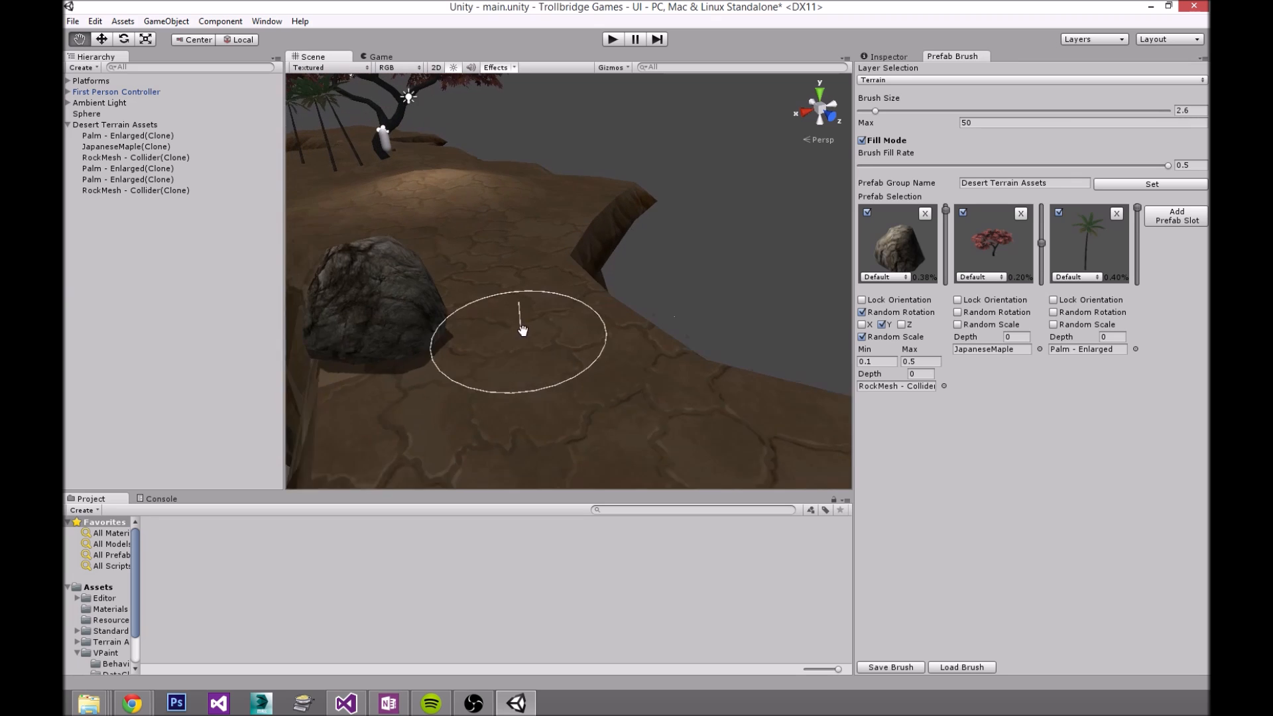
left_click(523, 329)
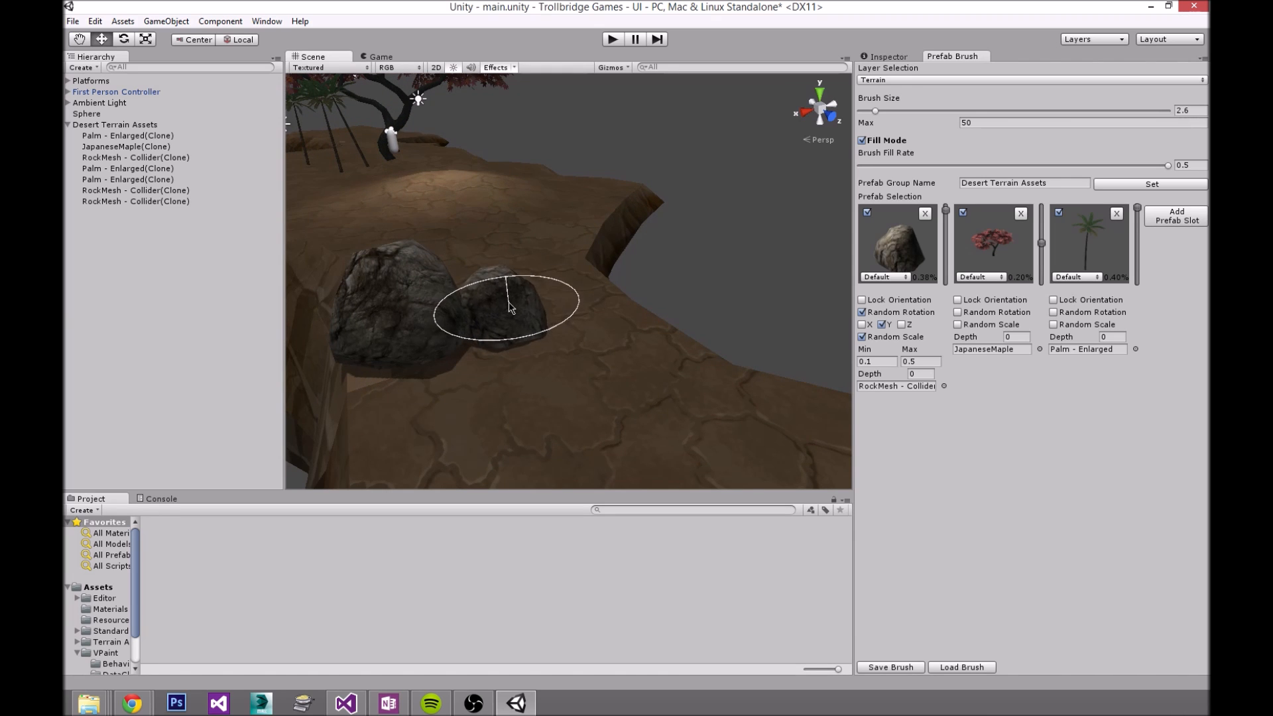
left_click(511, 308)
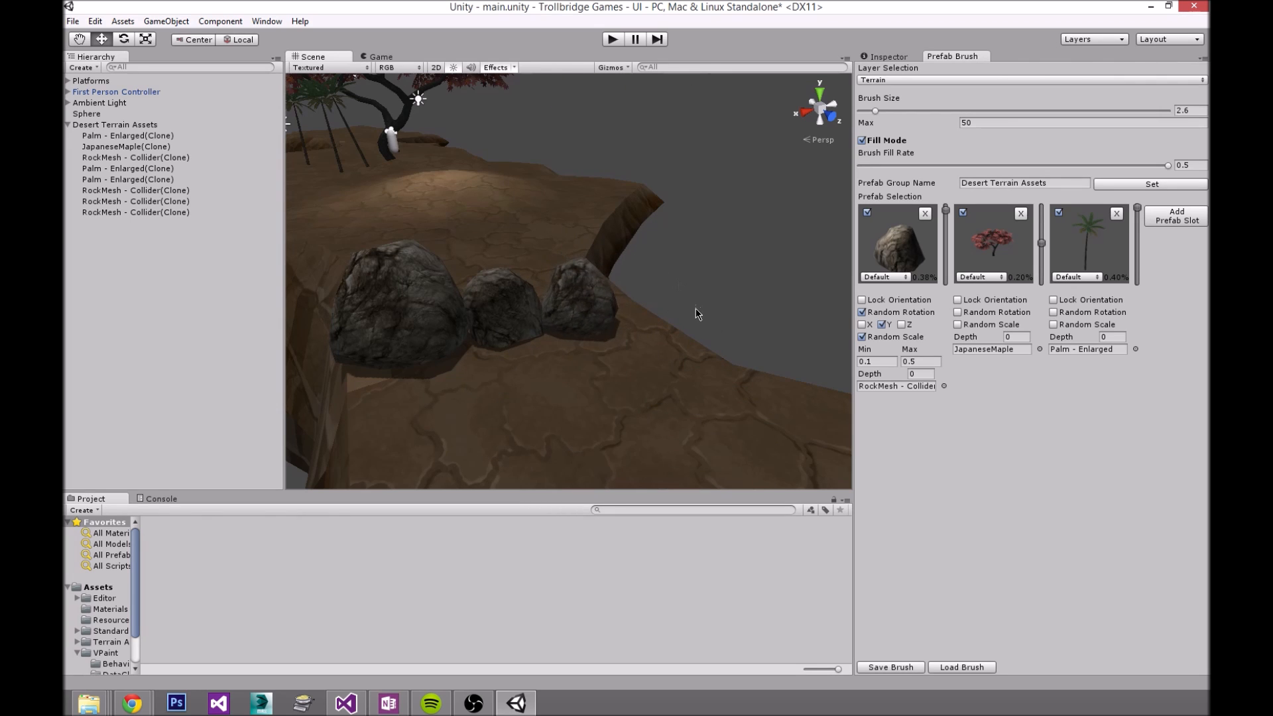
mouse_move(543, 309)
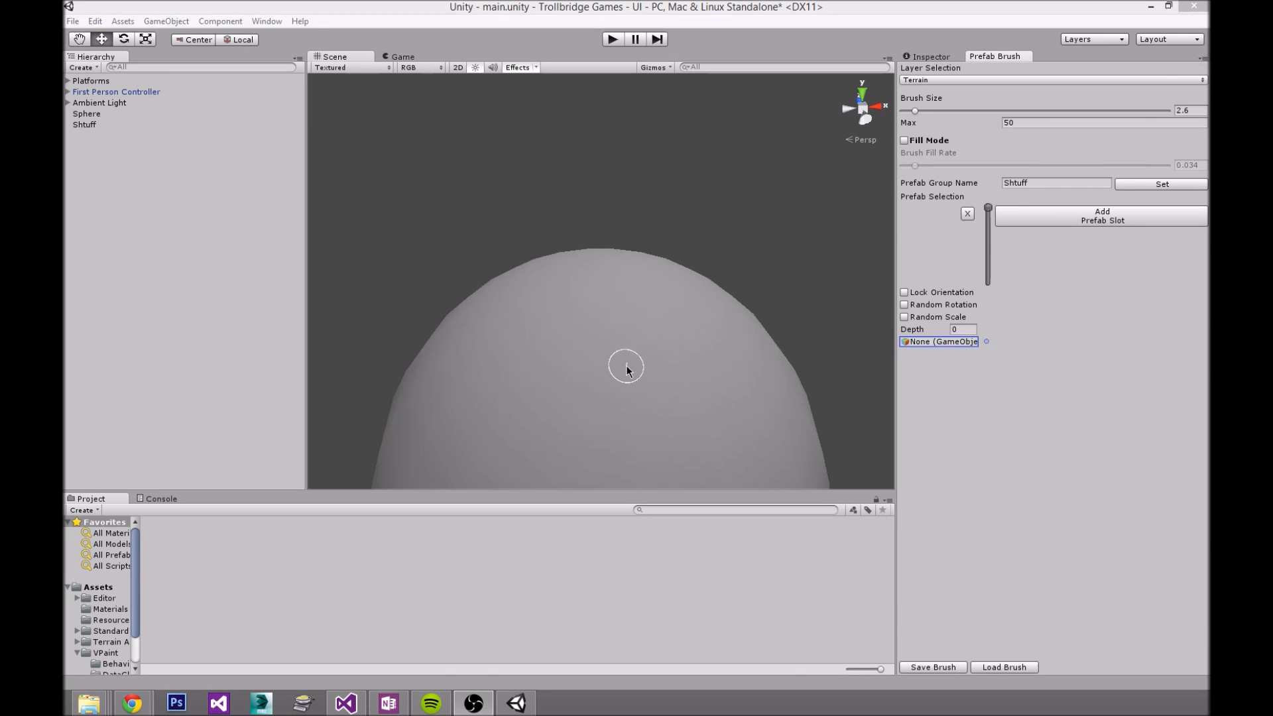
Step: Assign ScotsPineTypeA to the prefab slot and paint over a dozen pines around the sphere
left_click(986, 341)
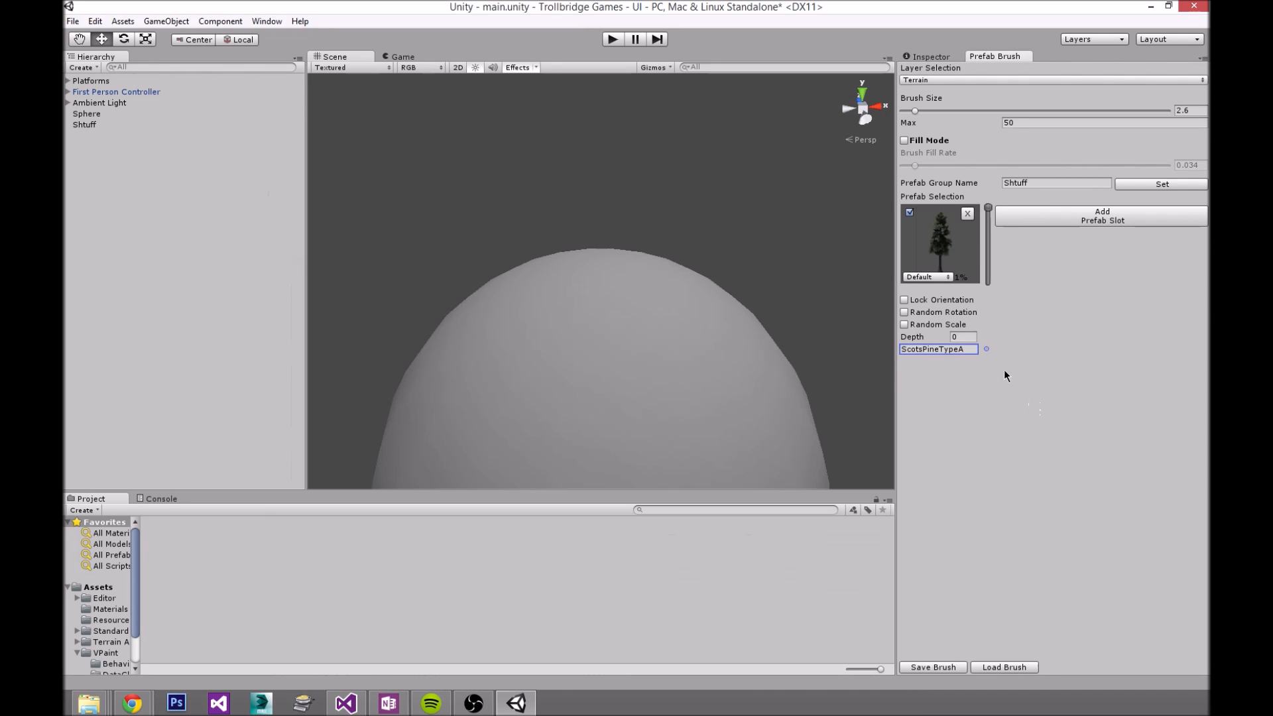
mouse_move(645, 333)
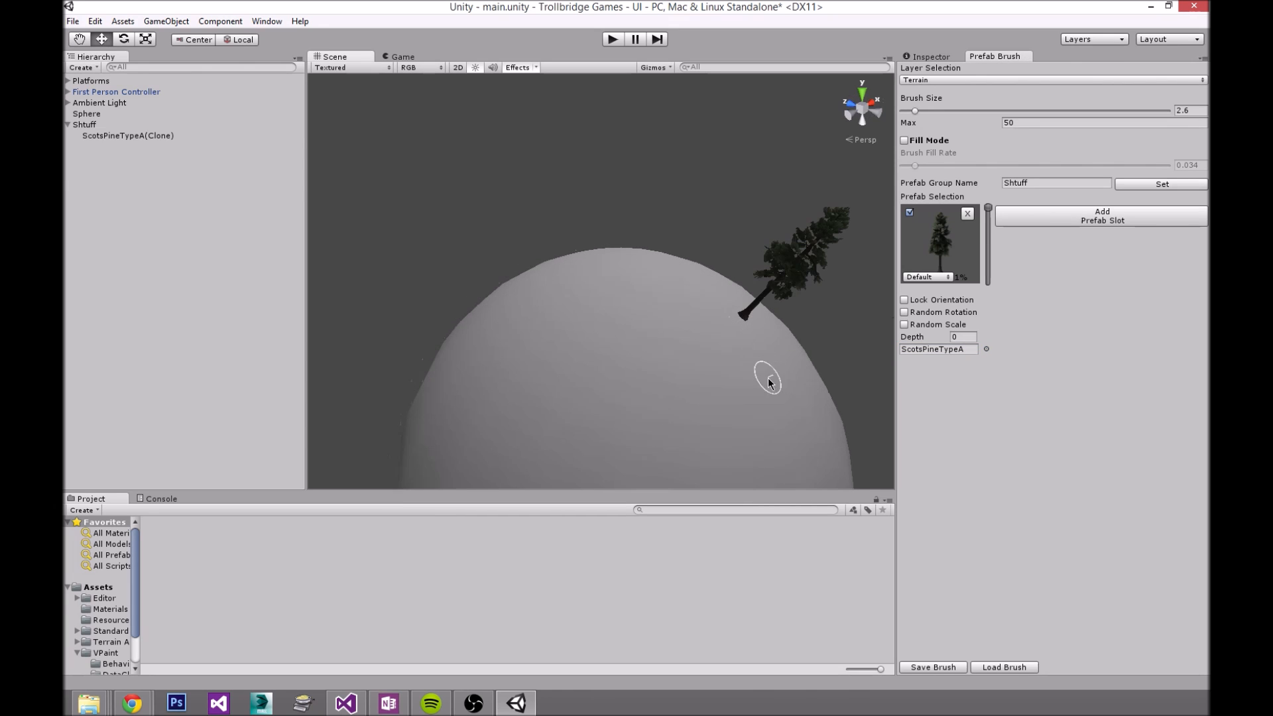
left_click_drag(764, 382, 633, 285)
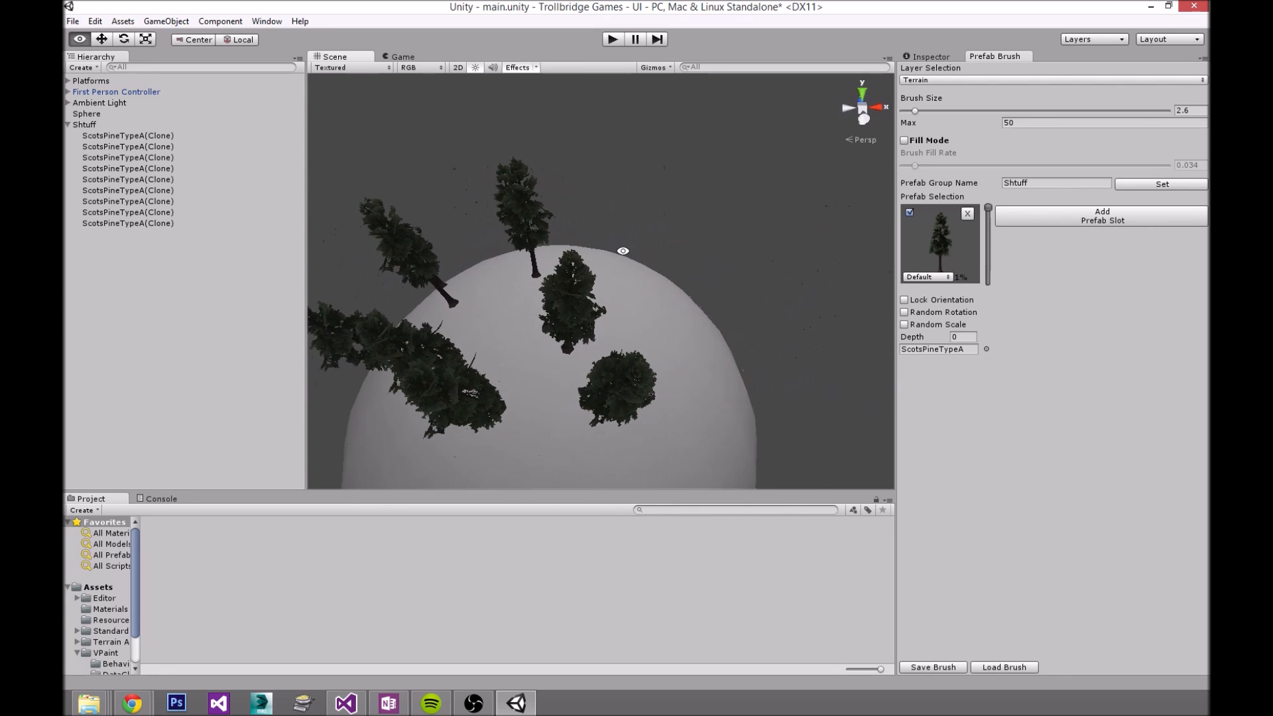
left_click(557, 311)
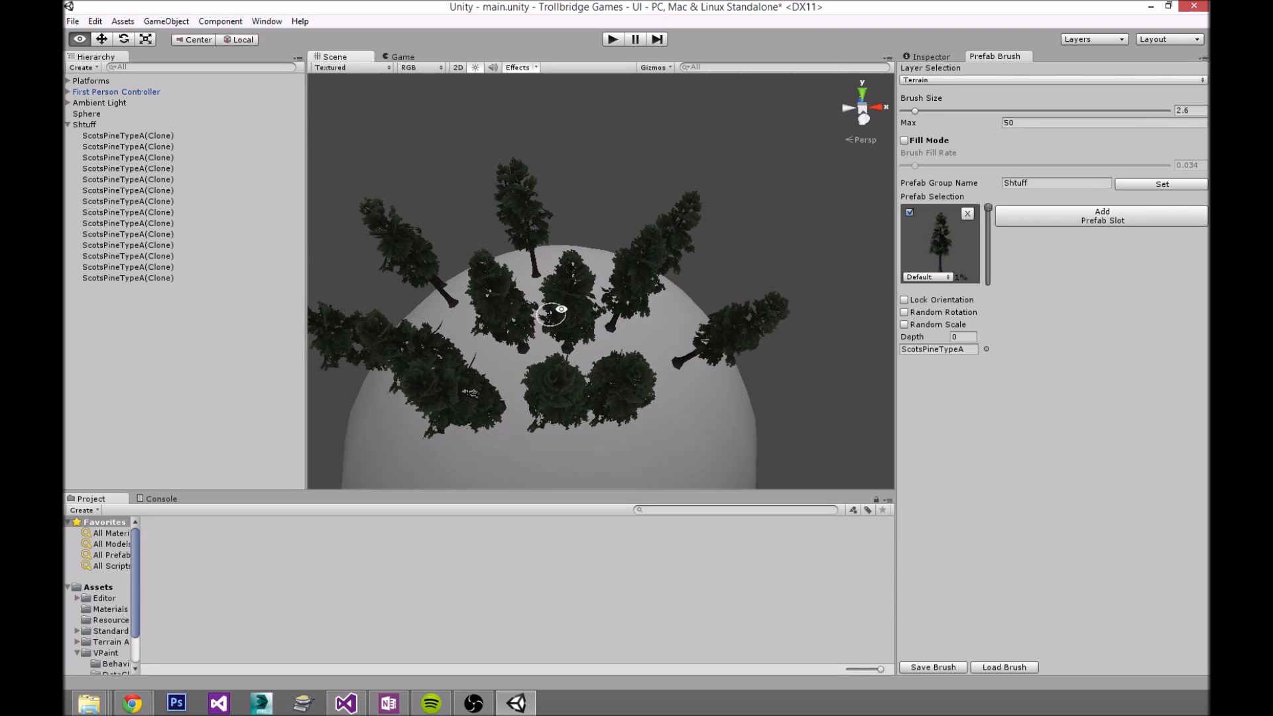
left_click_drag(561, 312, 609, 244)
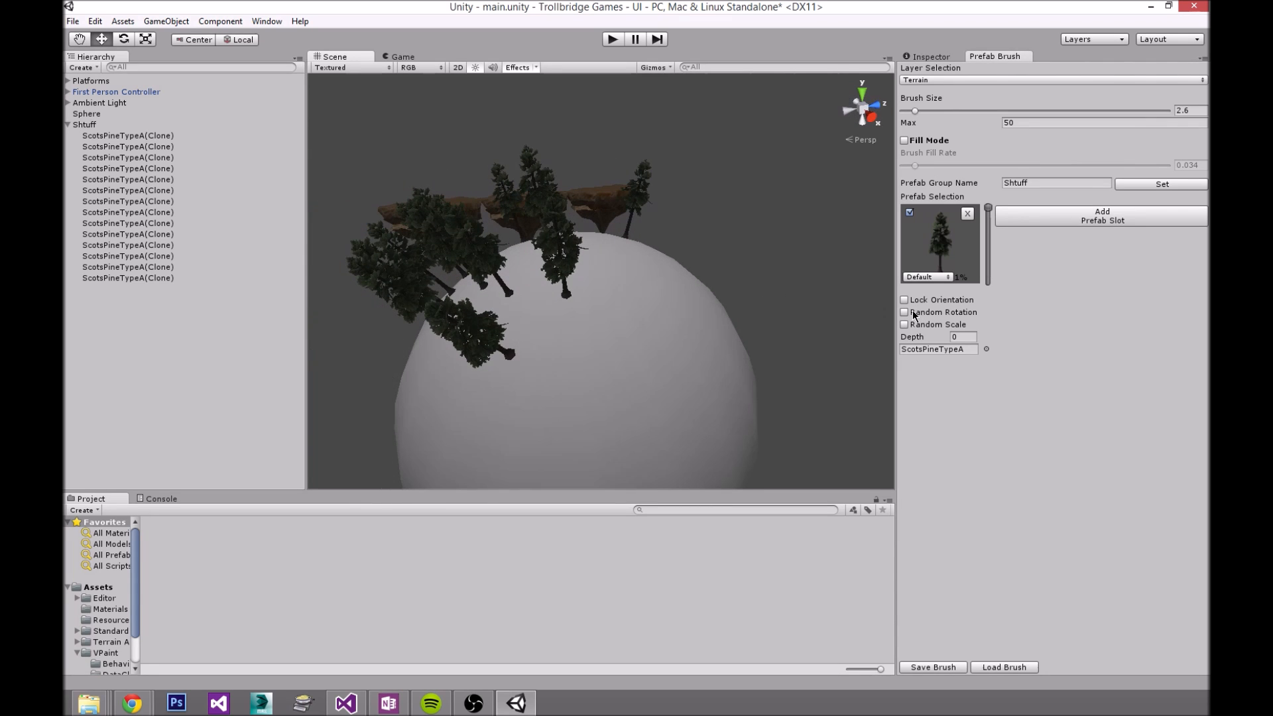
Step: Enable Lock Orientation, paint a cluster of upright pines on the sphere, then select them
left_click(904, 300)
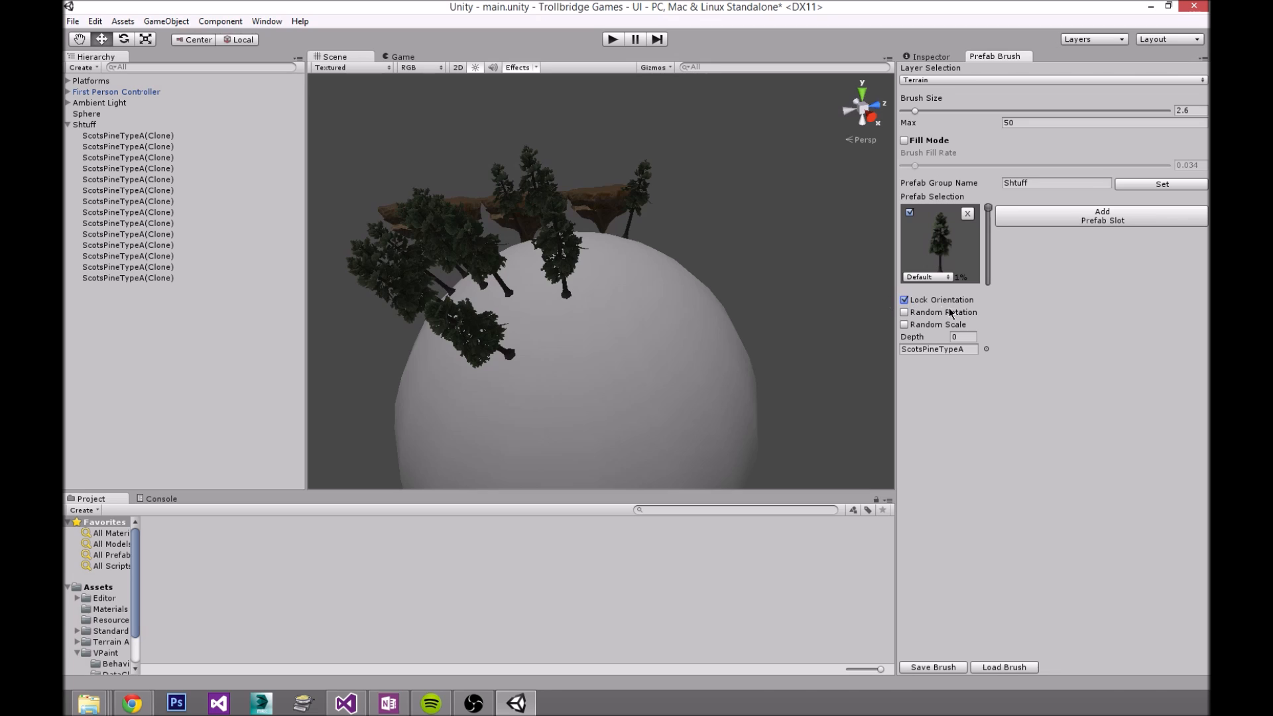
left_click(668, 308)
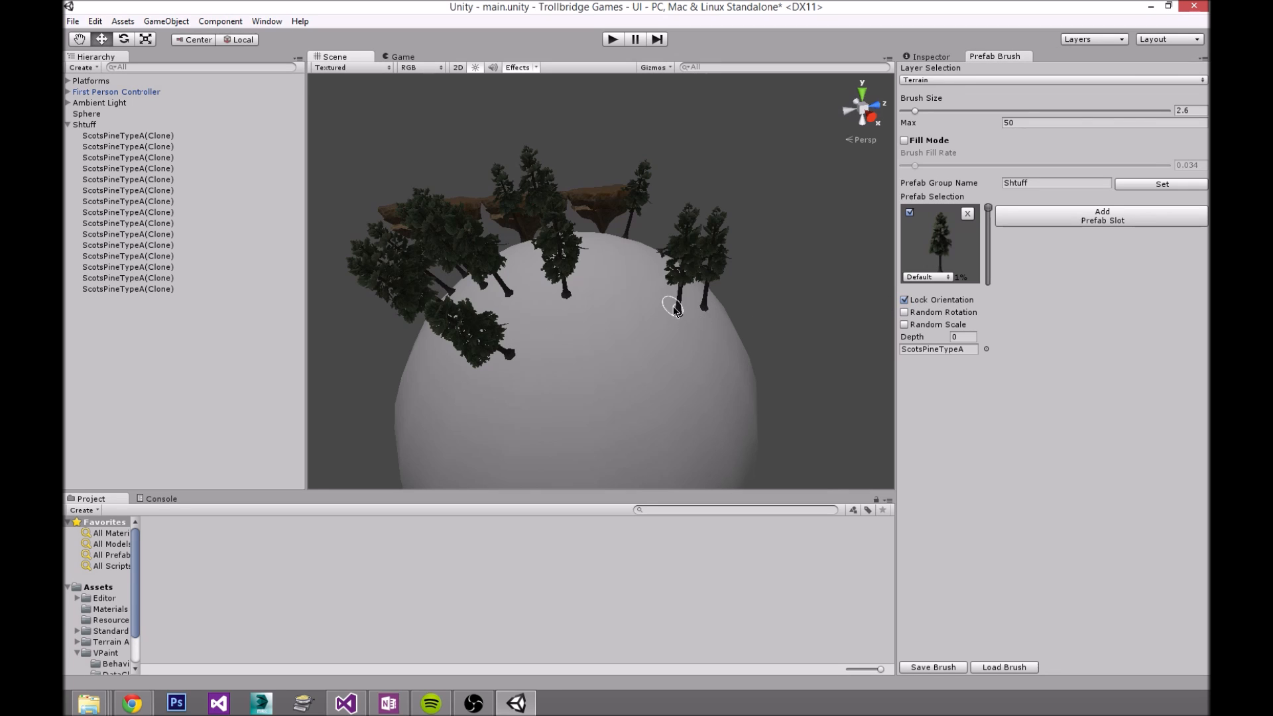
left_click(670, 308)
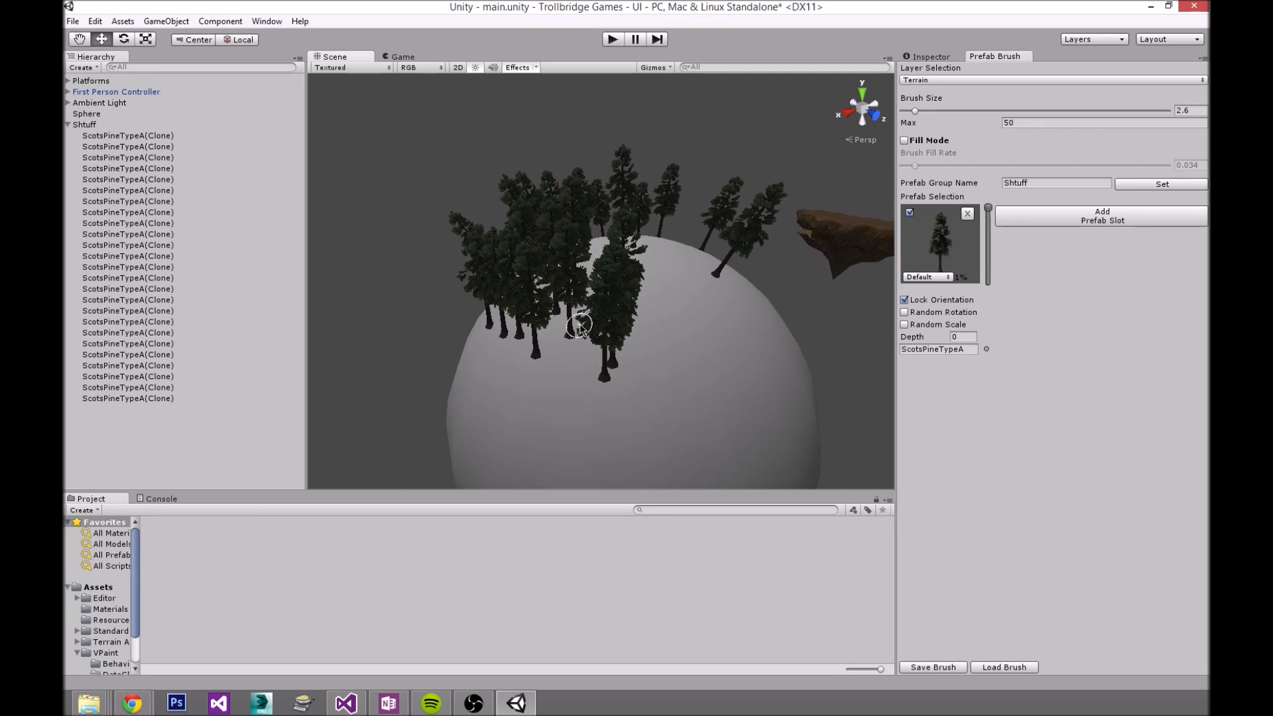
left_click(653, 313)
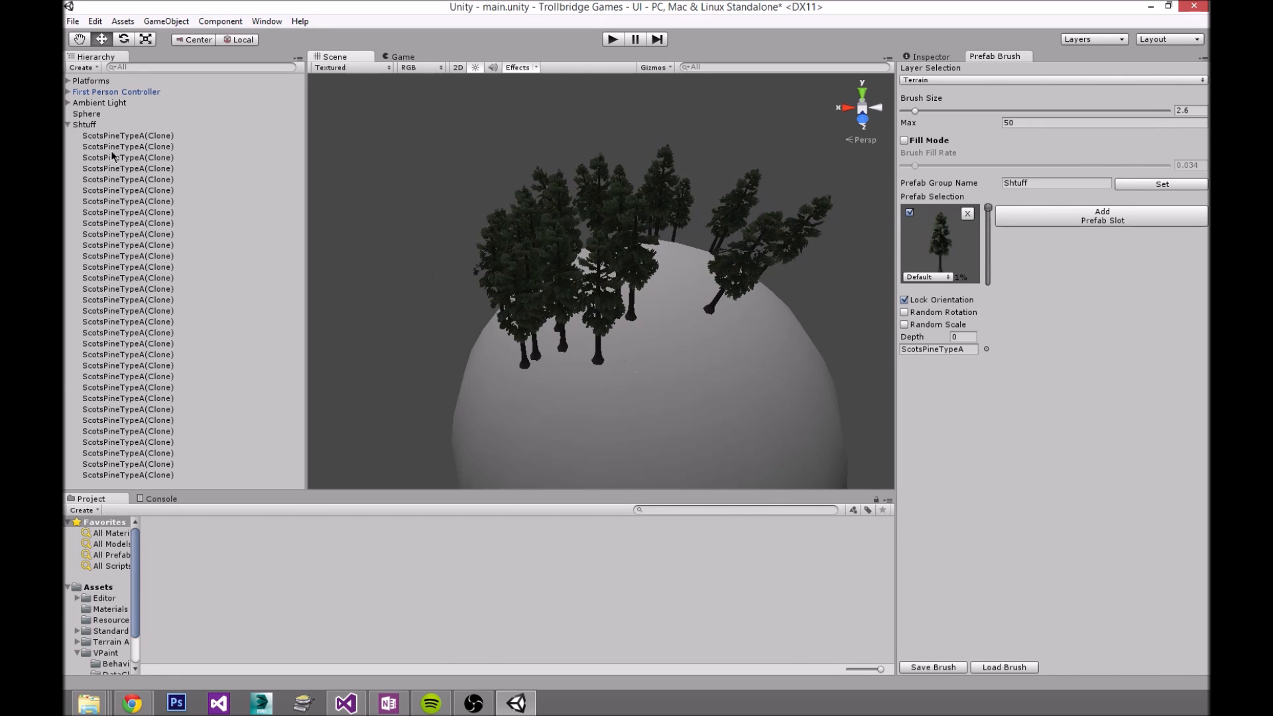
left_click(128, 475)
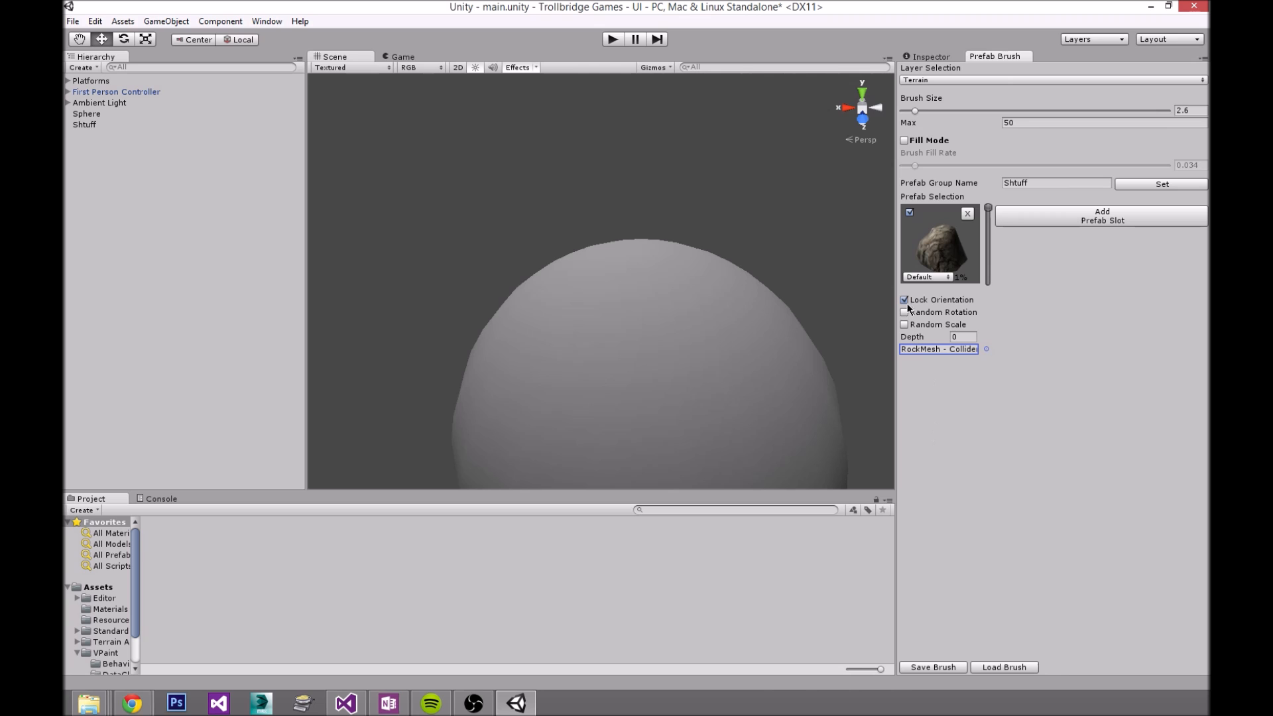
Step: Turn Lock Orientation off so rocks align to the sphere surface
left_click(904, 299)
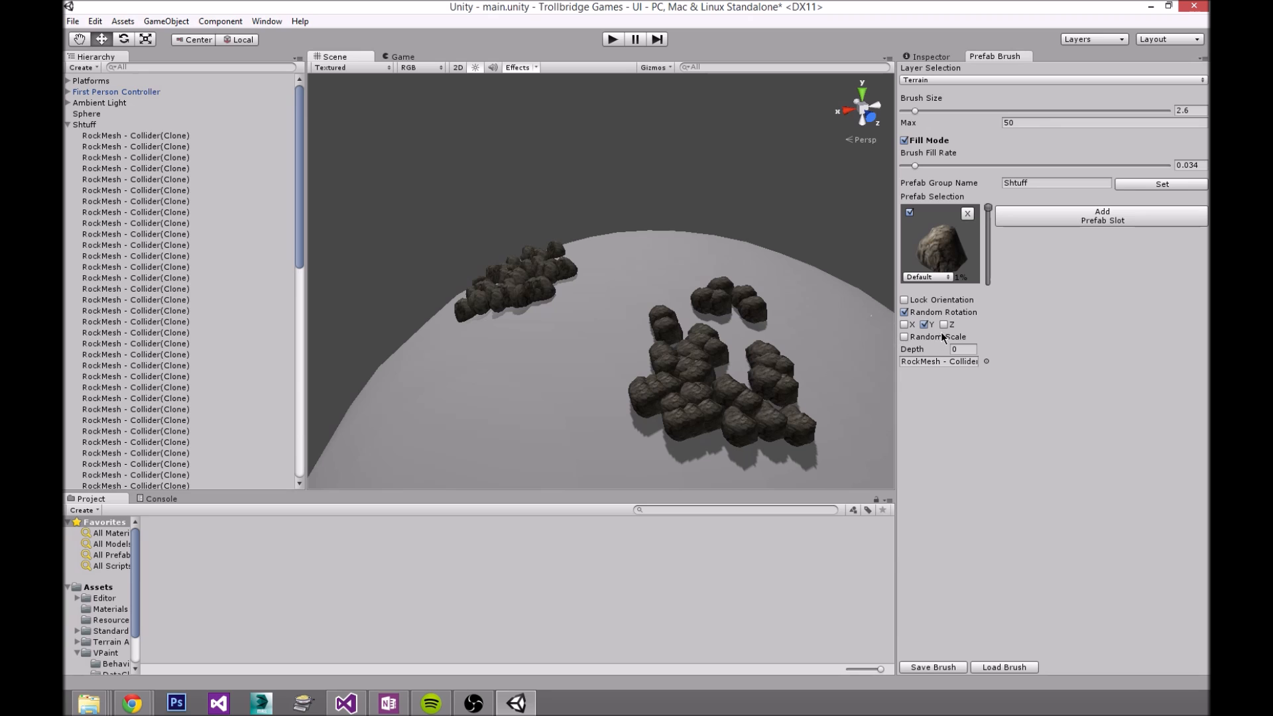
mouse_move(687, 352)
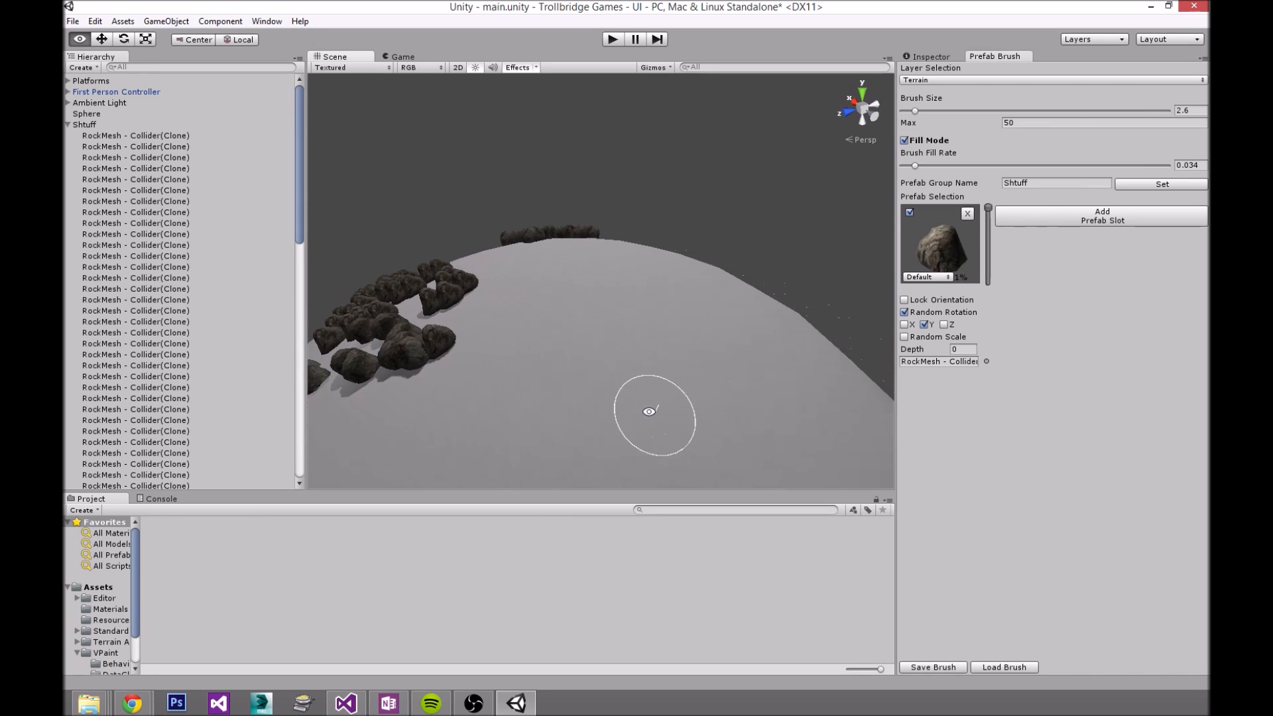
Step: Enable Random Scale with Min 0.1 and Max 1.5, then paint varied-size rocks on the sphere
left_click(904, 337)
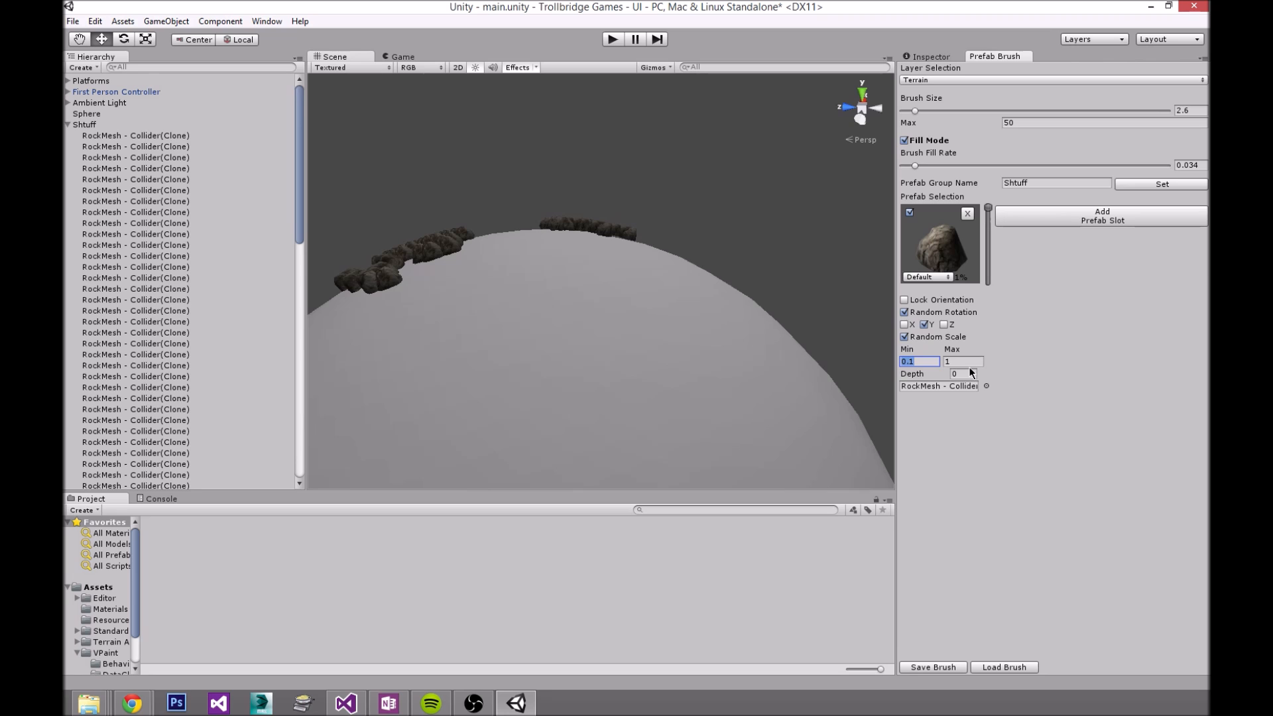
left_click(962, 362)
type(".5")
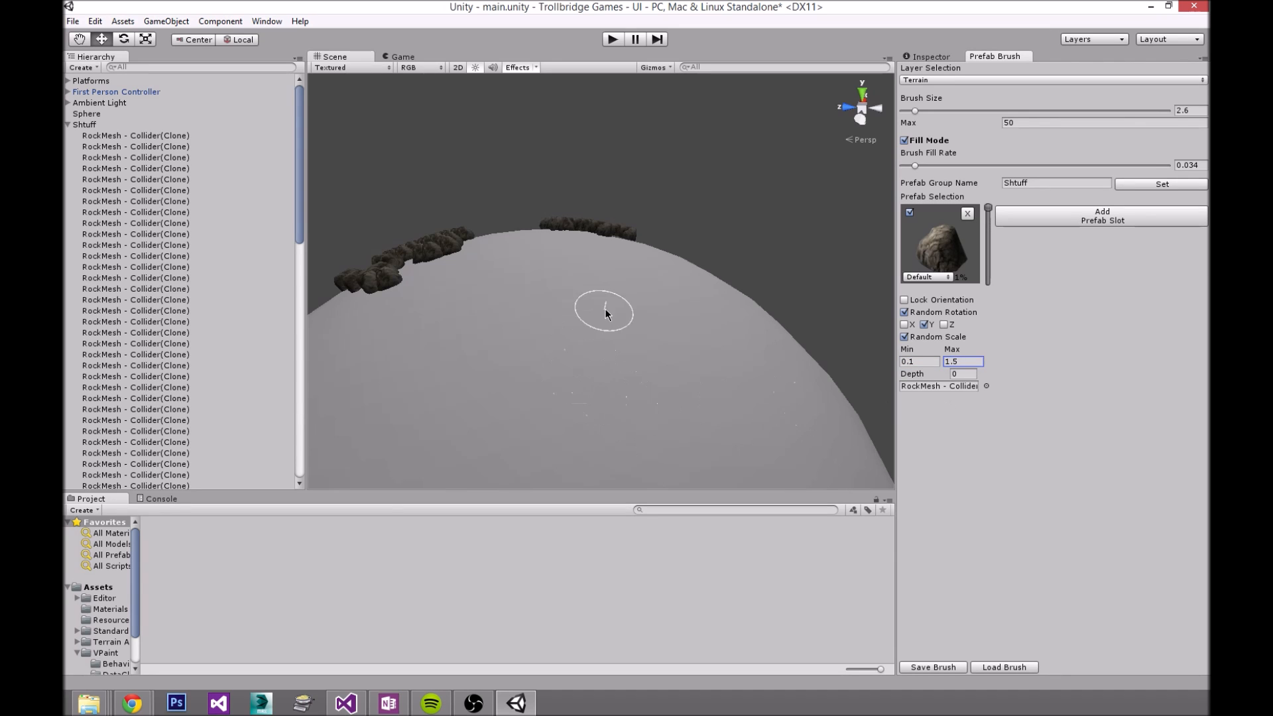
left_click_drag(605, 314, 641, 329)
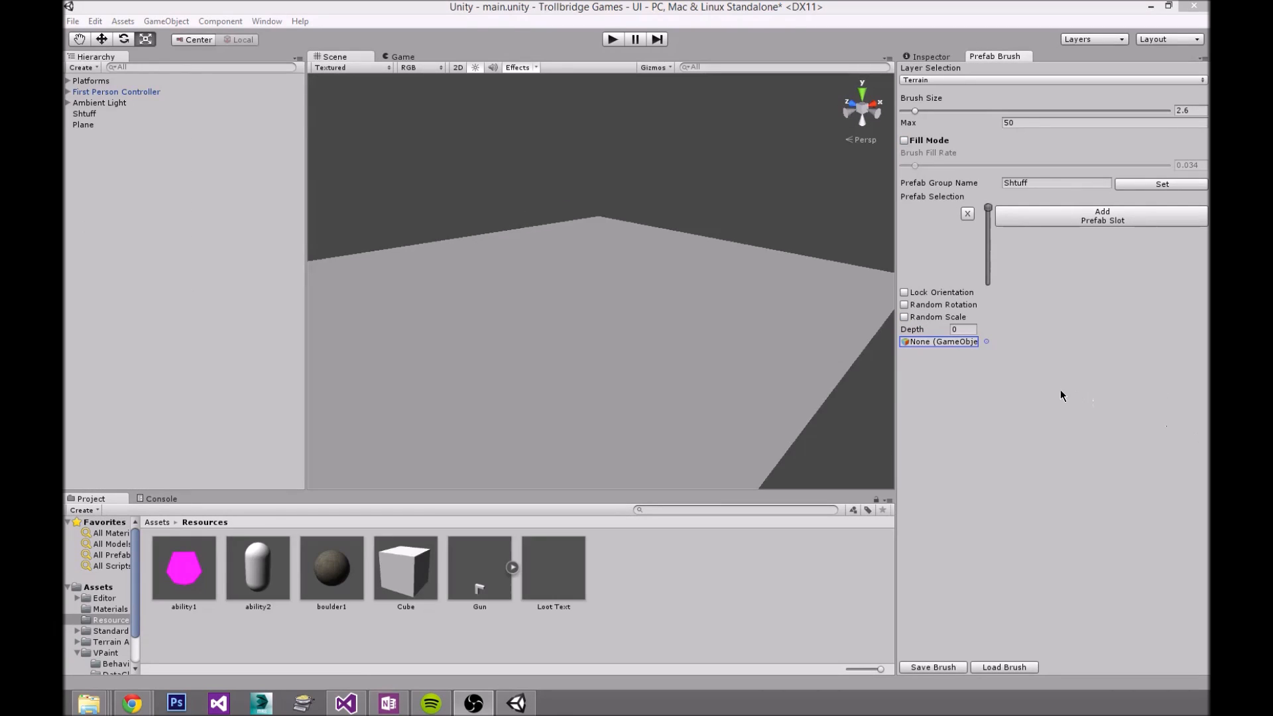
mouse_move(1008, 373)
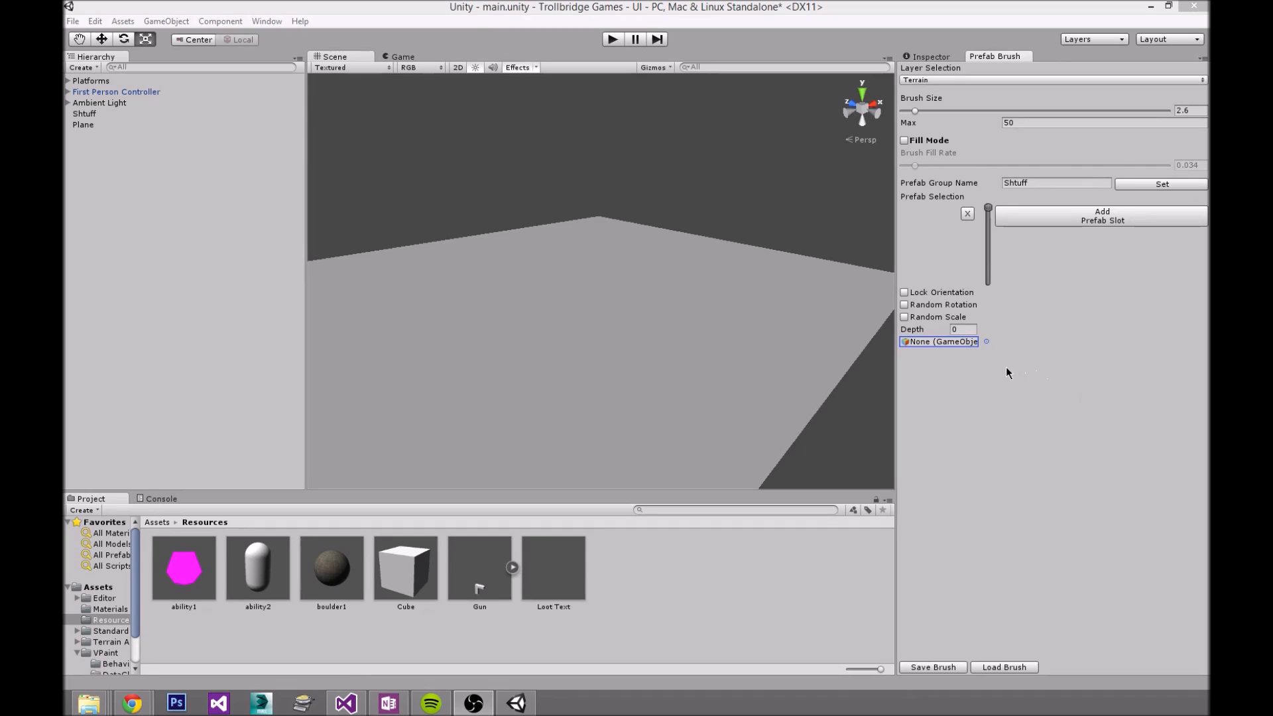
mouse_move(926, 329)
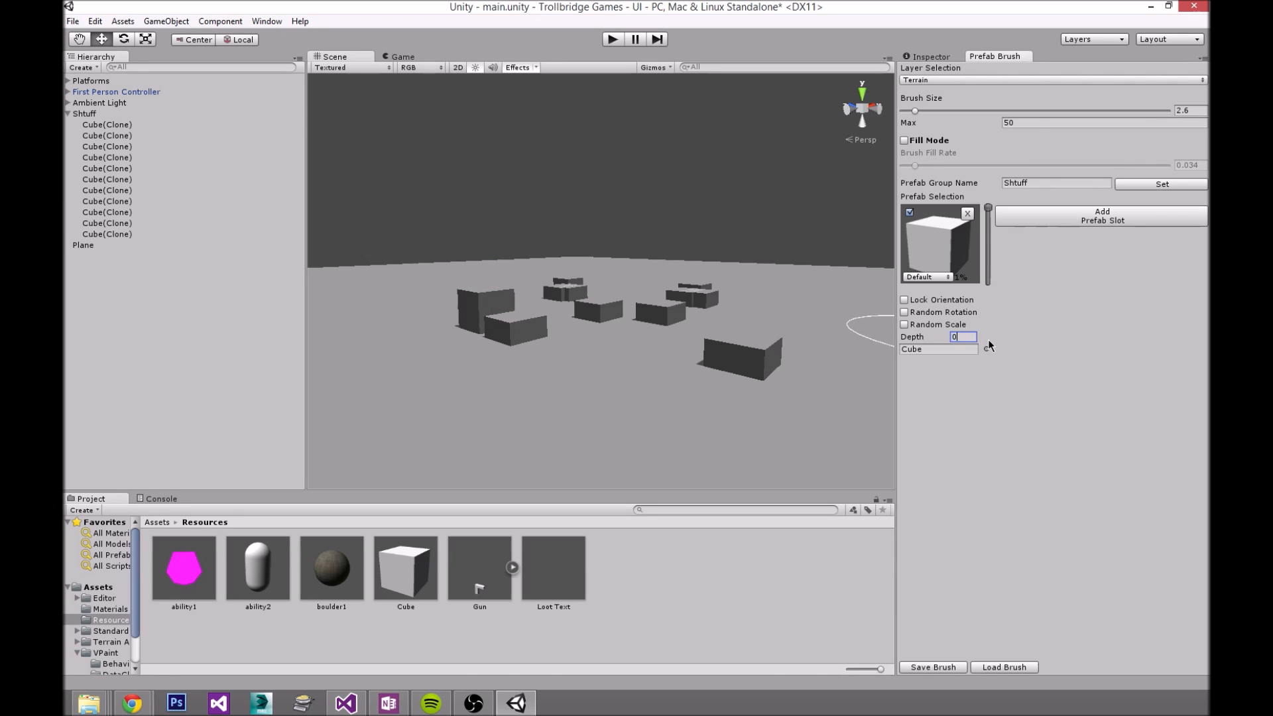
Step: Enter the Cube slot's Depth as -0.25, after trying 0.5 and 0.20
type("0.5")
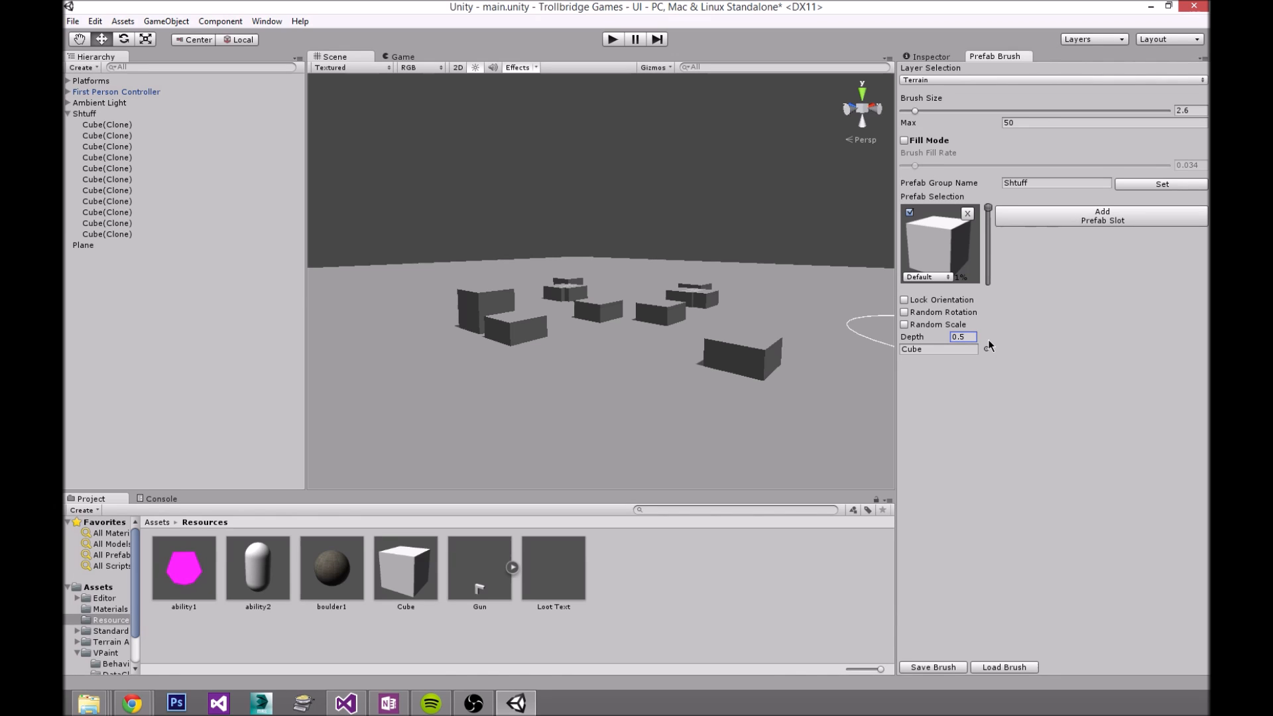
left_click(465, 404)
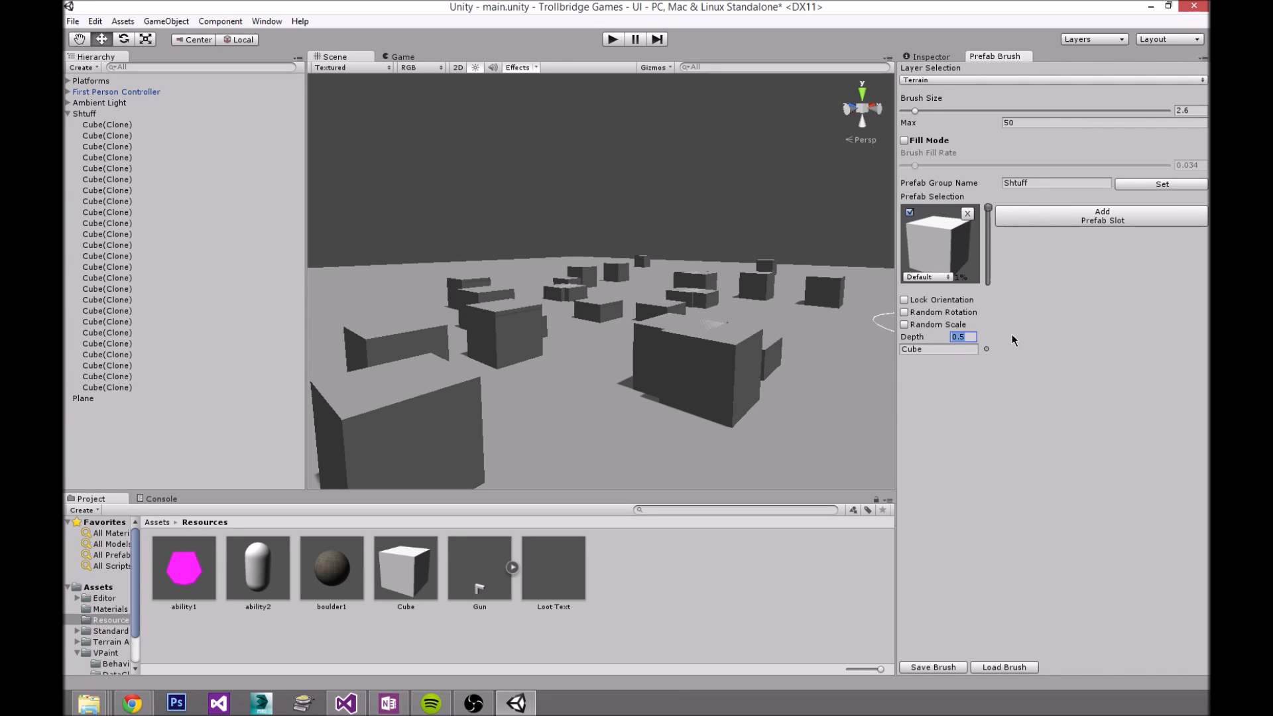
type("0.20")
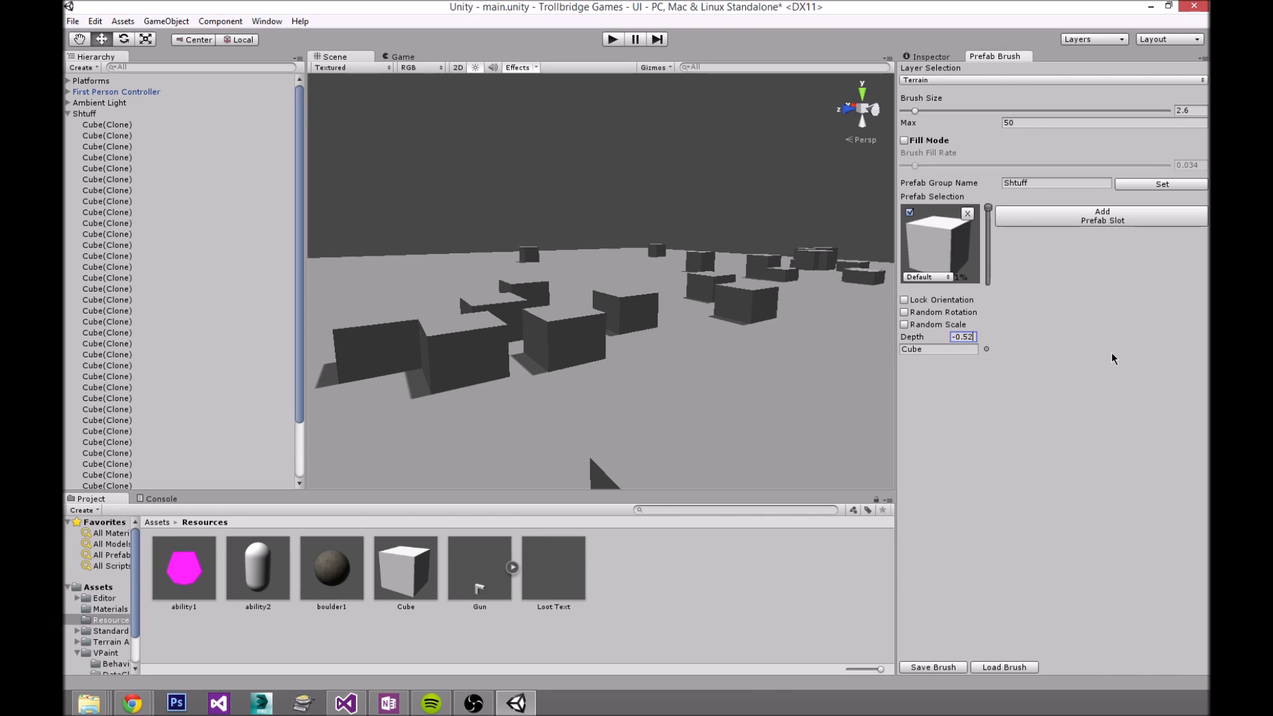
type("-0.25")
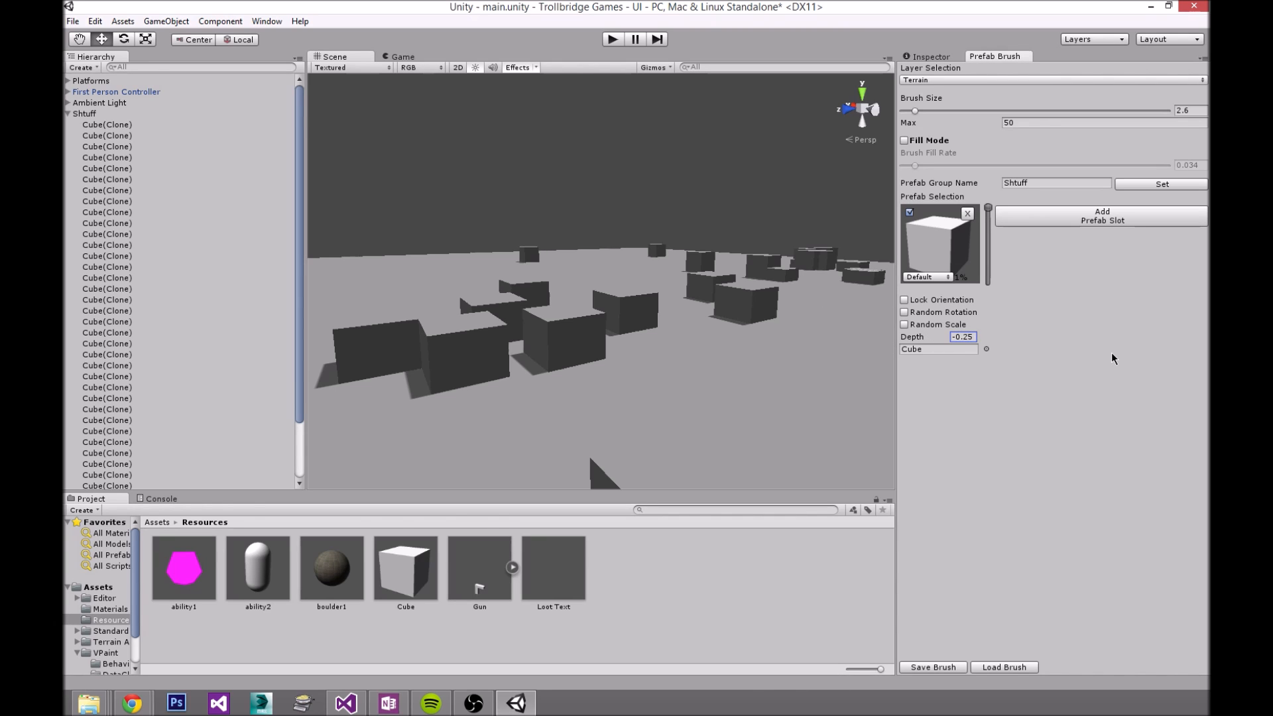
mouse_move(651, 375)
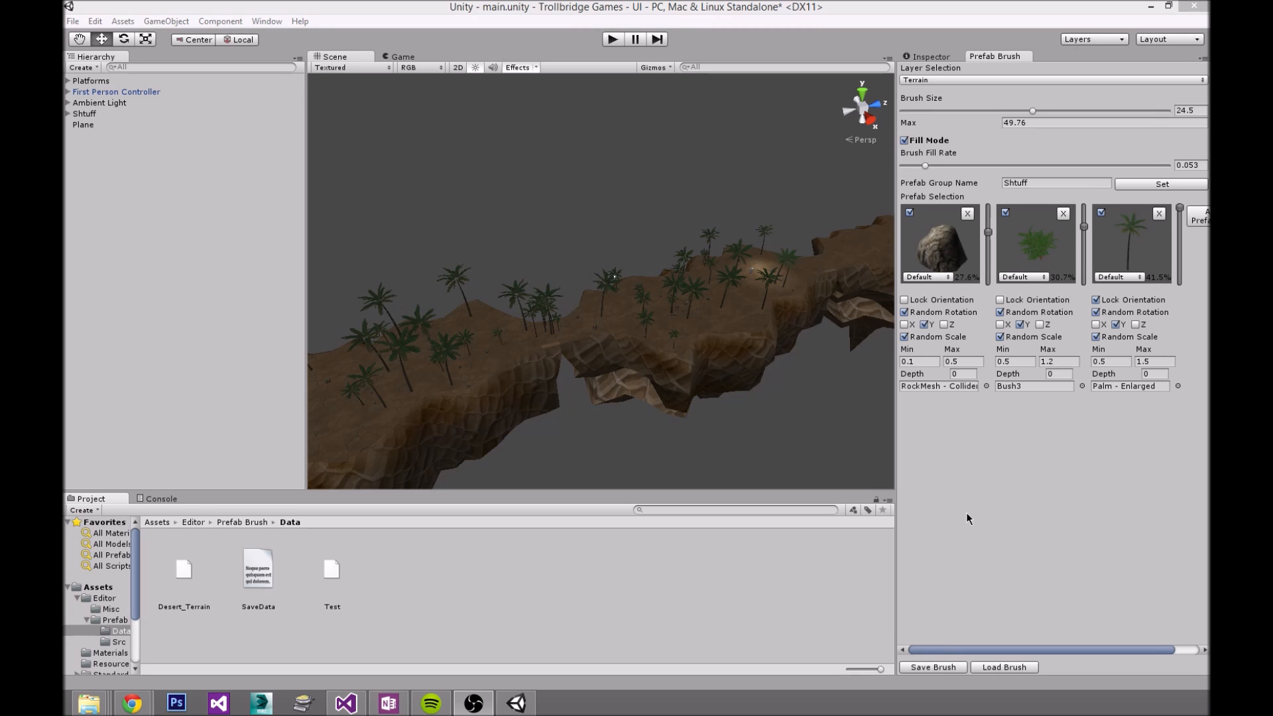
mouse_move(667, 315)
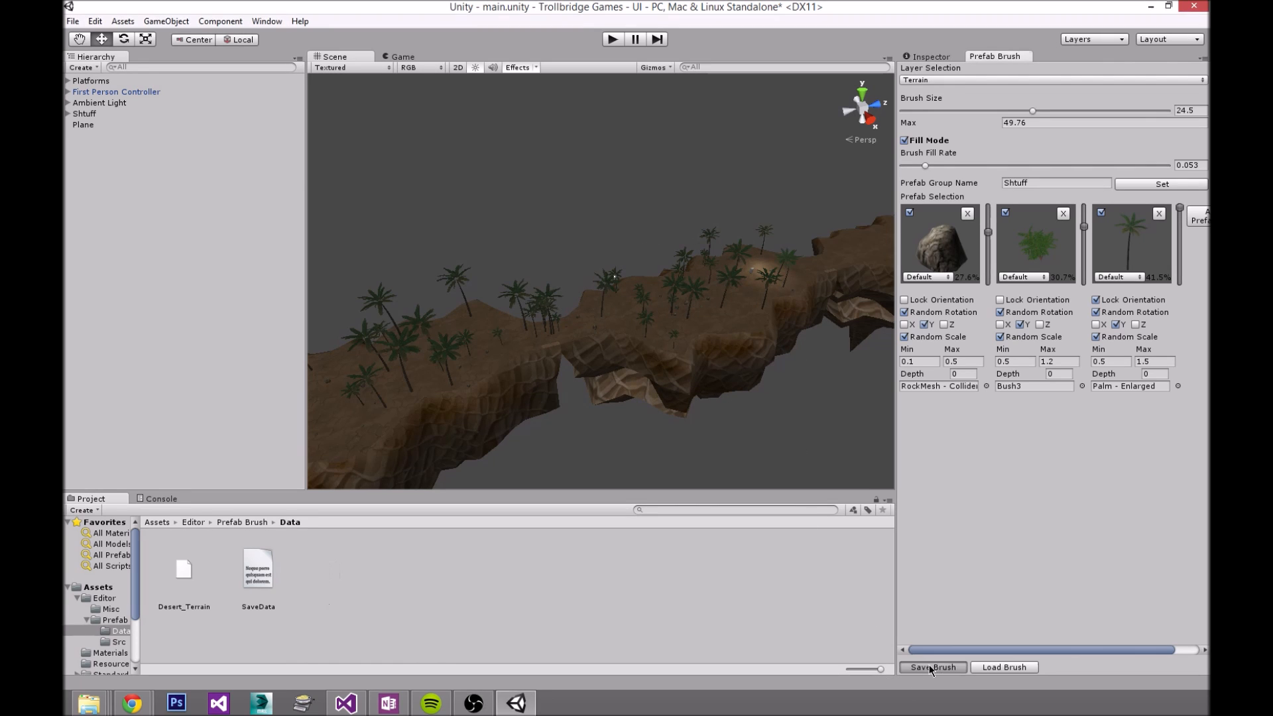
Step: Save the brush to a file named 'Test', then remove the prefab slots
left_click(934, 667)
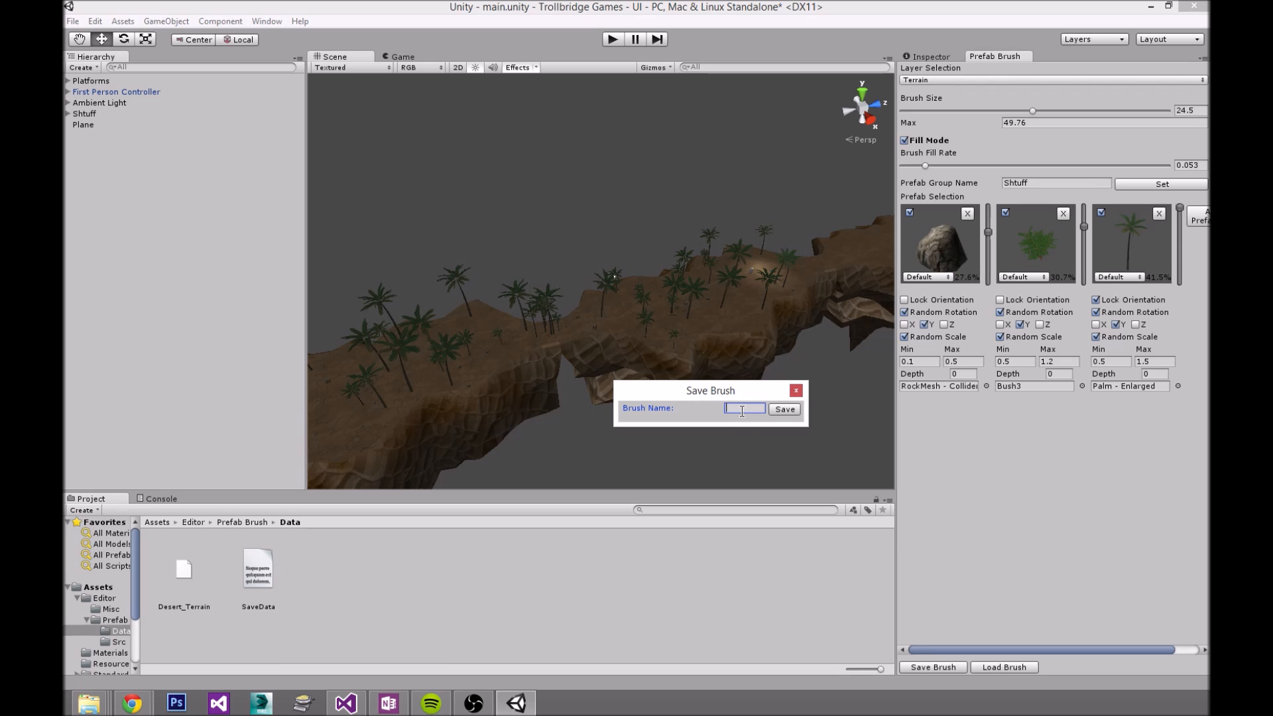
type("Test")
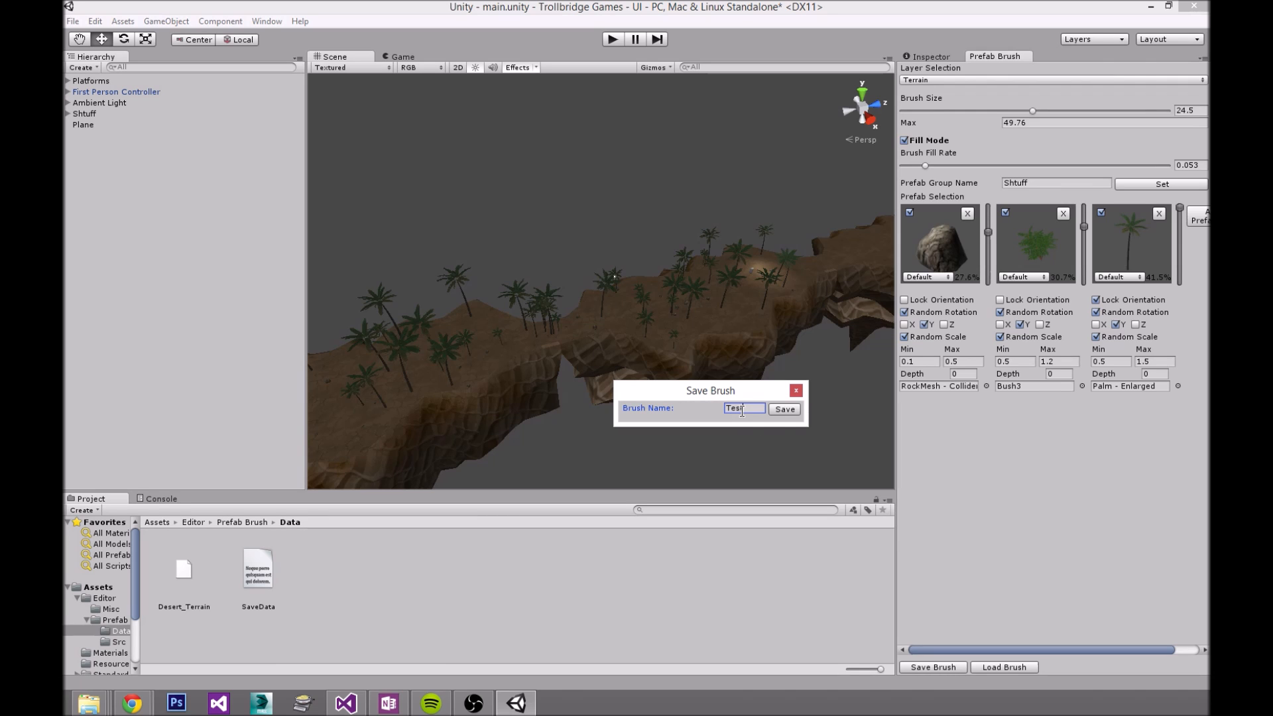
left_click(783, 409)
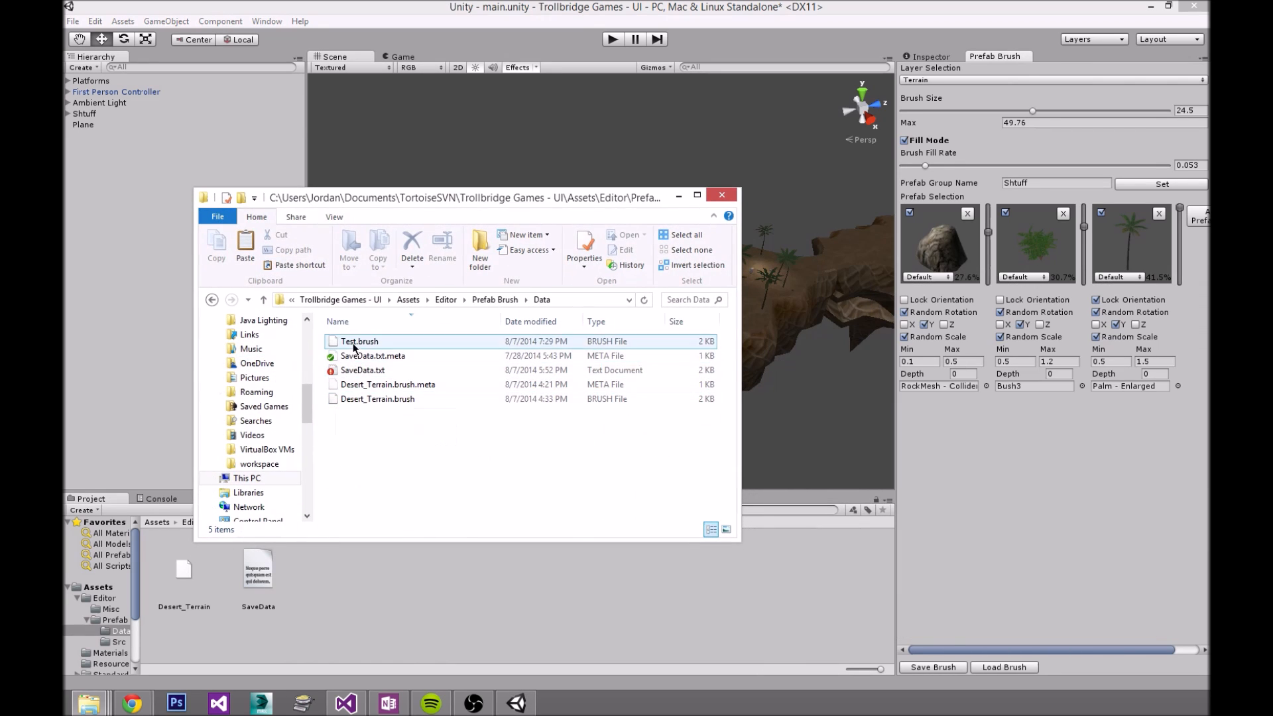
left_click(358, 341)
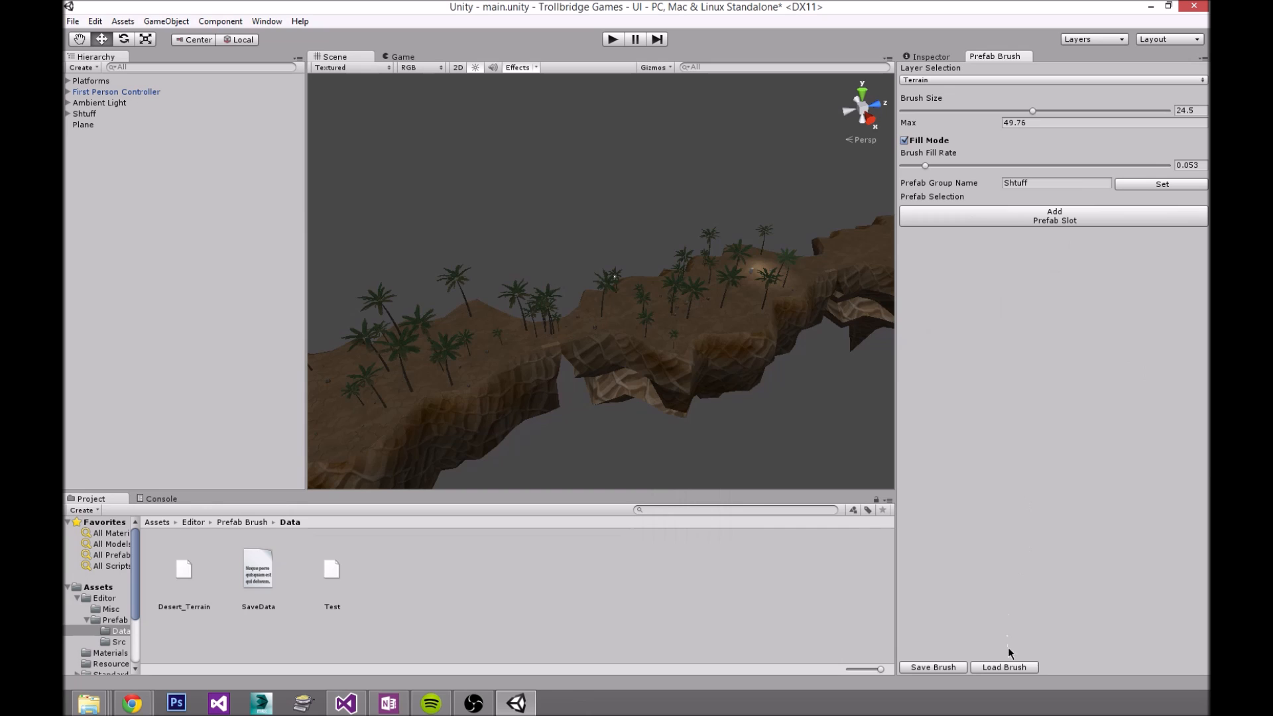
Step: Load Test.brush from the Data folder into the Prefab Brush
left_click(1004, 667)
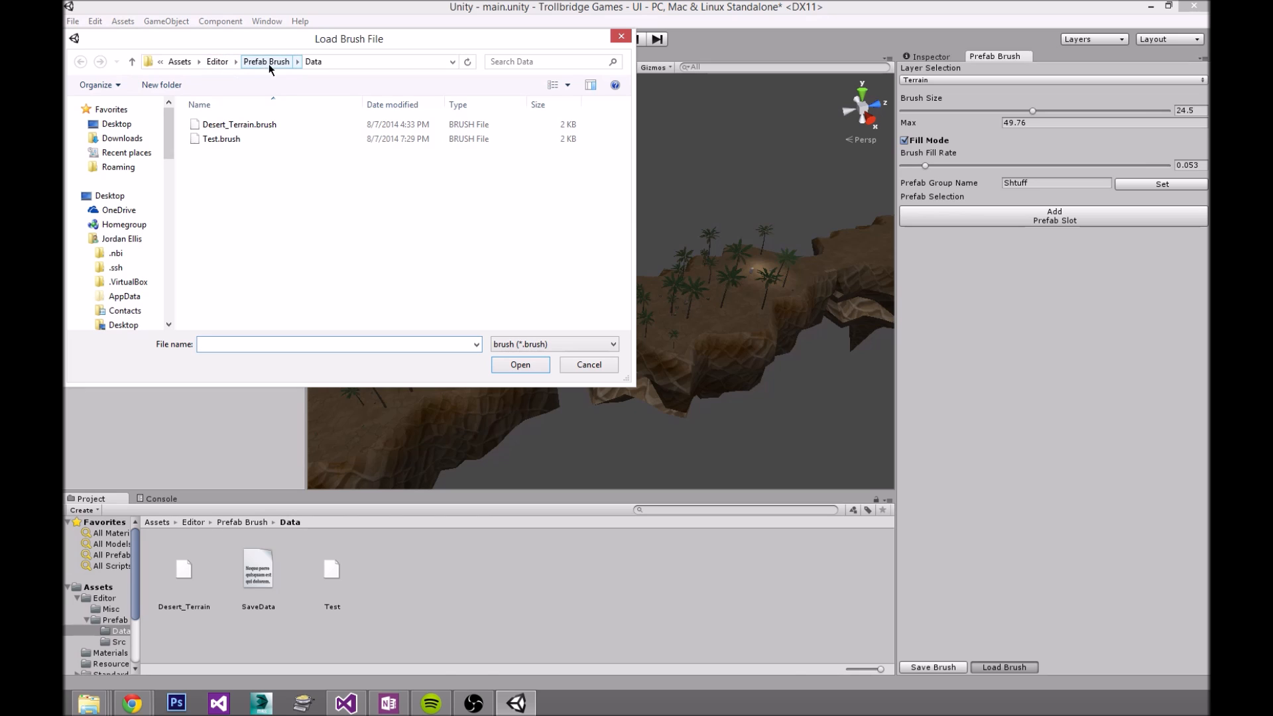
left_click(238, 125)
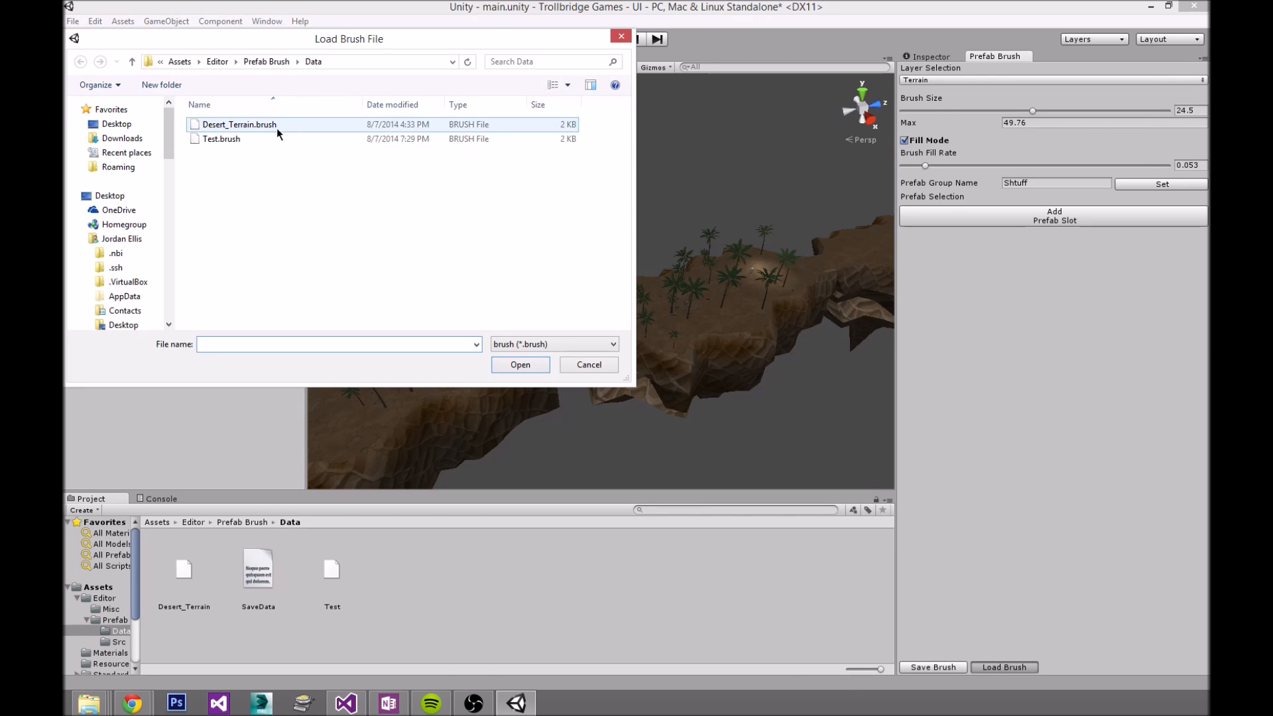
left_click(220, 139)
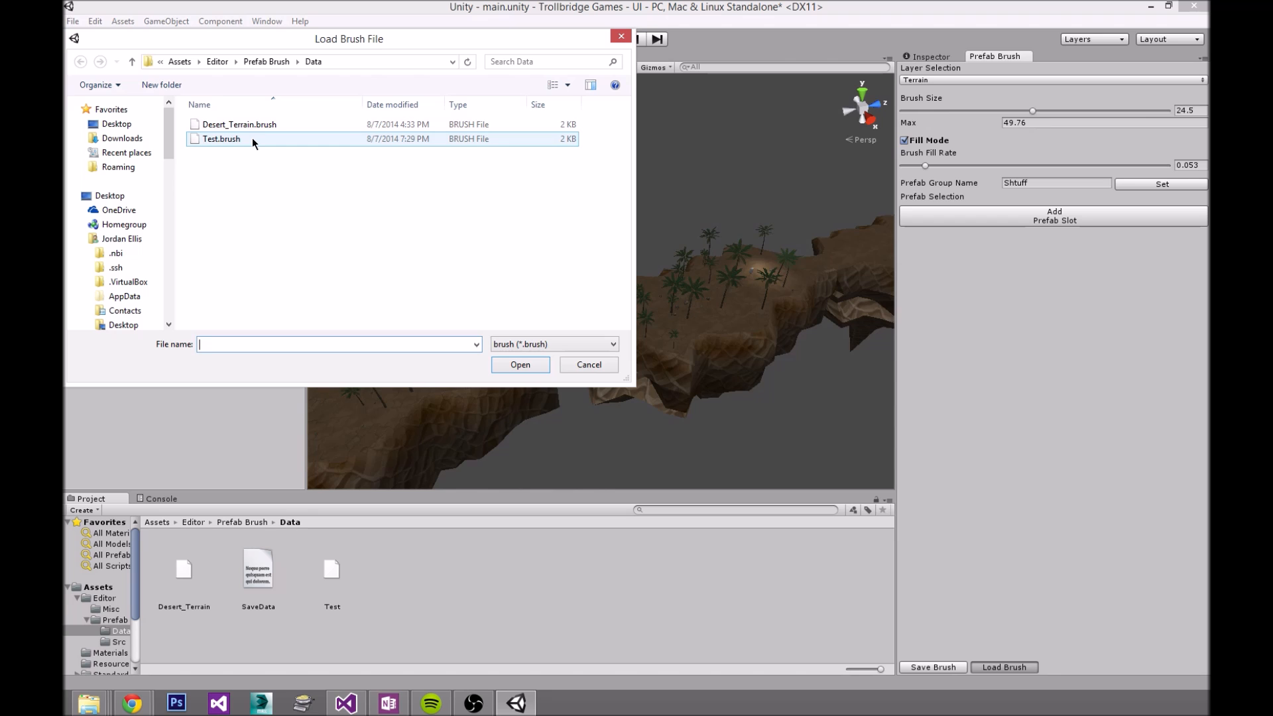
double_click(220, 138)
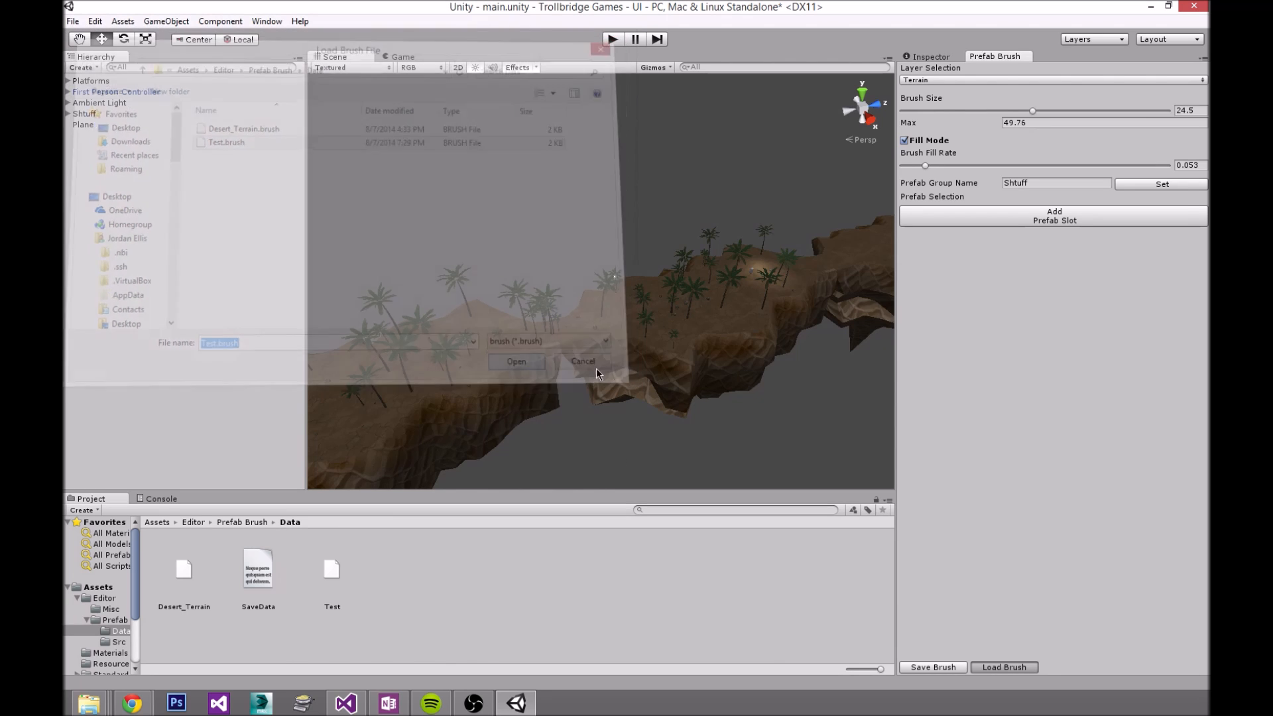
left_click(516, 361)
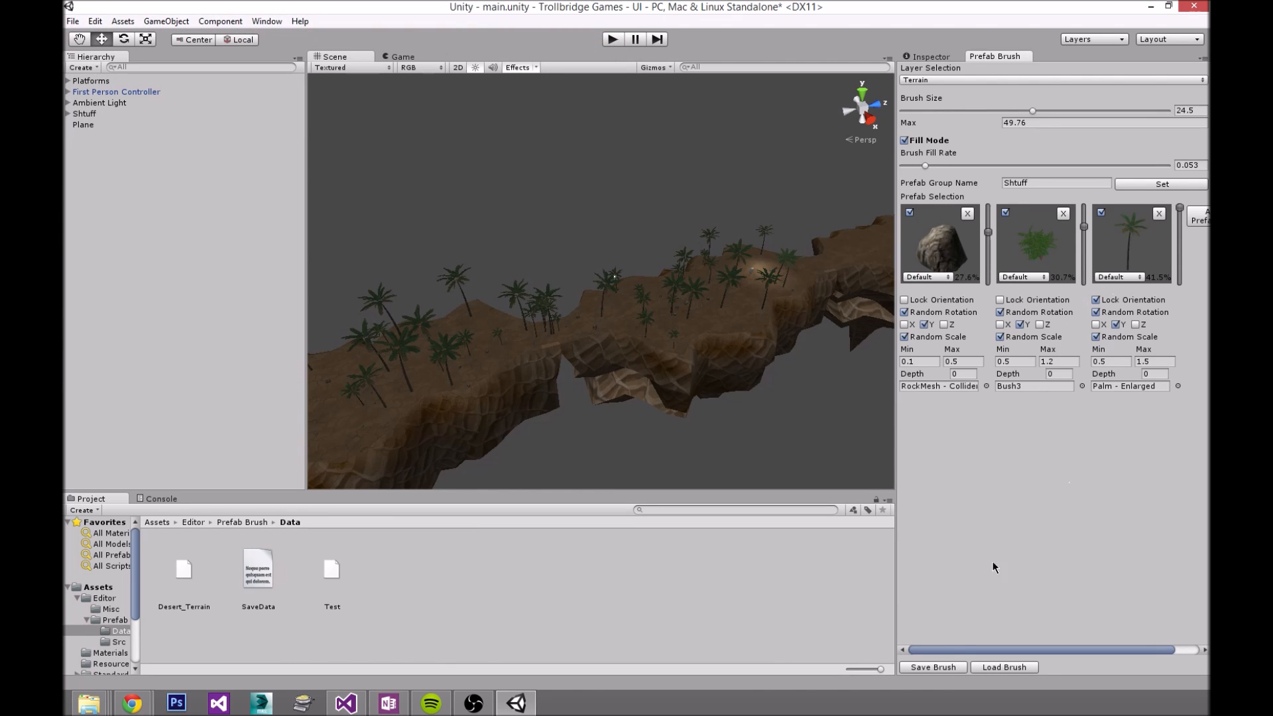
mouse_move(681, 666)
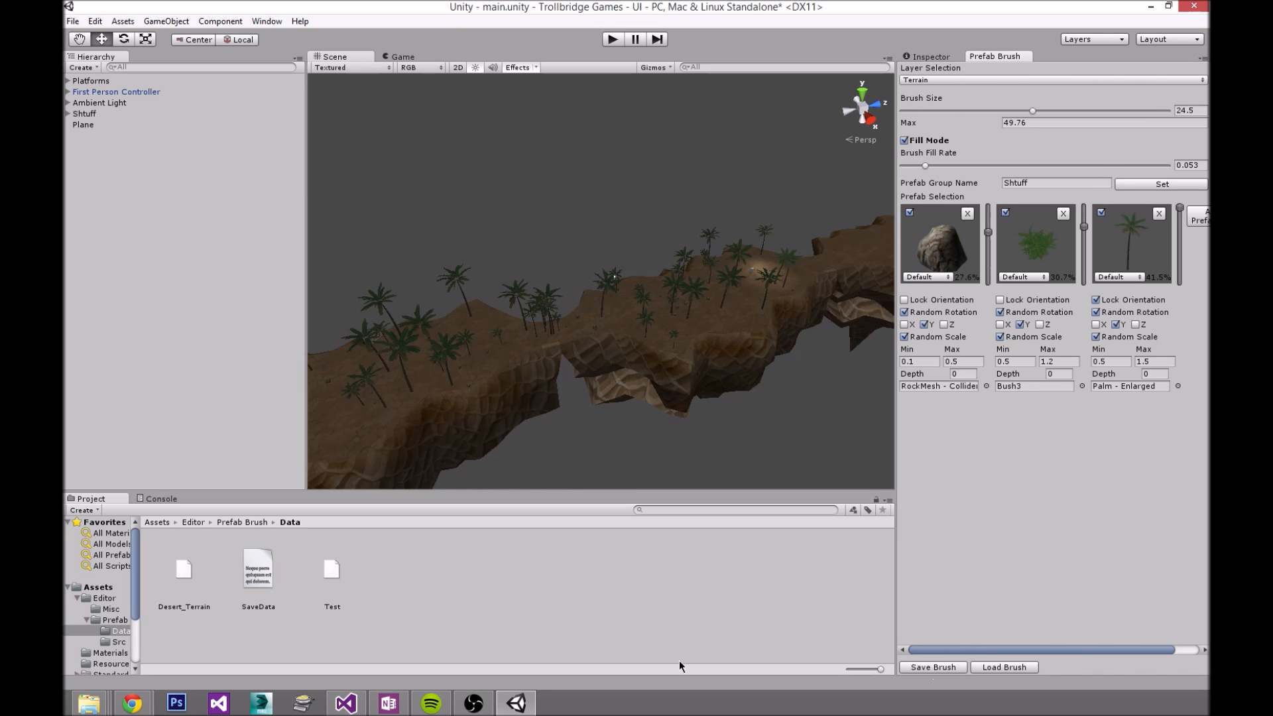
mouse_move(85, 703)
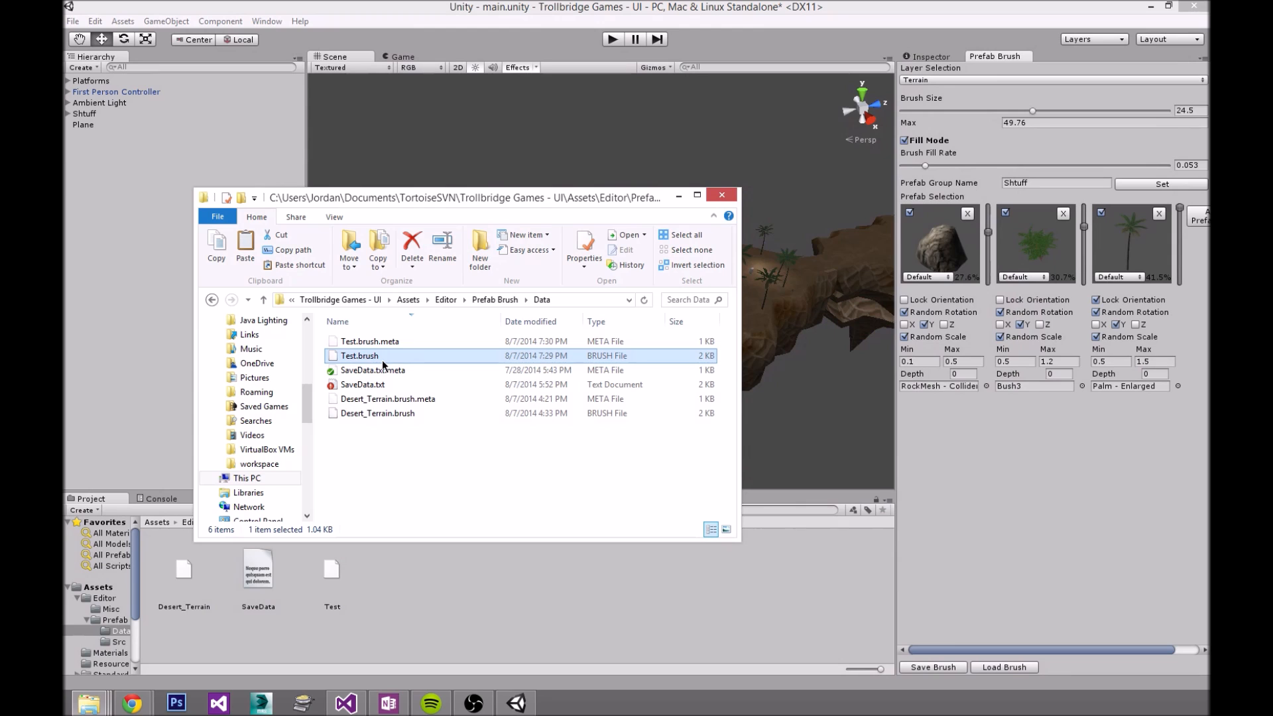
Step: Open Test.brush from the Data folder in Notepad++
right_click(359, 355)
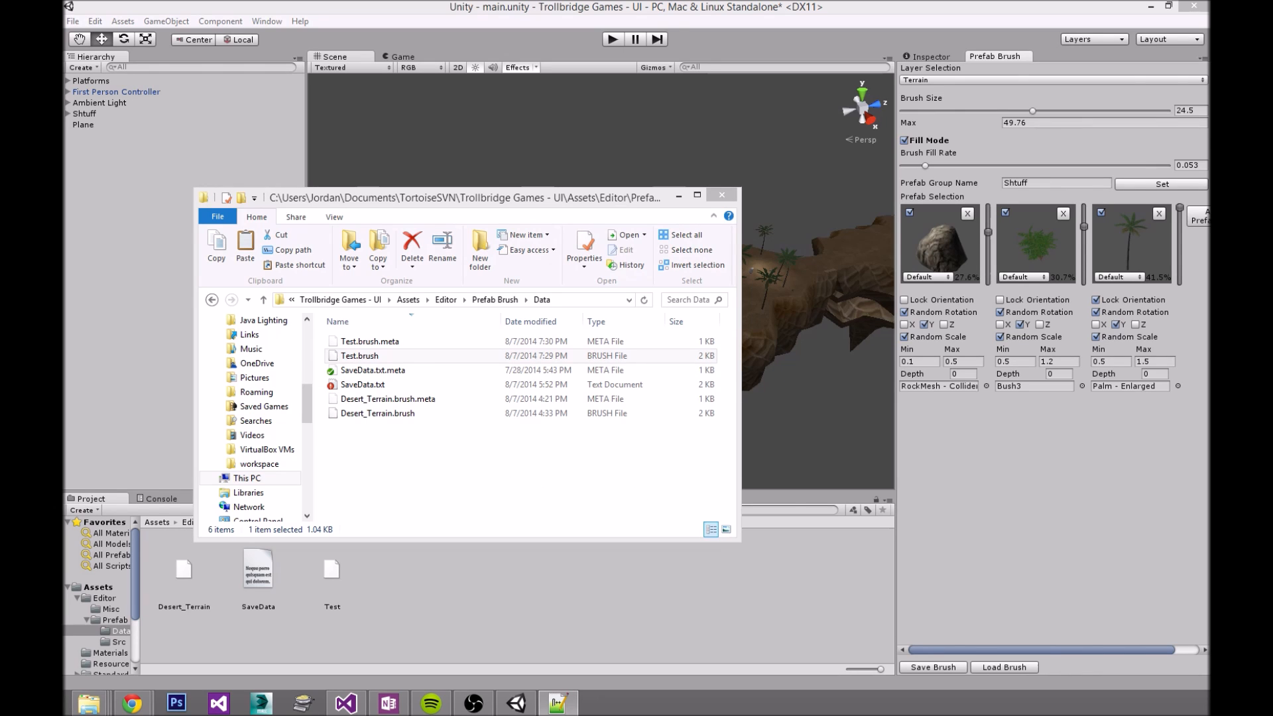
double_click(358, 355)
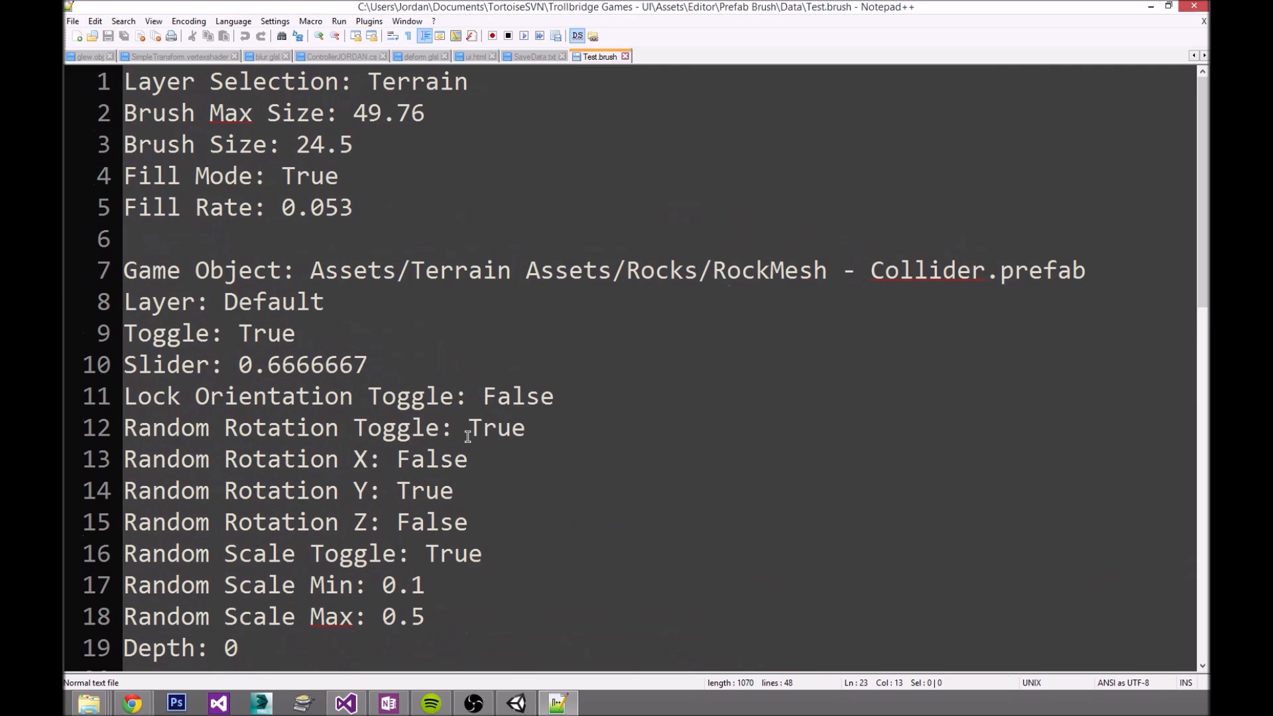
scroll("down", 3)
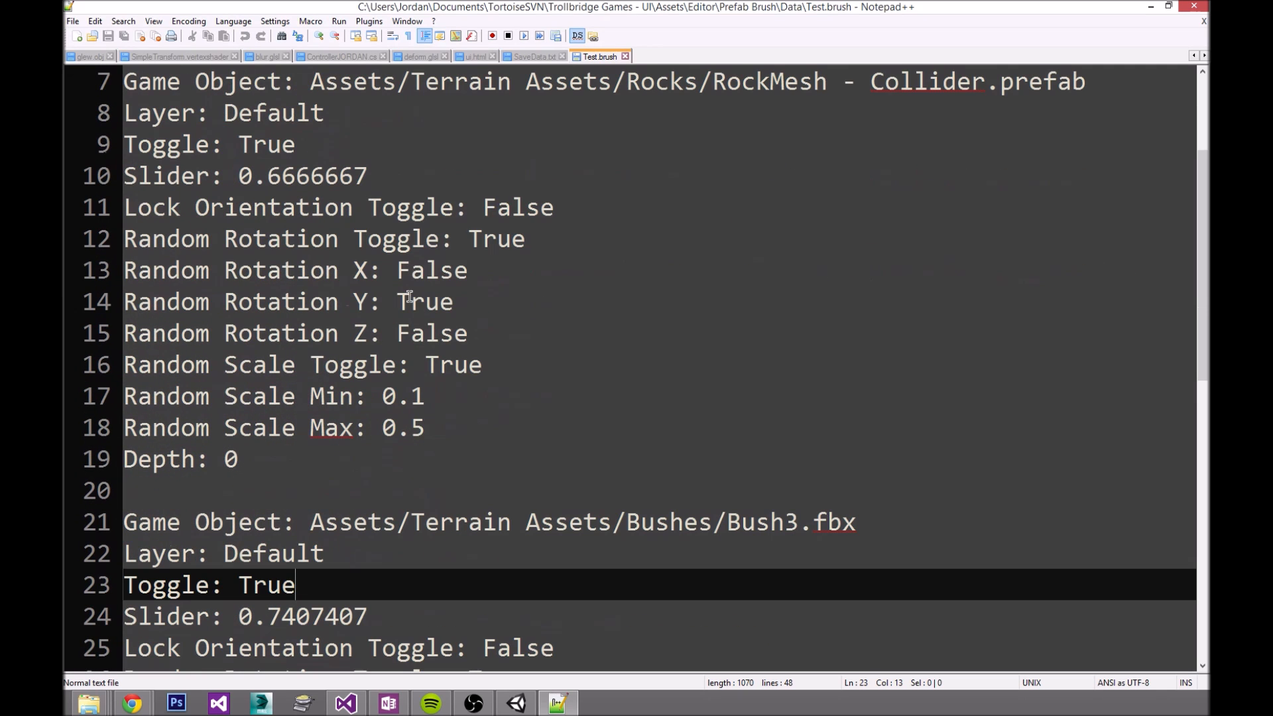
scroll("down", 3)
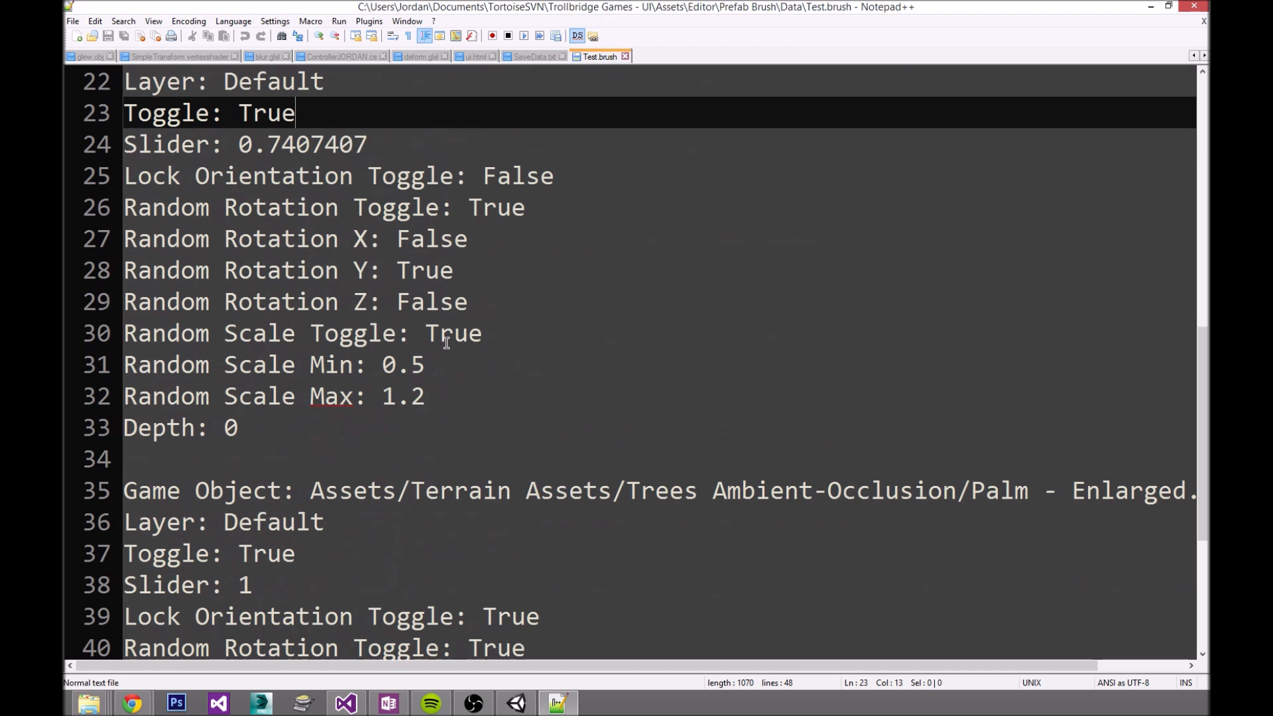
scroll("down", 3)
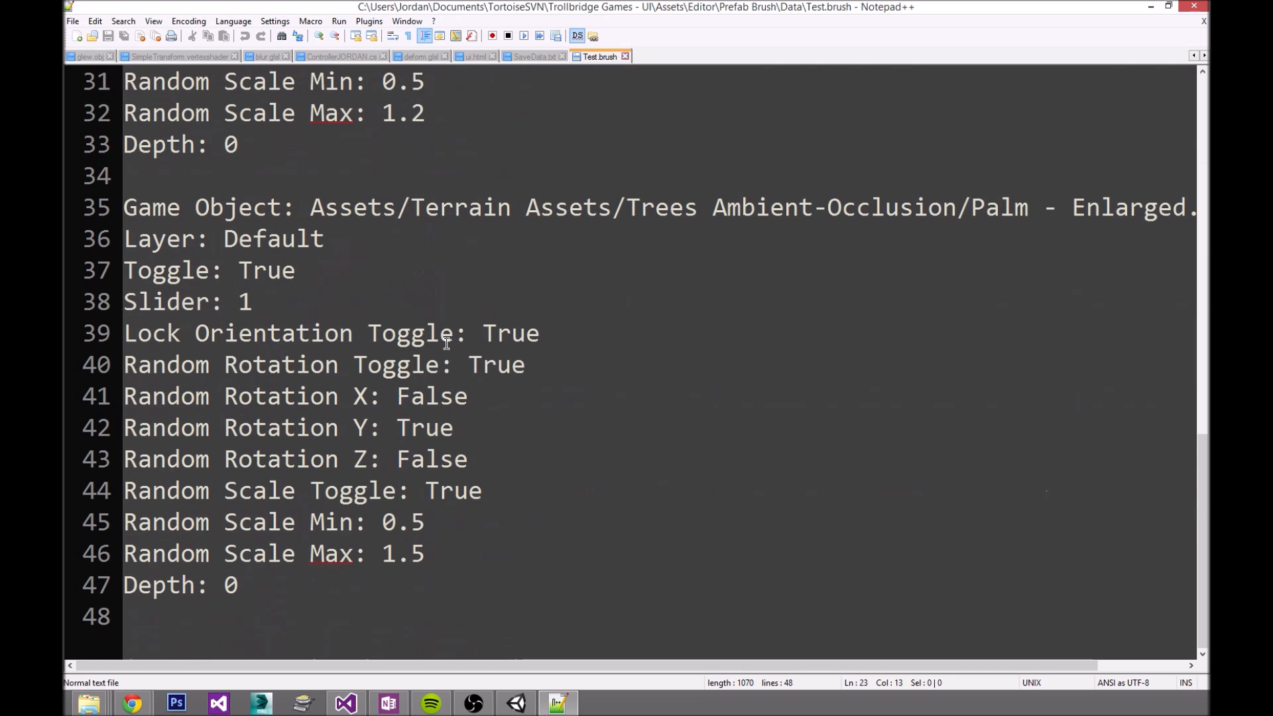
scroll("up", 3)
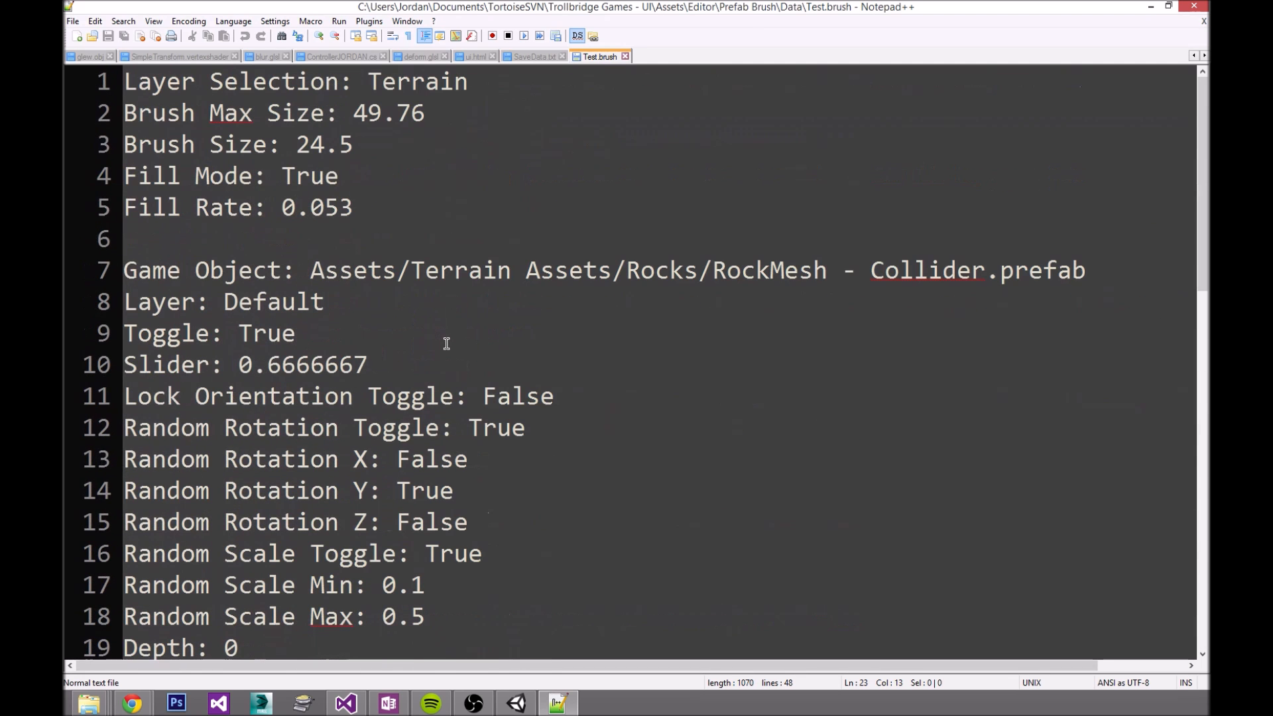